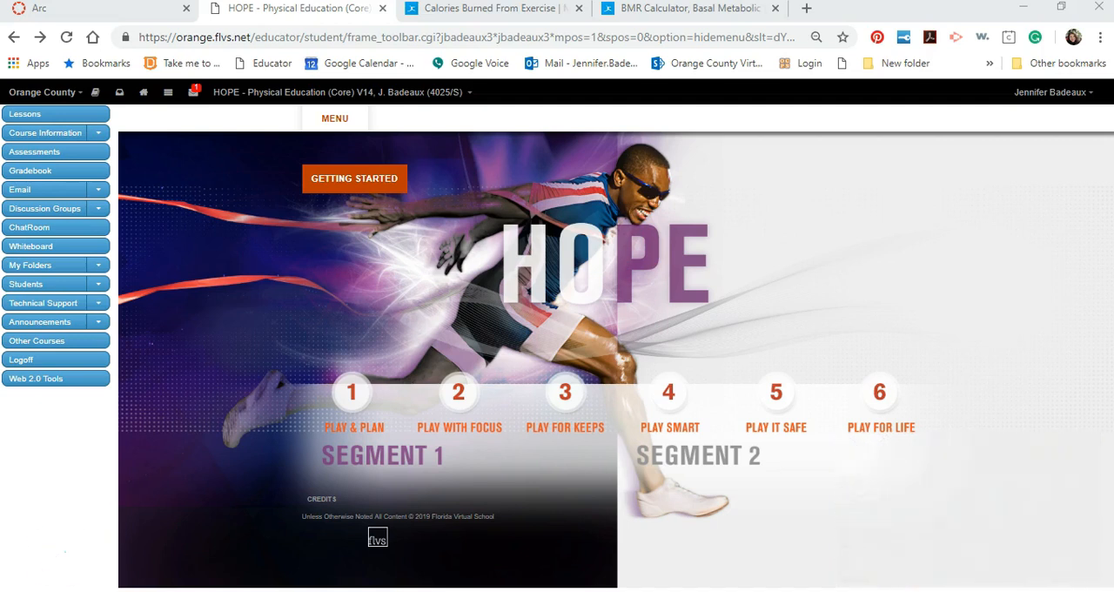
mouse_move(773, 395)
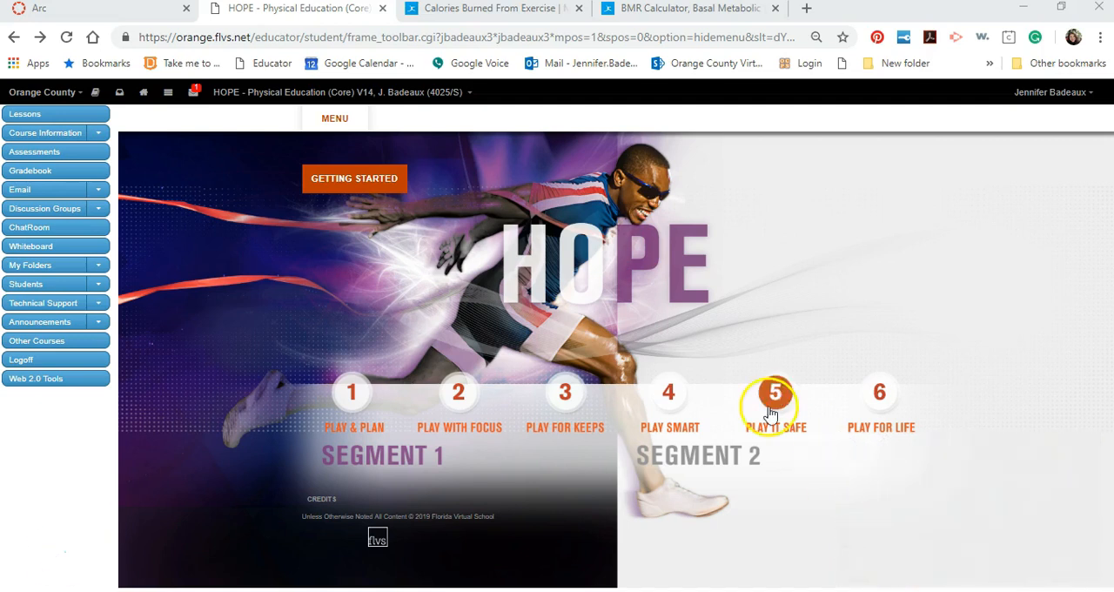
mouse_move(668, 394)
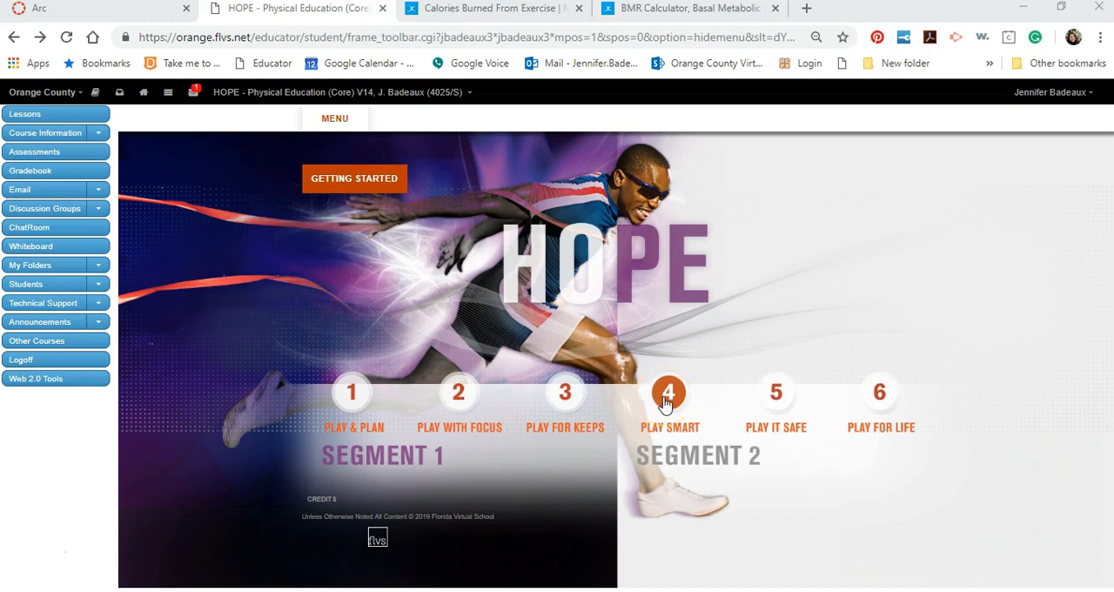
Step: Expand Module 4 Play Smart to show its lessons, including 04.05 Personal Menu
left_click(668, 393)
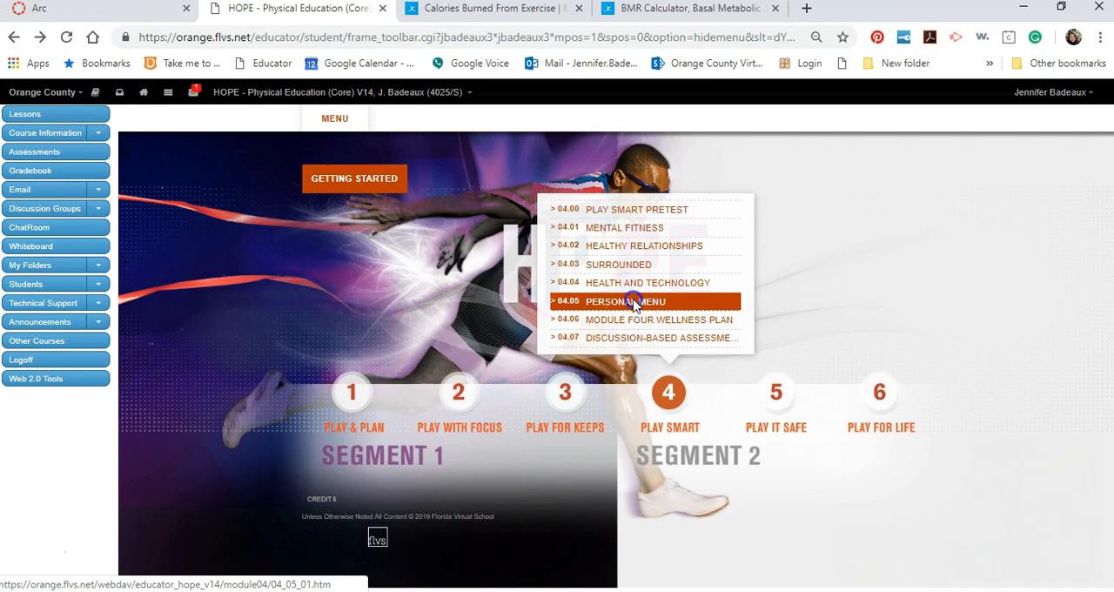
Step: From the 04.05 Personal Menu lesson, download the Option 1 Manual Daily Calorie Log document
left_click(624, 301)
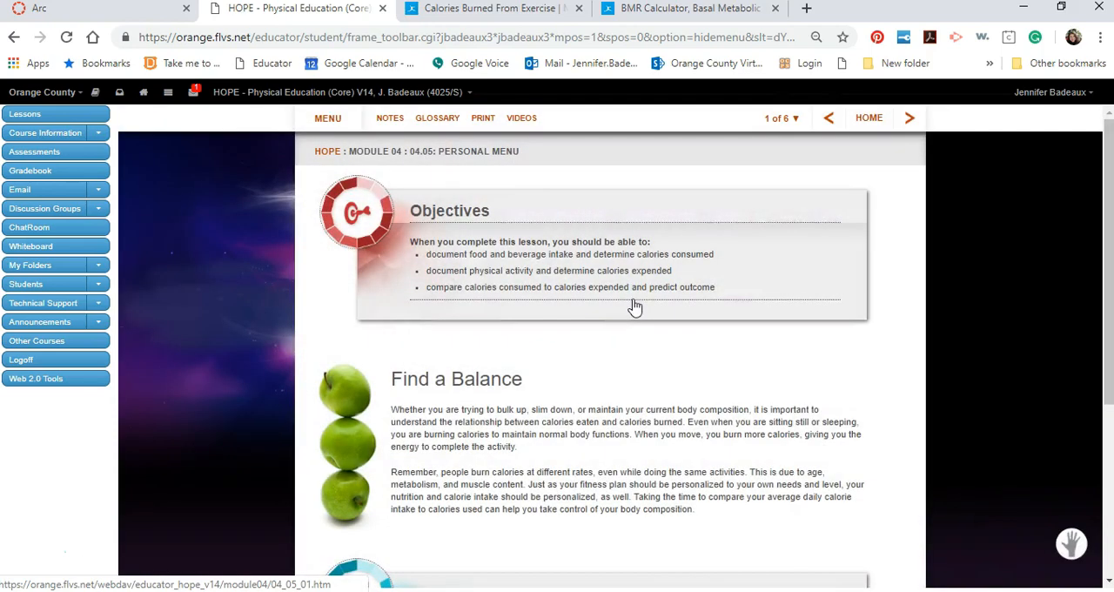
mouse_move(612, 389)
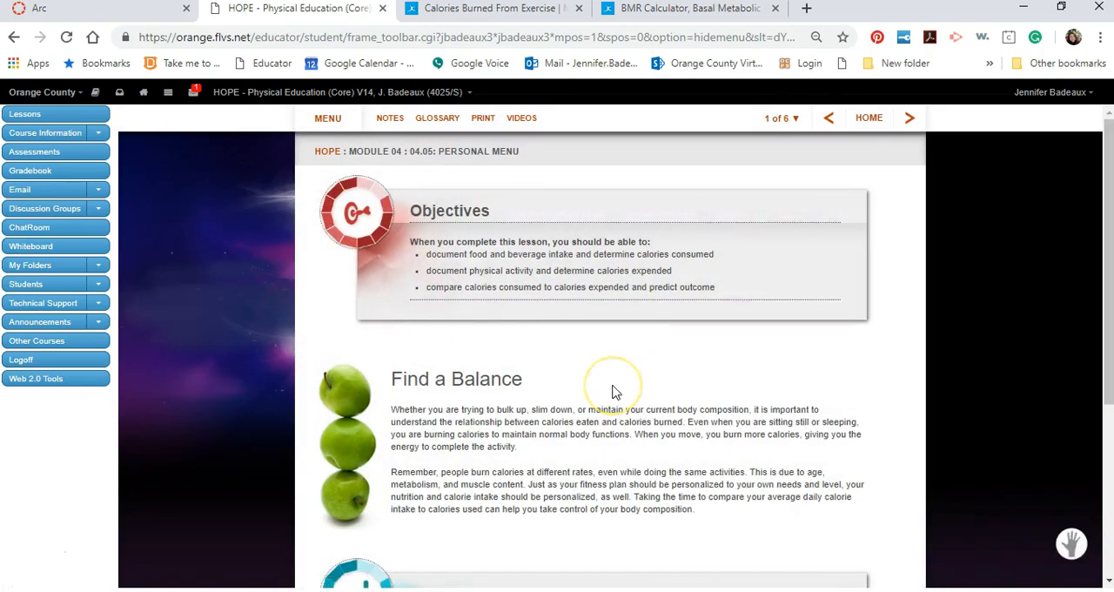
scroll("down", 3)
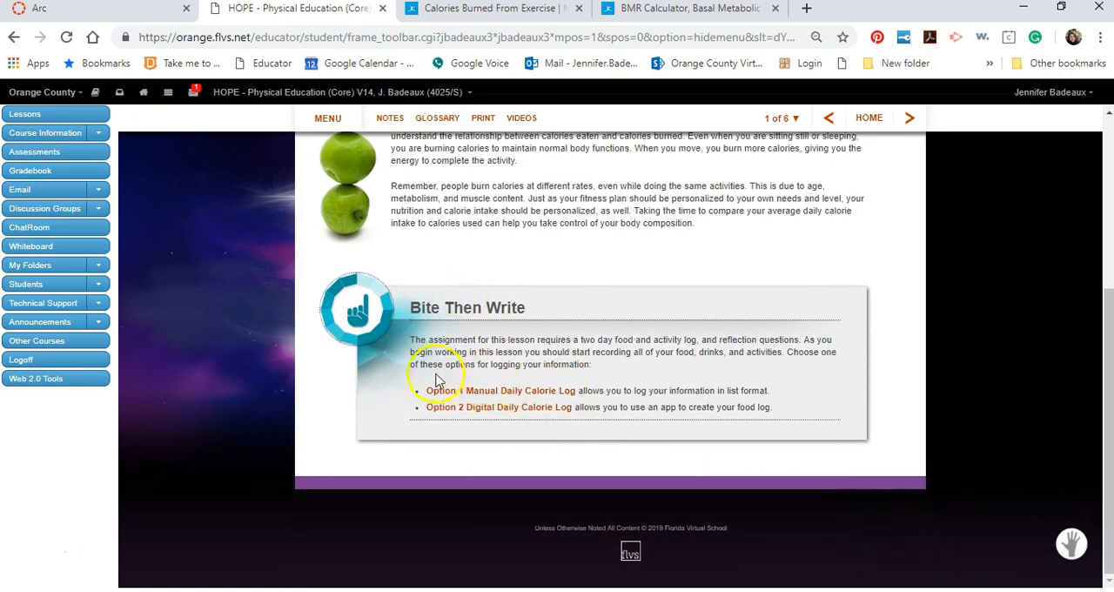
mouse_move(486, 407)
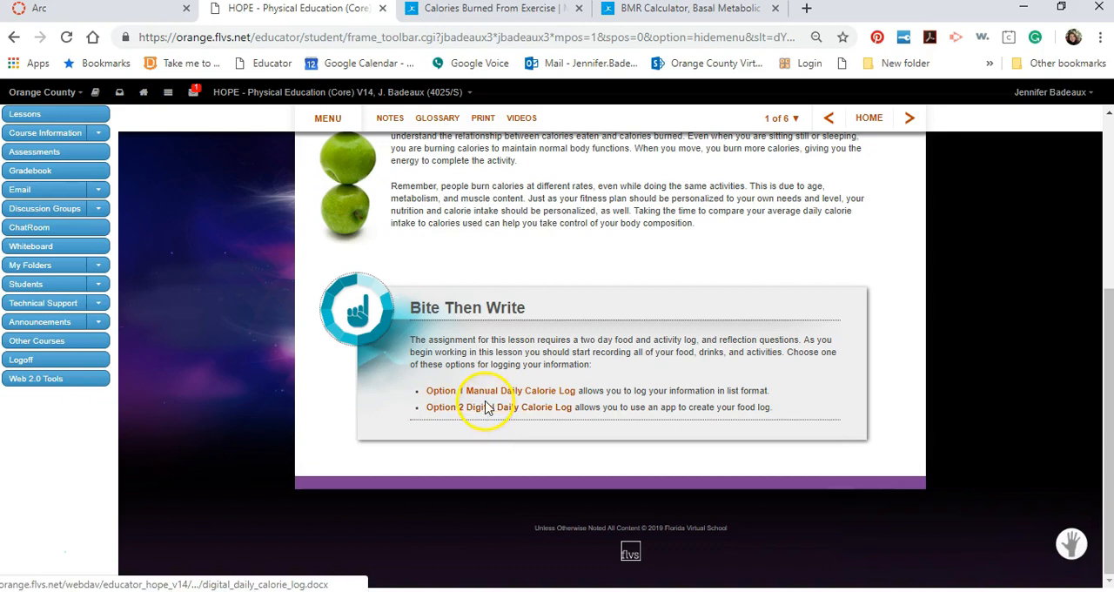
mouse_move(487, 395)
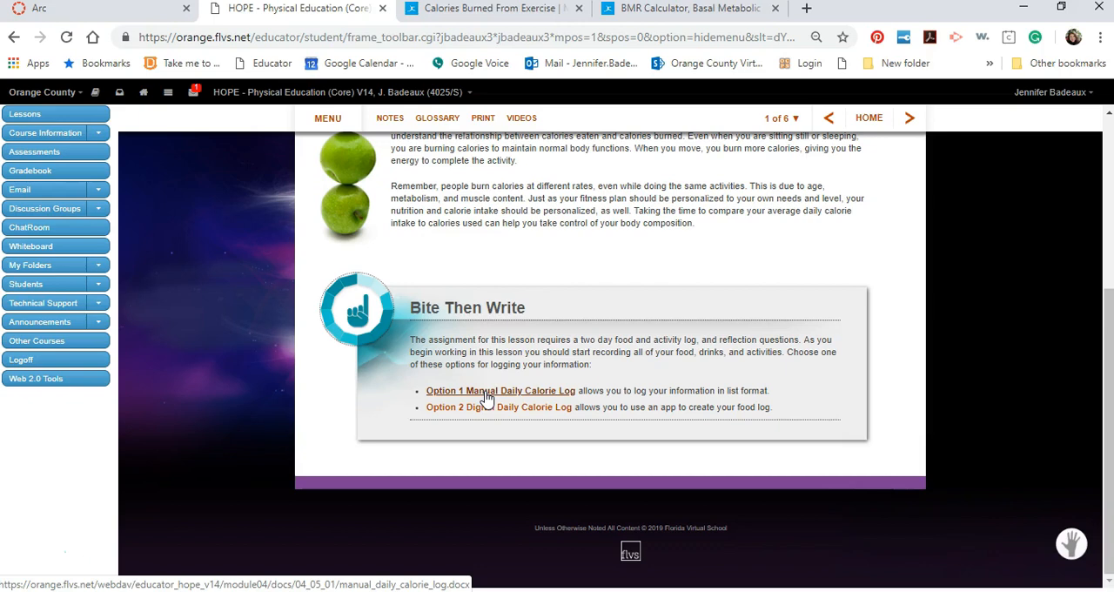
left_click(498, 390)
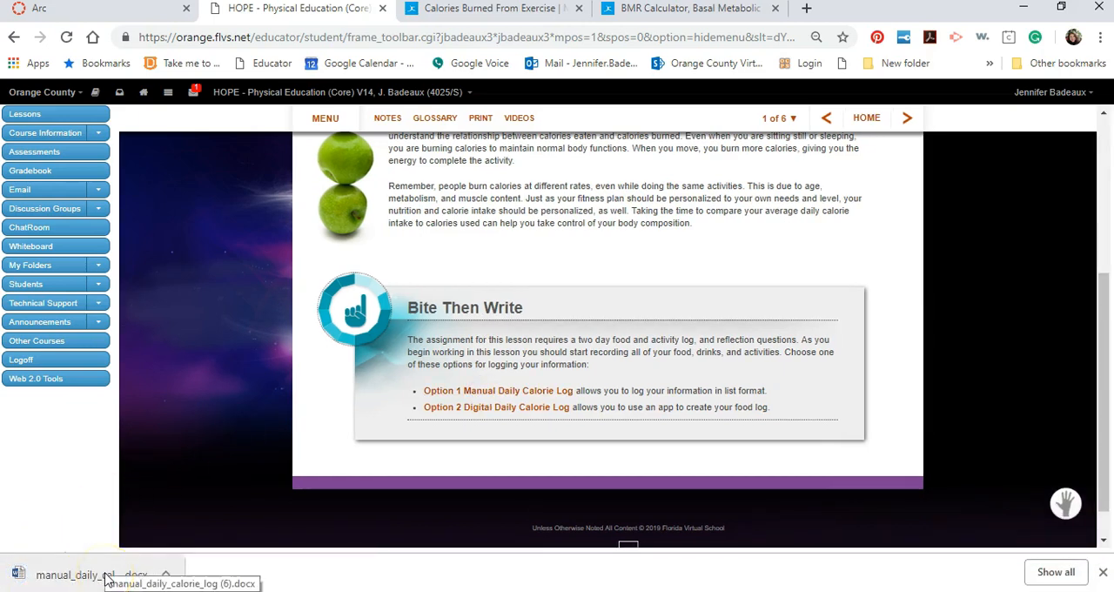
Step: Open the downloaded calorie log .docx in Word and look over its instructions and Day One table
left_click(87, 574)
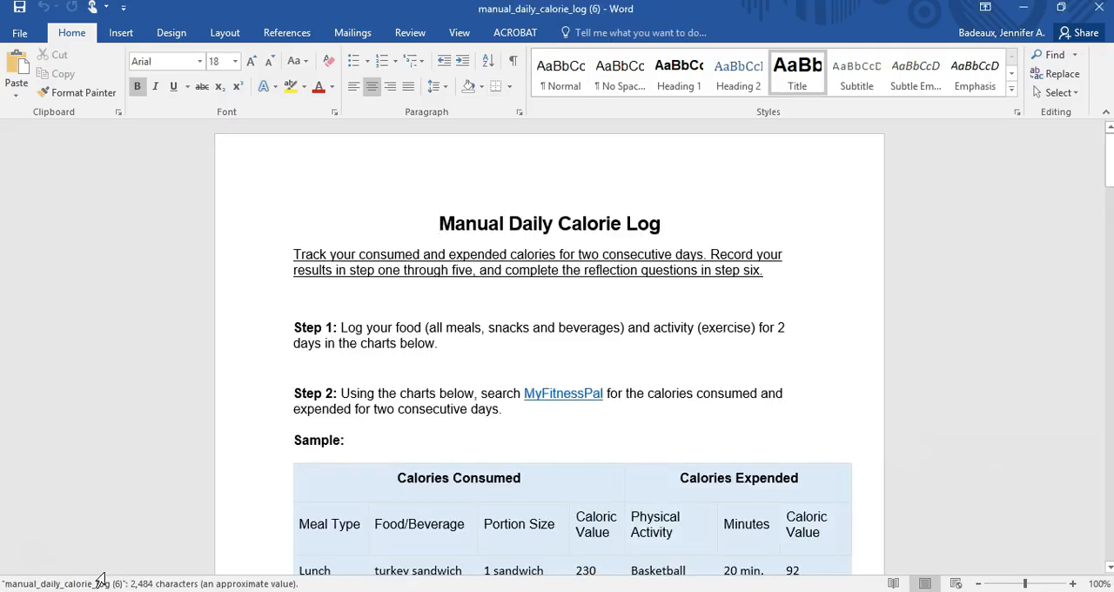
scroll("down", 3)
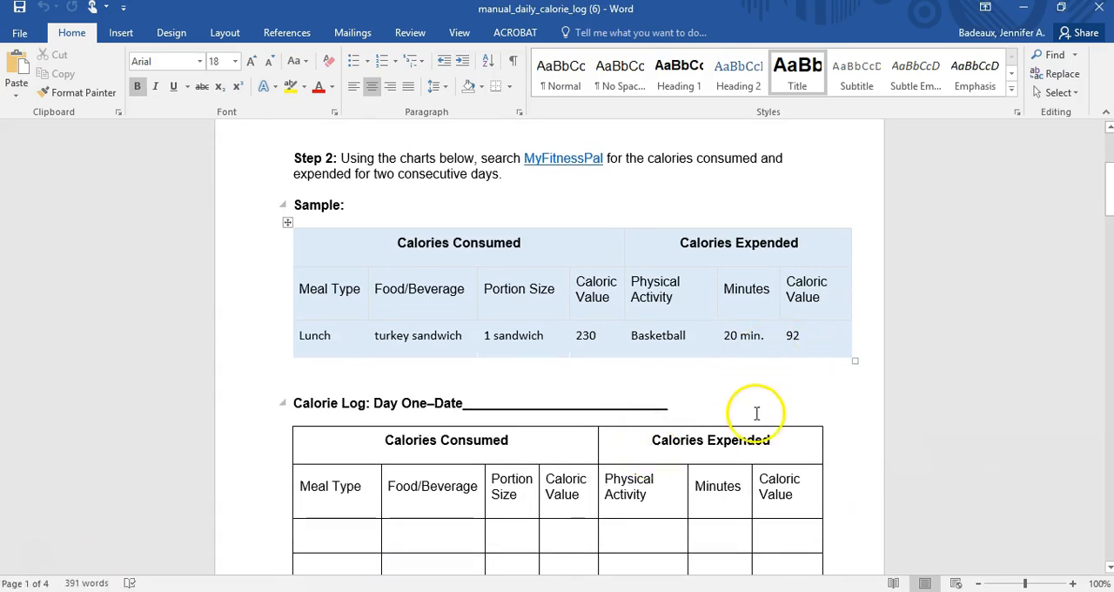
scroll("up", 3)
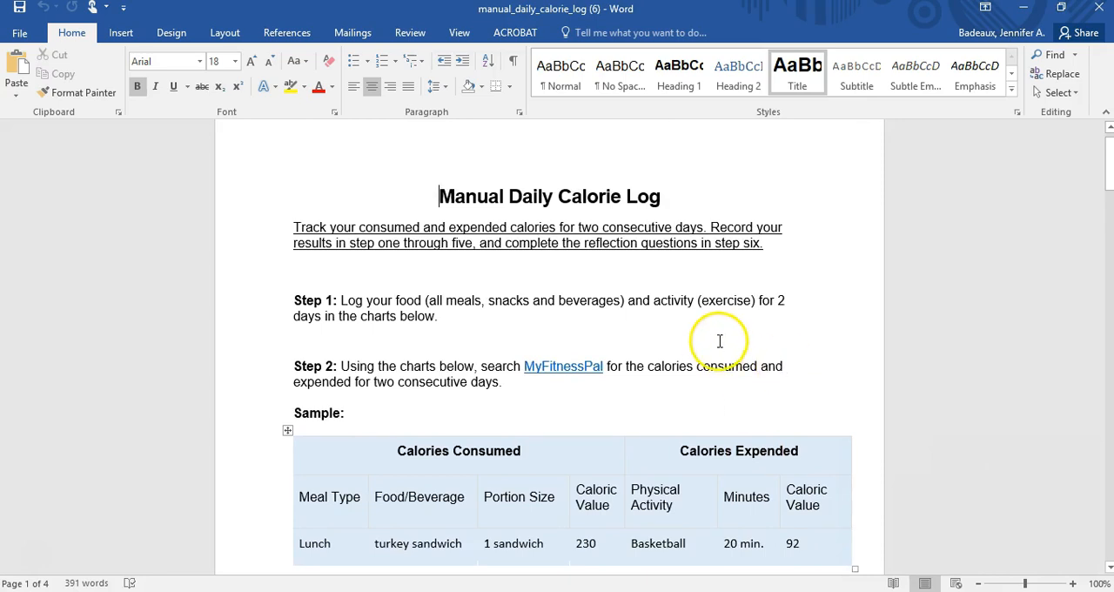
scroll("down", 3)
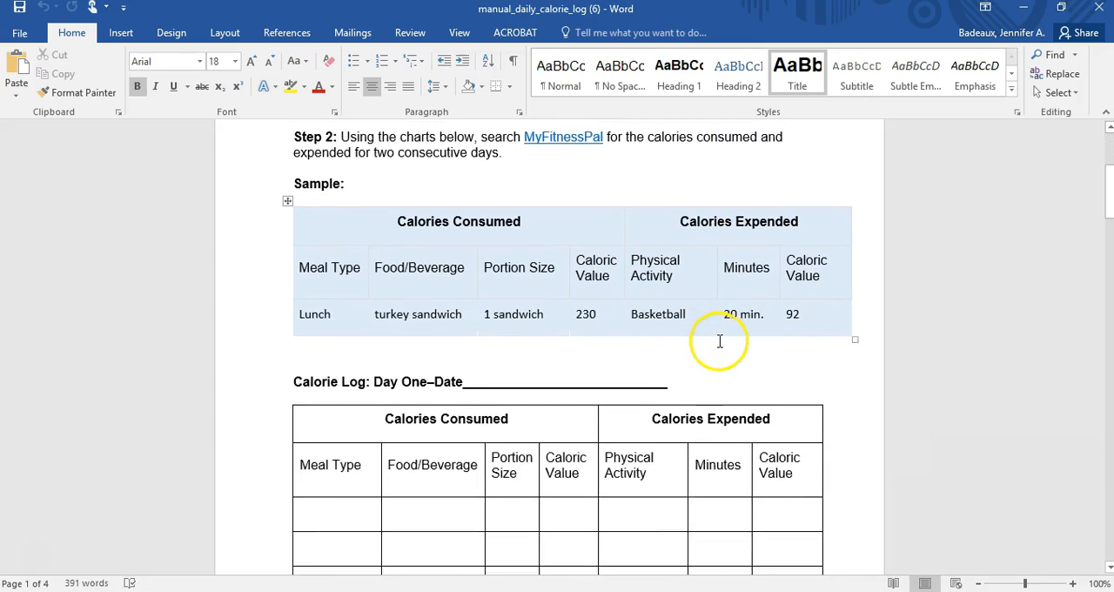
scroll("up", 3)
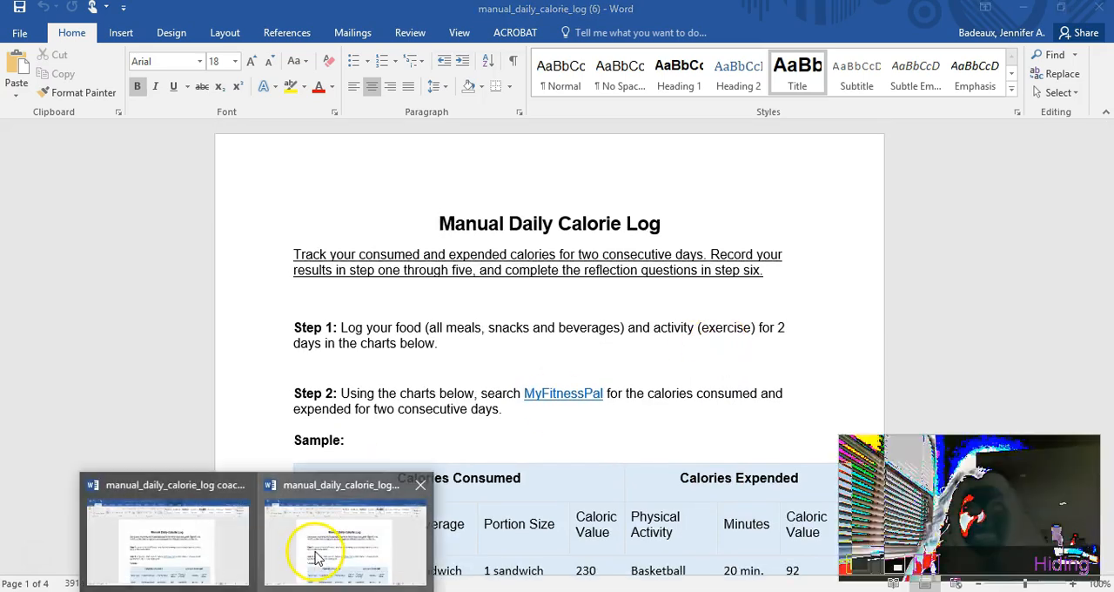
Step: Switch to the example calorie log and scroll to its filled Day One breakfast row
left_click(339, 539)
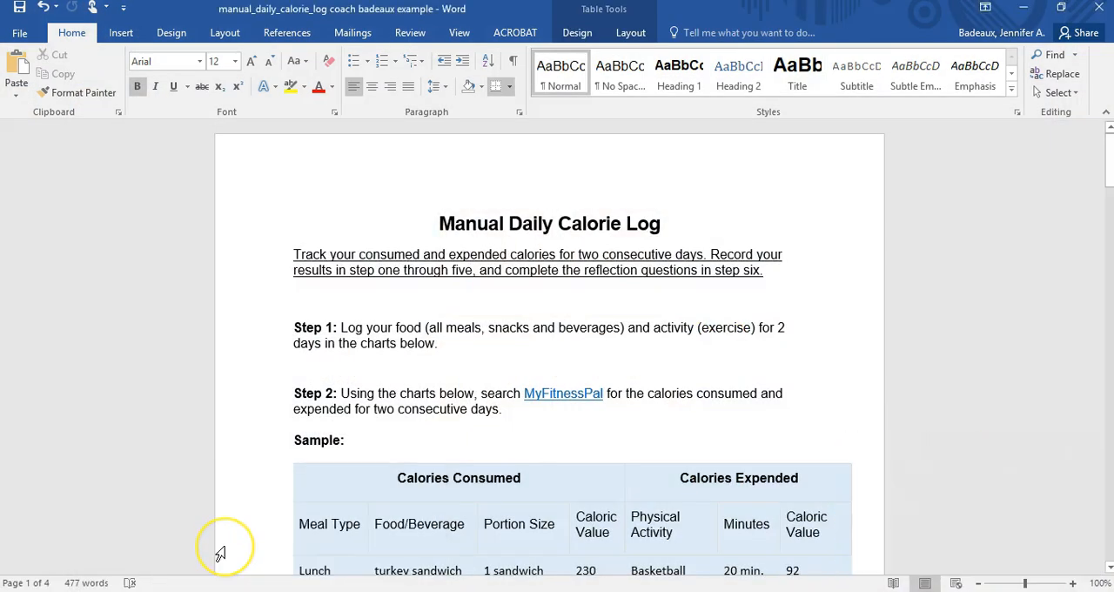
mouse_move(612, 418)
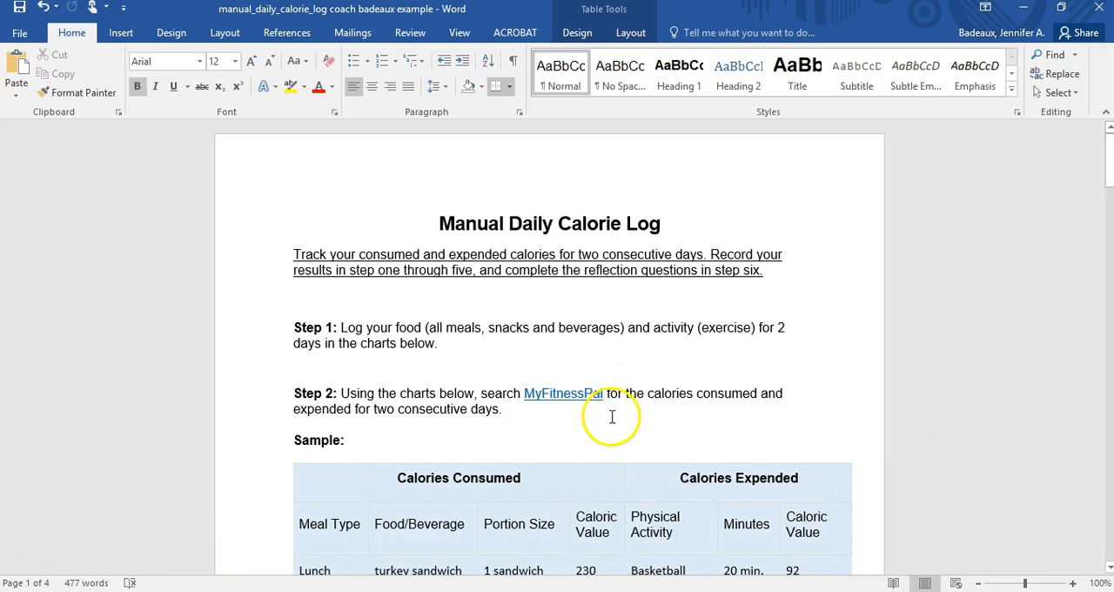
scroll("down", 3)
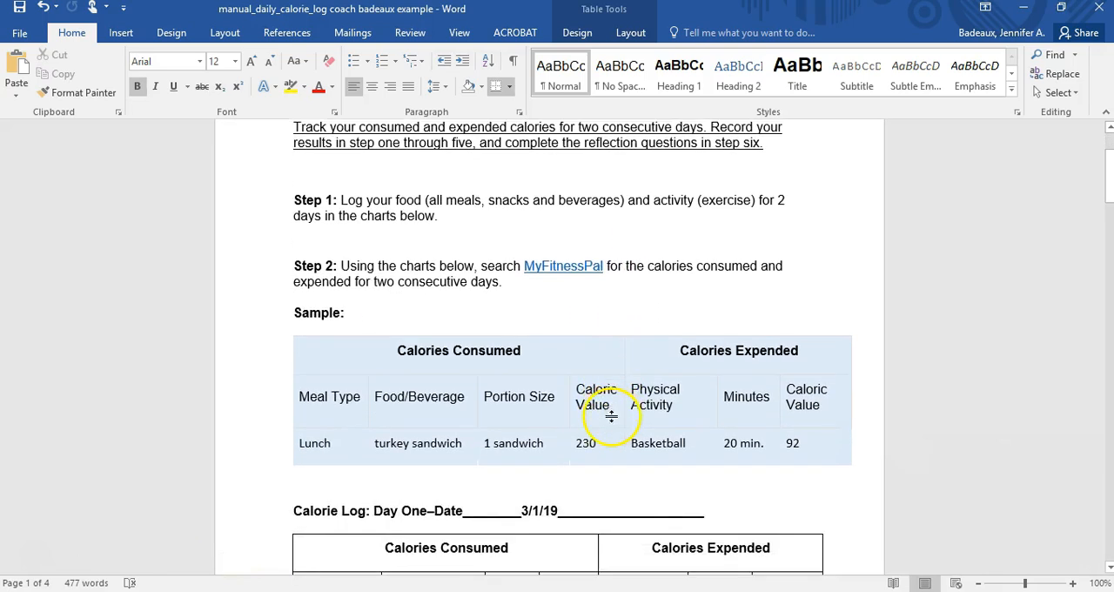
scroll("down", 3)
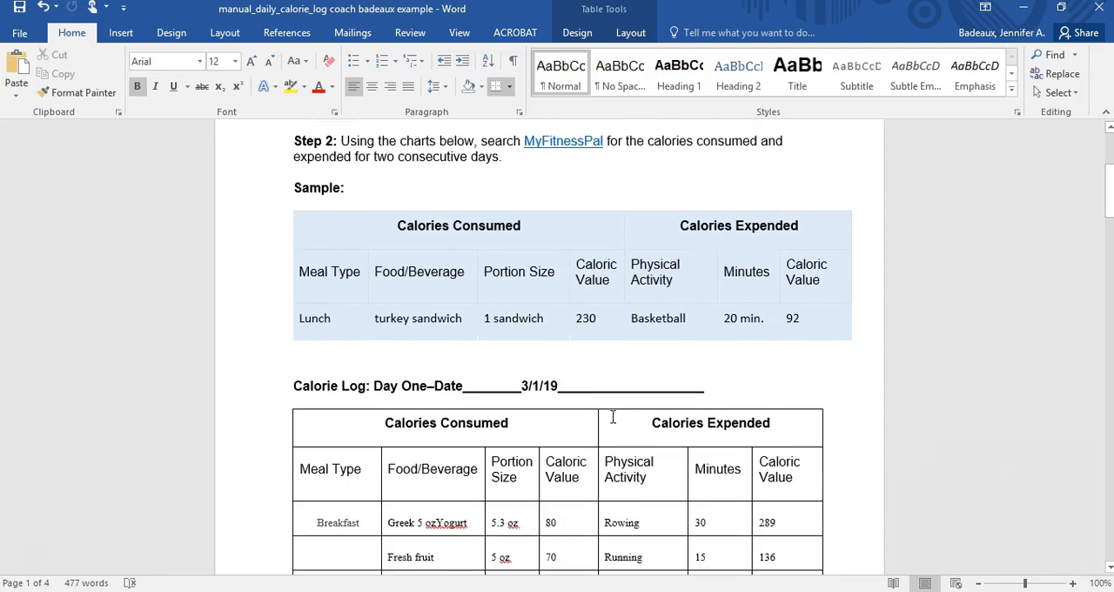
scroll("up", 3)
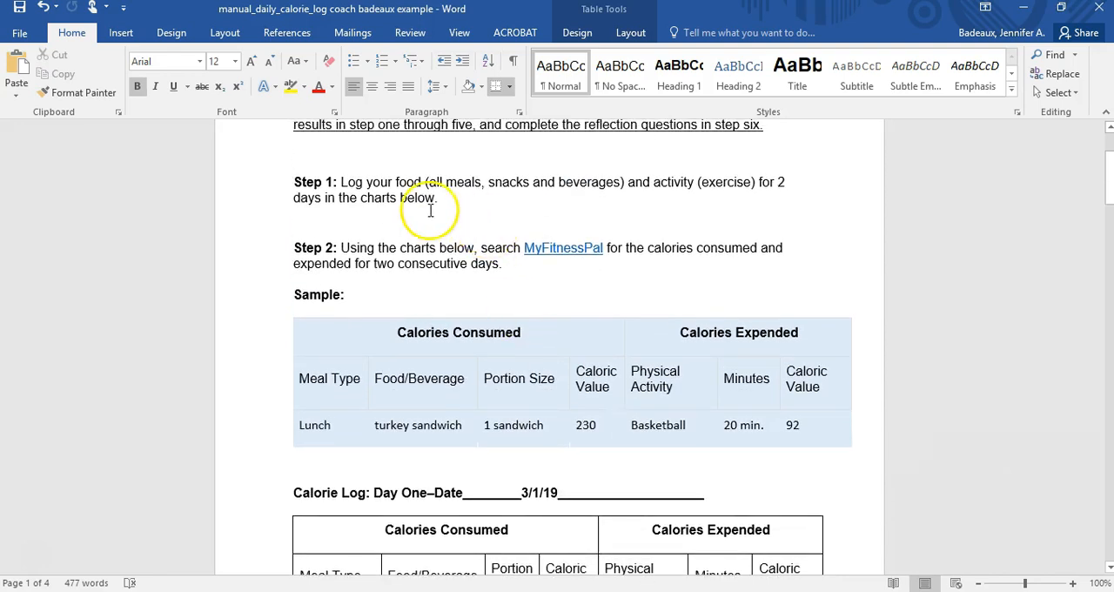
mouse_move(662, 183)
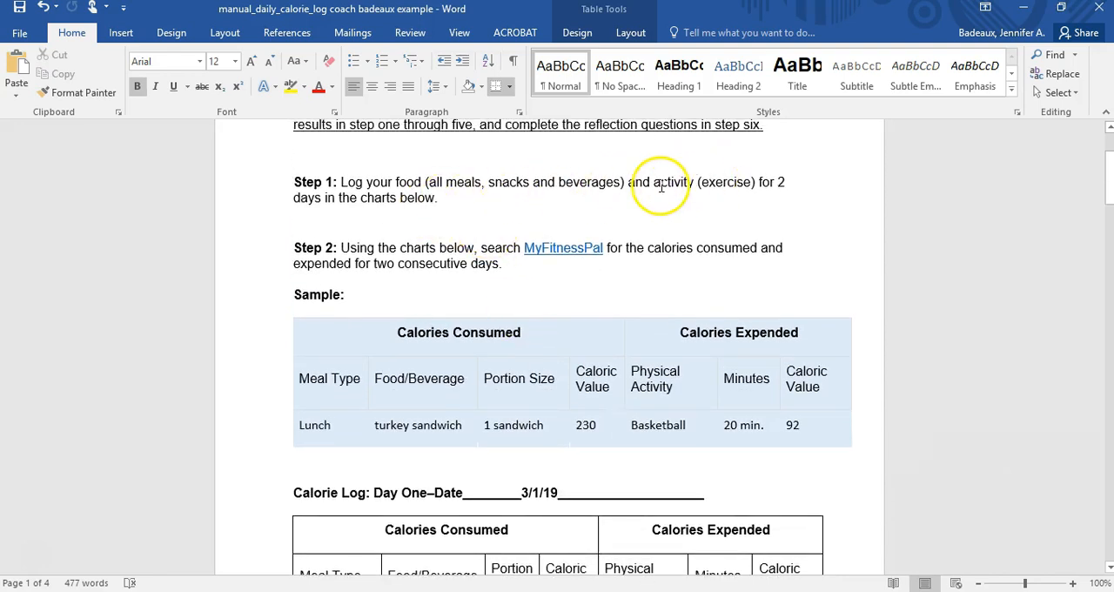
mouse_move(609, 283)
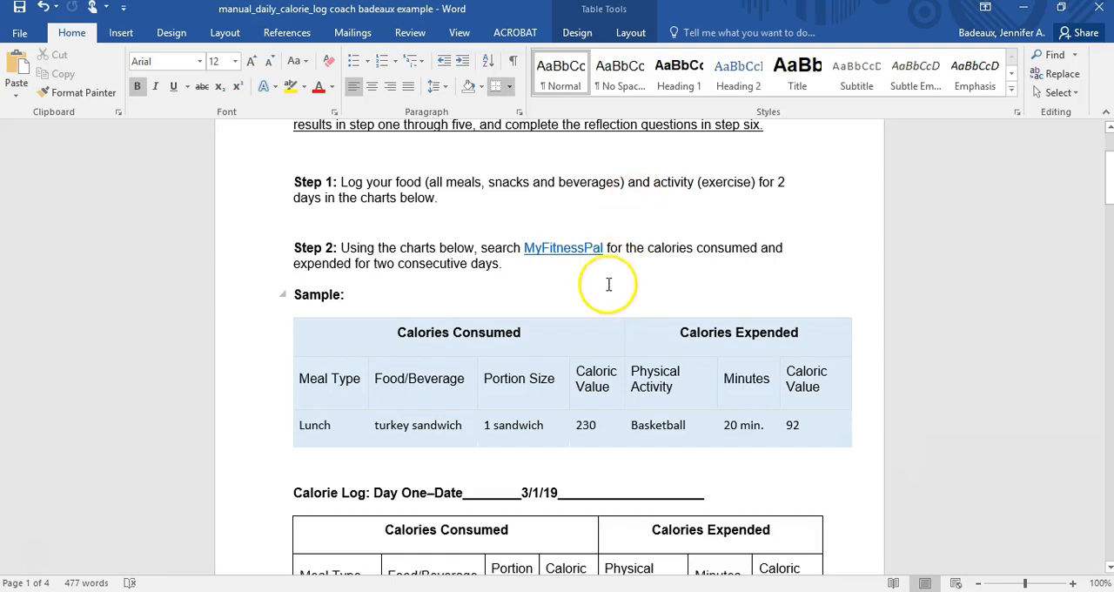
mouse_move(609, 283)
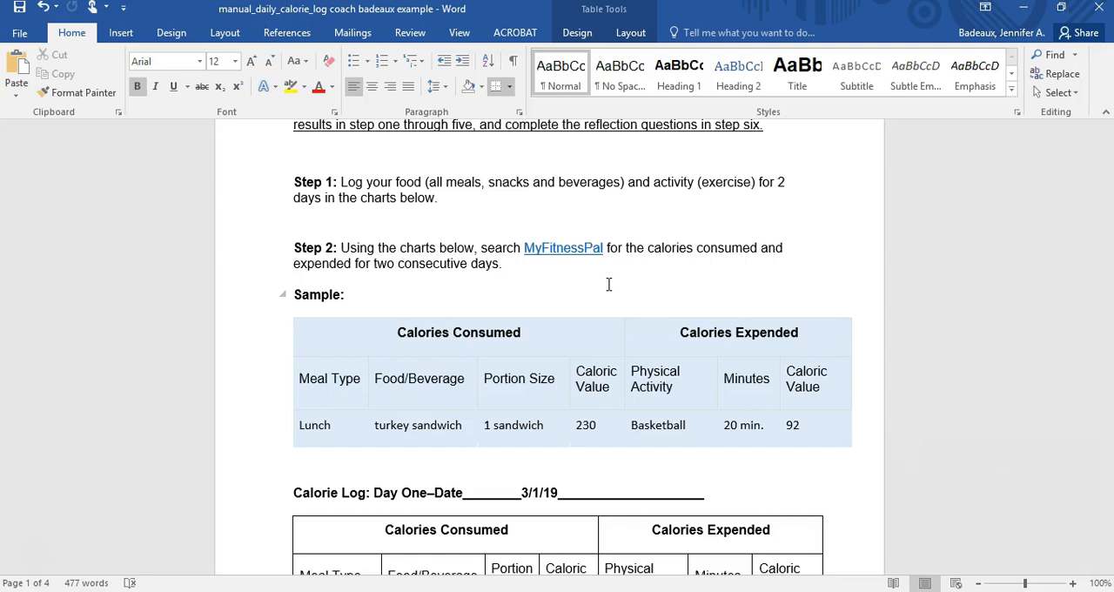
mouse_move(564, 247)
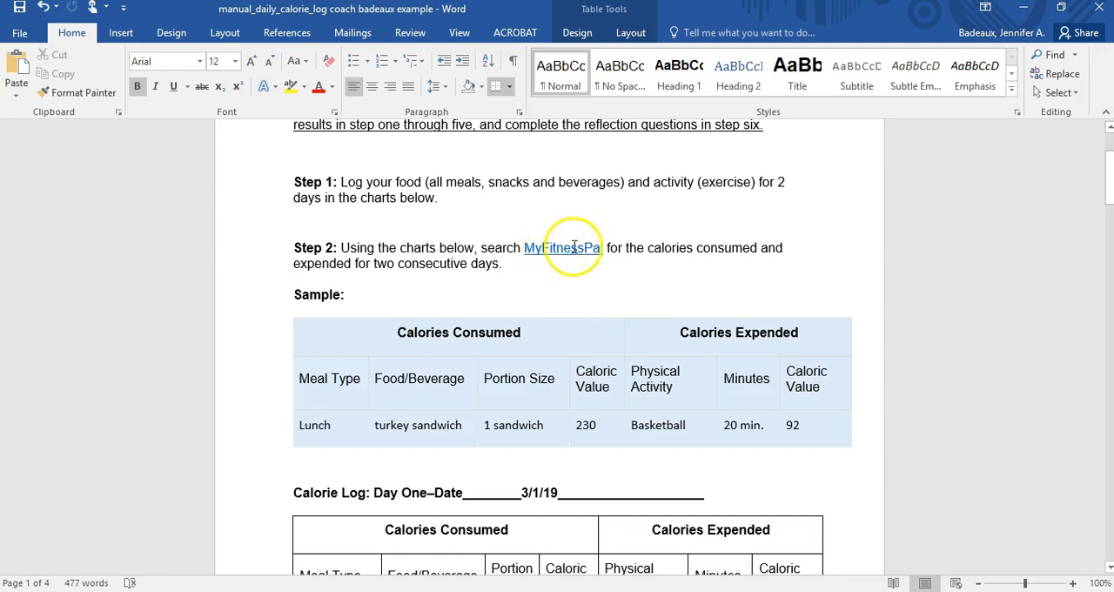
mouse_move(564, 247)
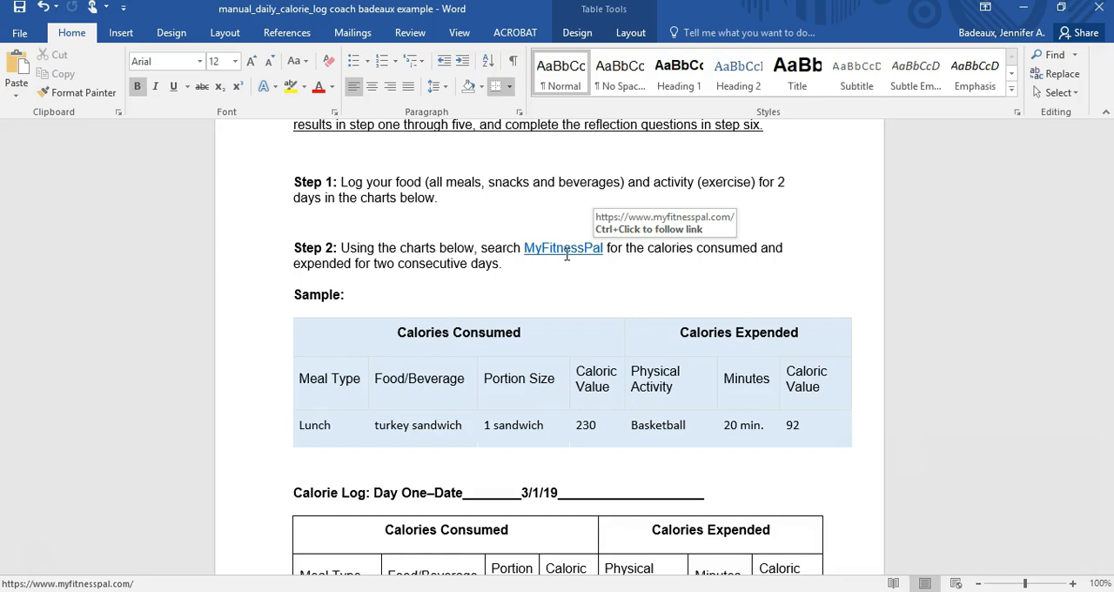
mouse_move(569, 268)
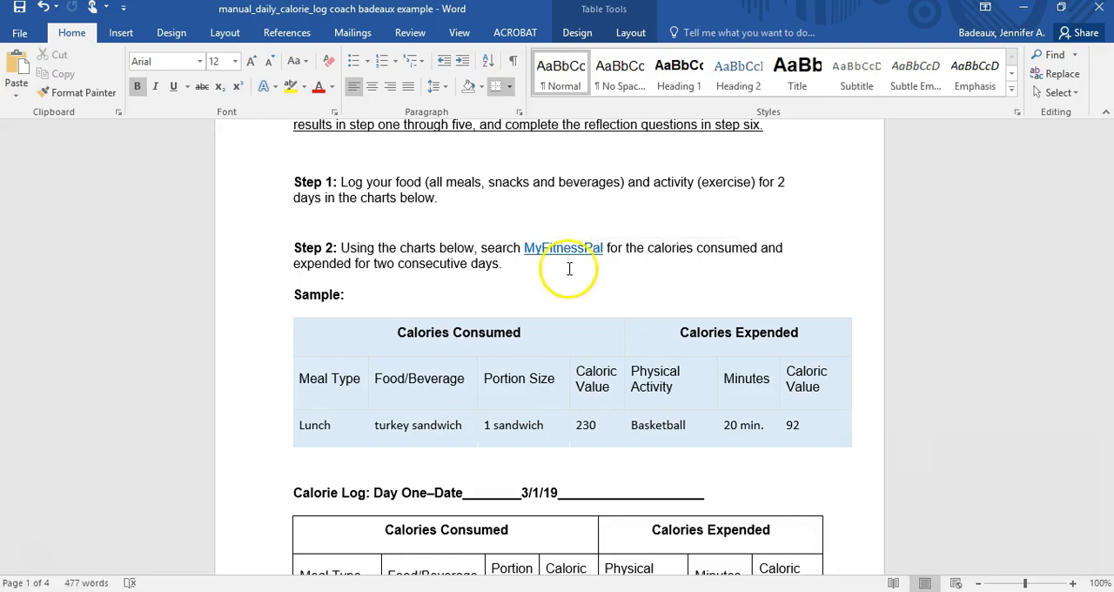
scroll("down", 3)
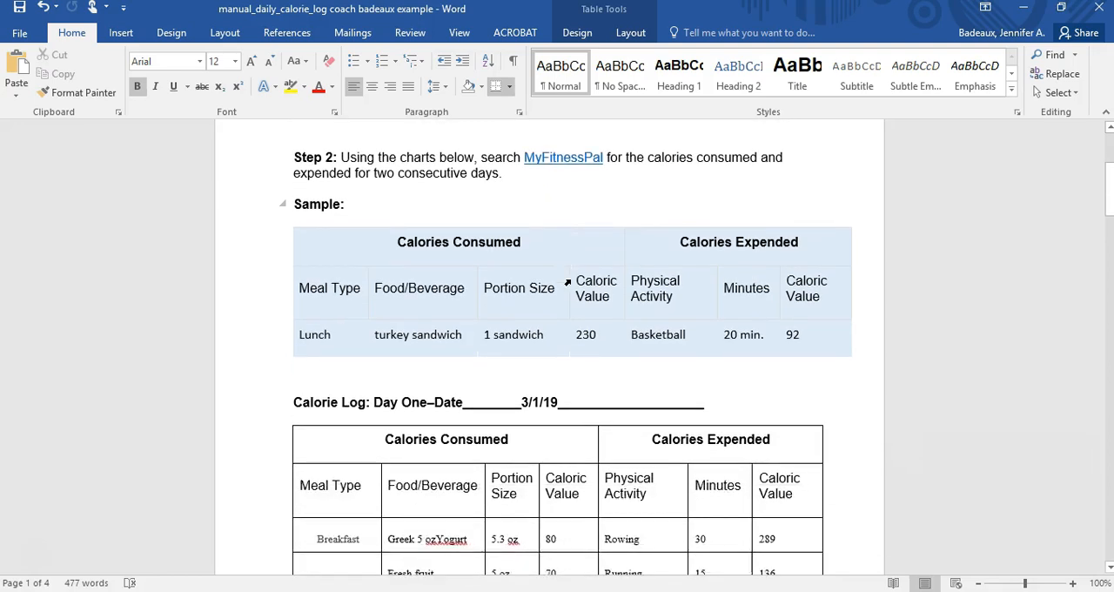
scroll("down", 3)
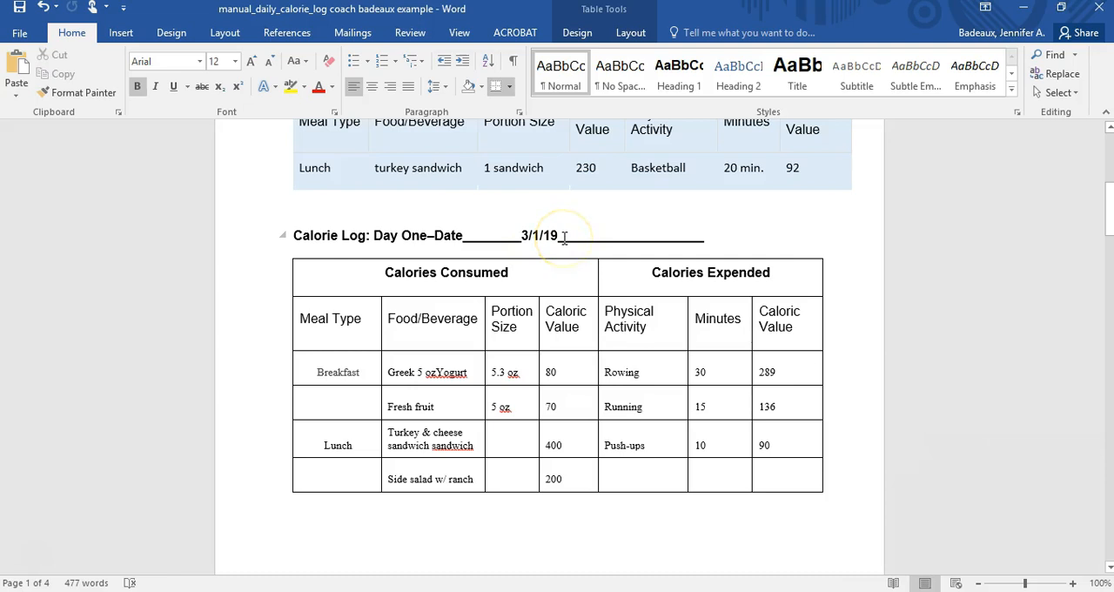
scroll("down", 3)
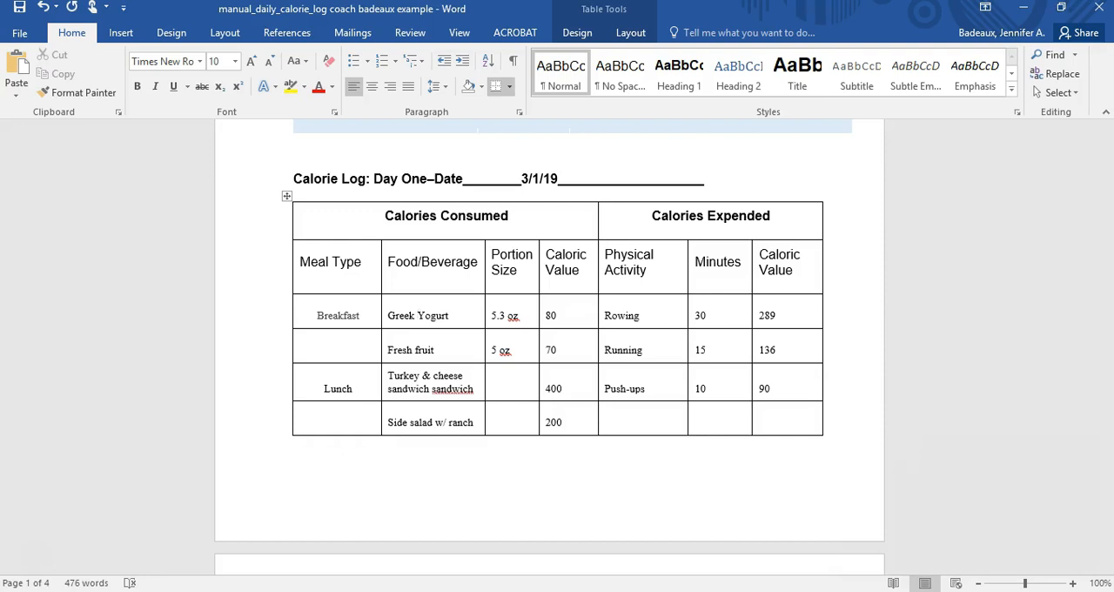
scroll("down", 3)
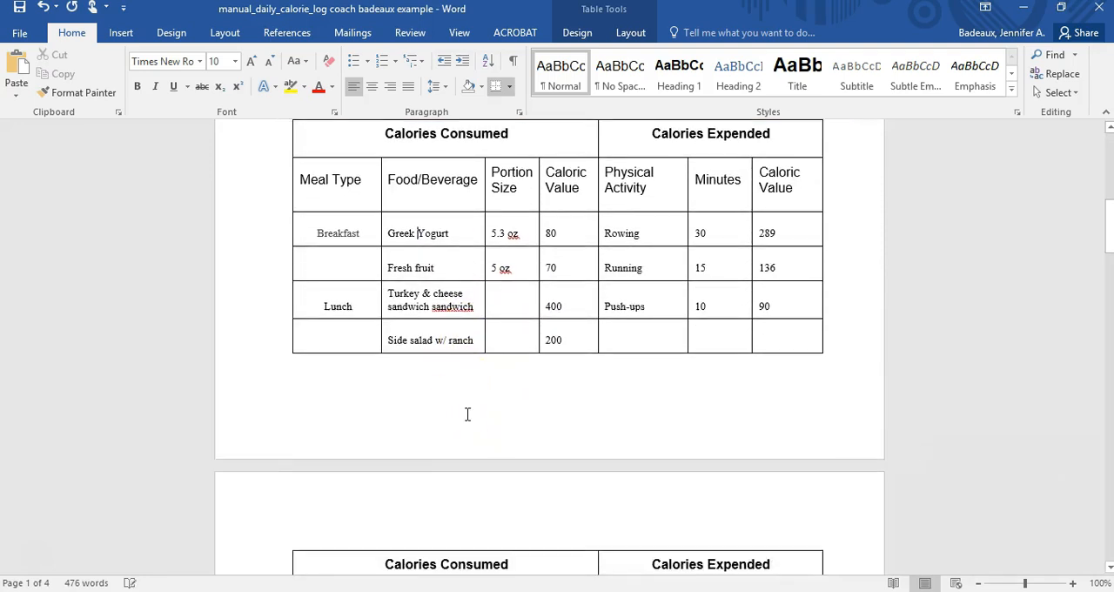
scroll("down", 3)
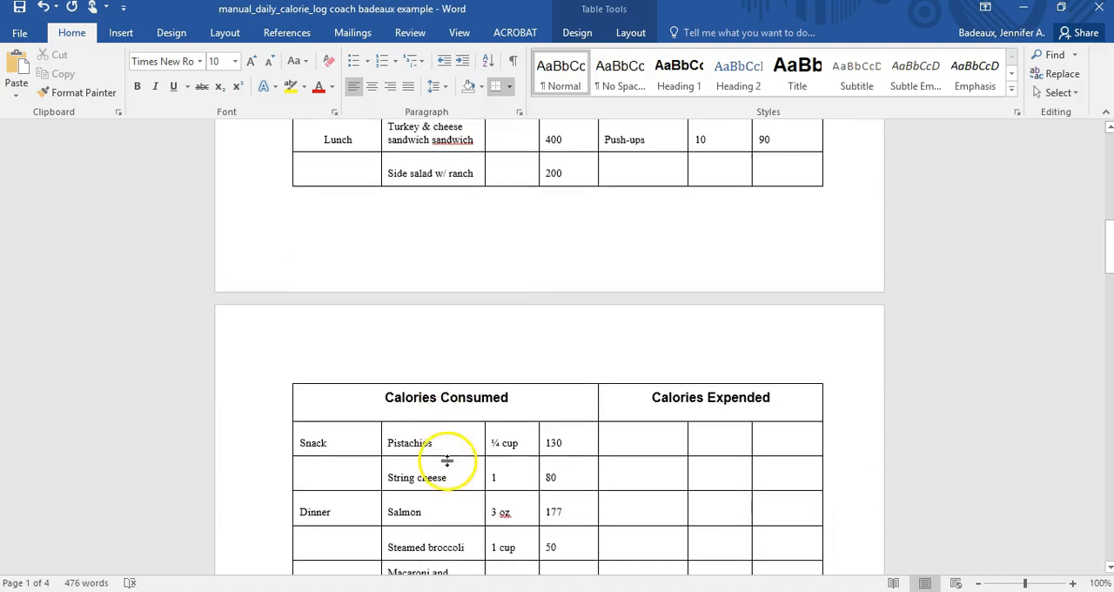
scroll("down", 3)
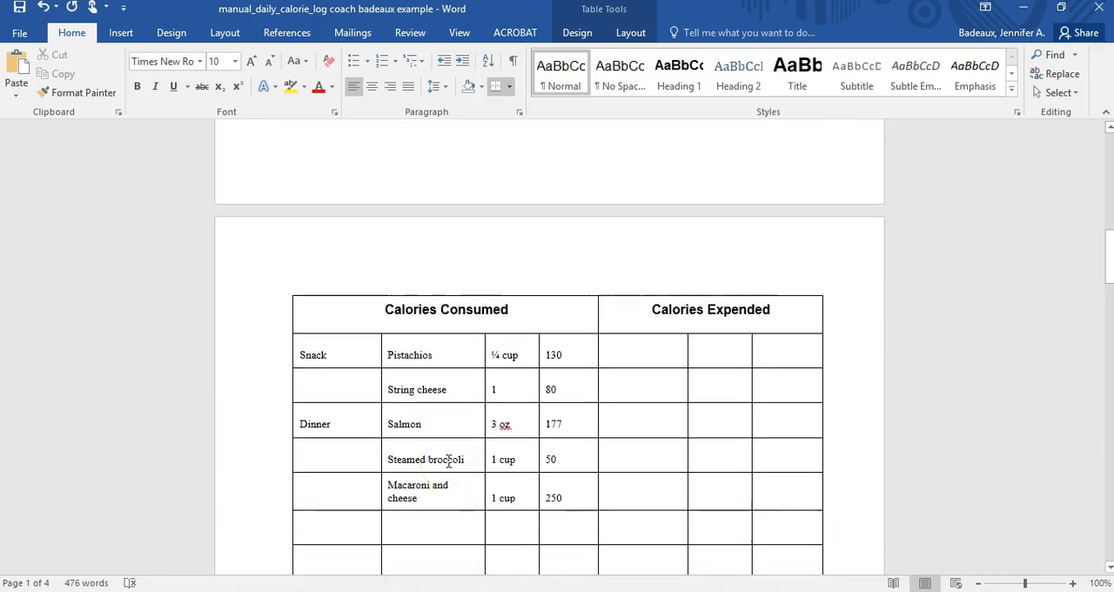
scroll("up", 3)
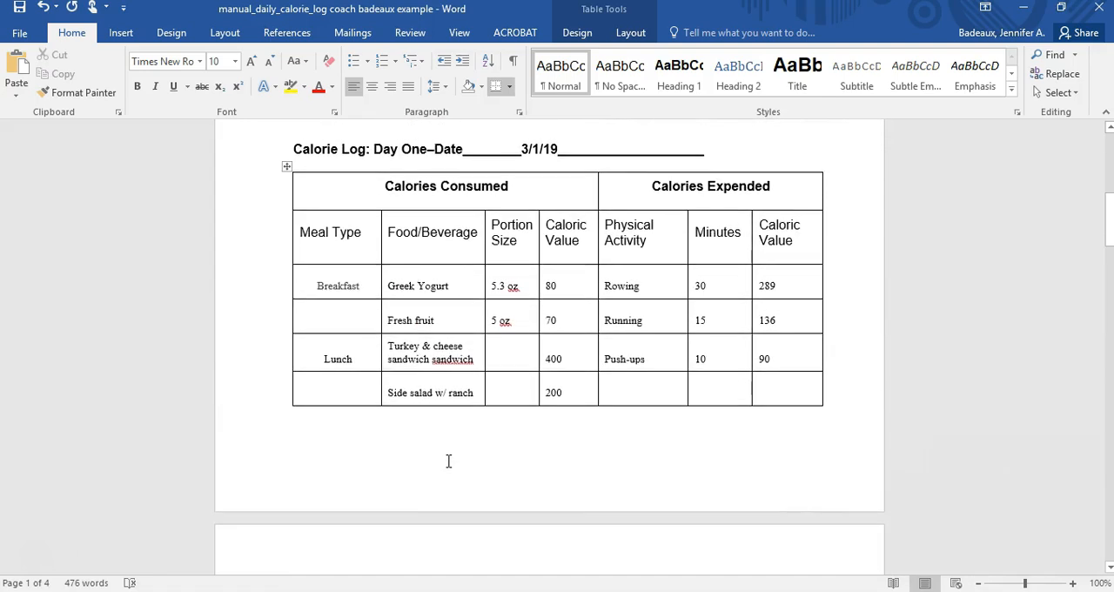
left_click(338, 287)
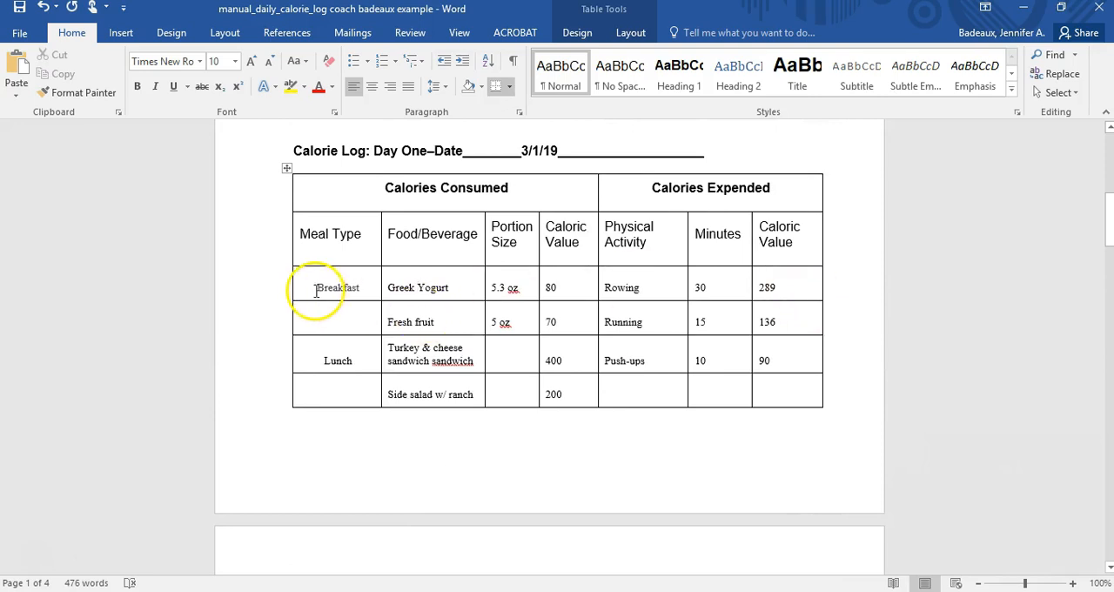
scroll("down", 3)
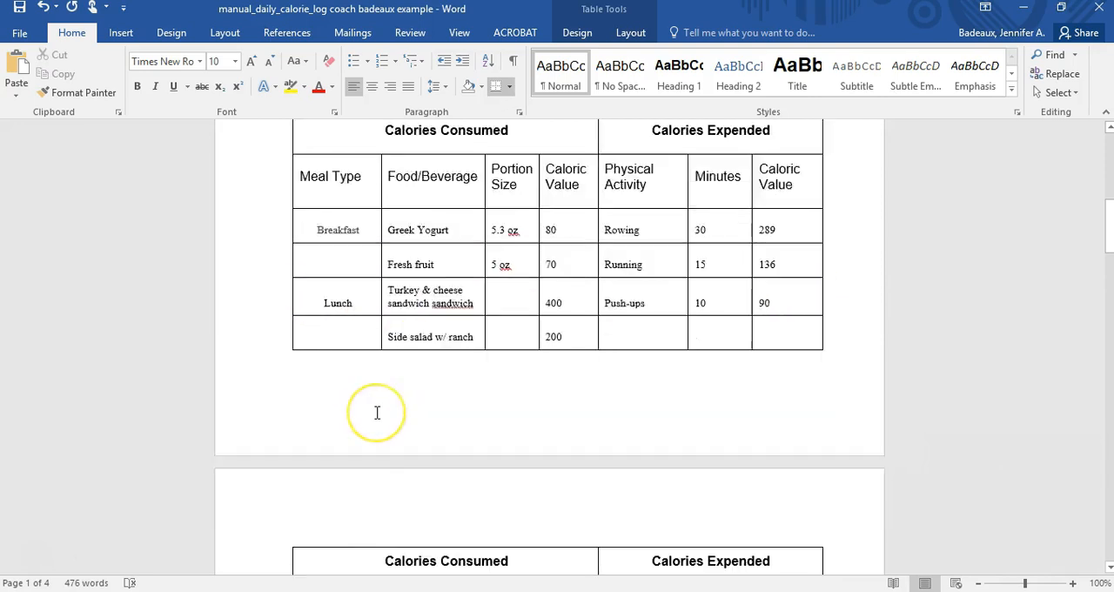
scroll("up", 3)
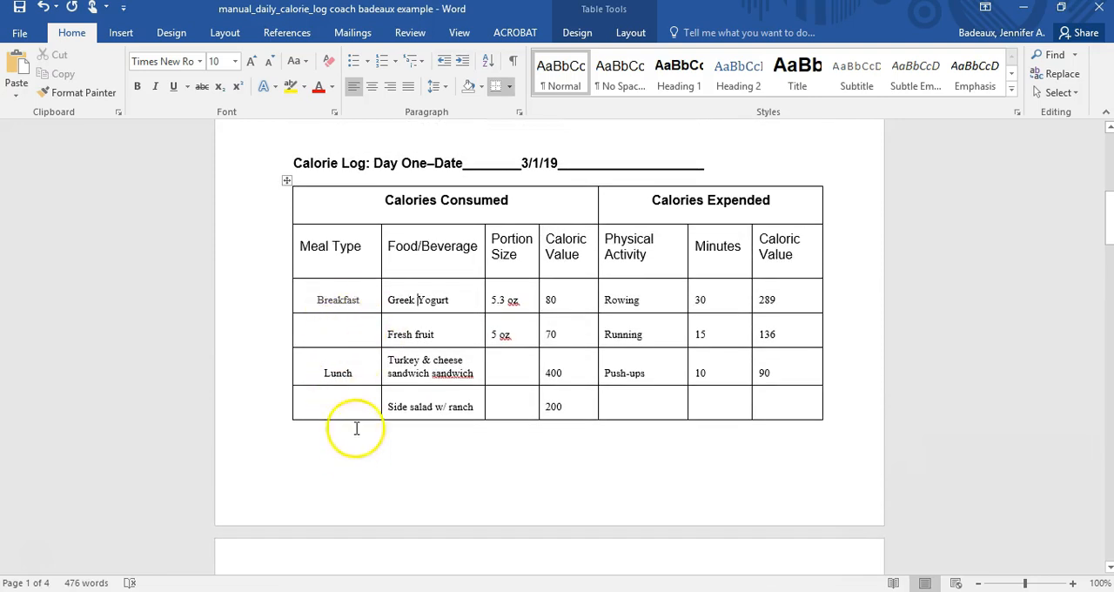
mouse_move(430, 327)
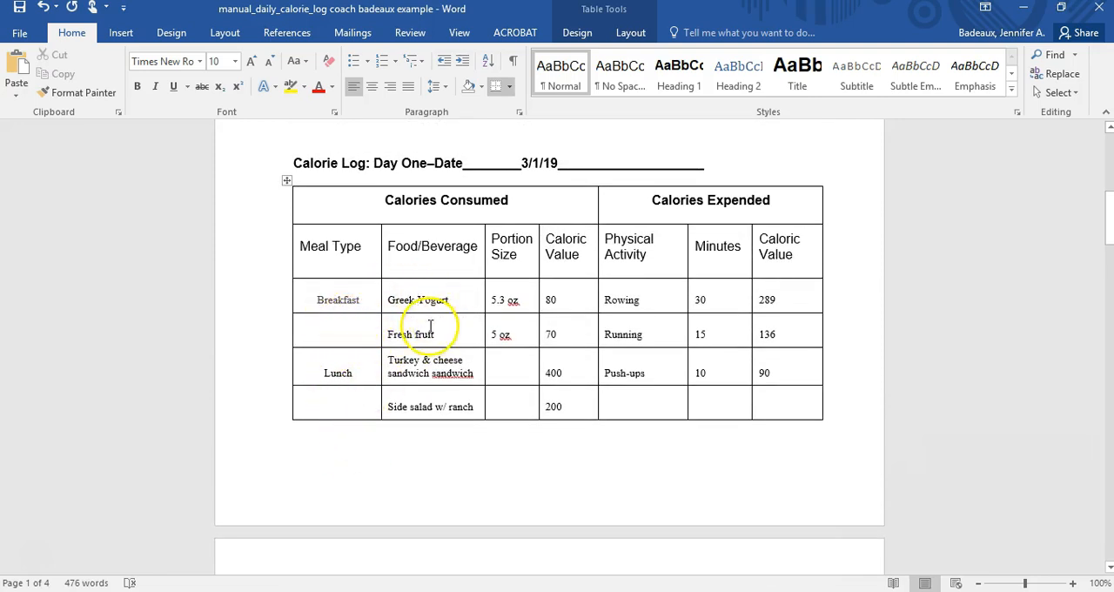
mouse_move(686, 327)
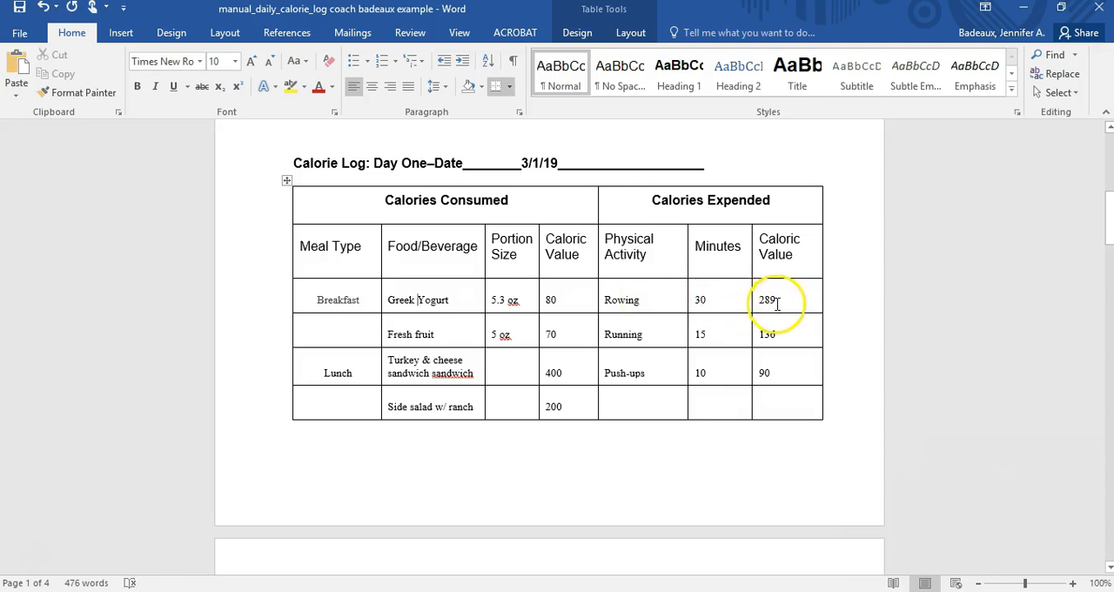
left_click(699, 334)
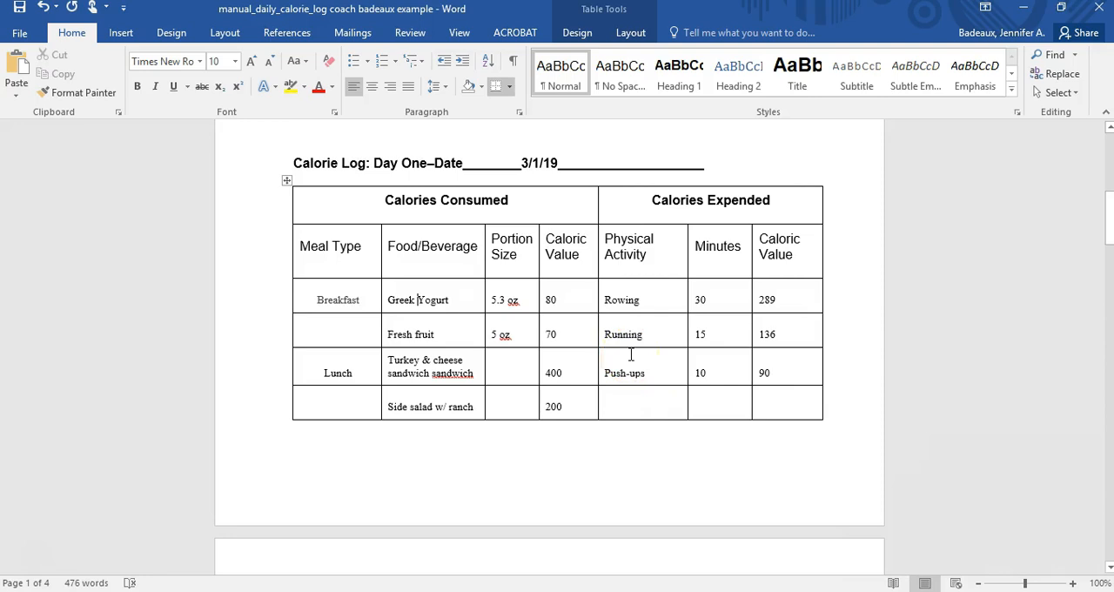
scroll("down", 3)
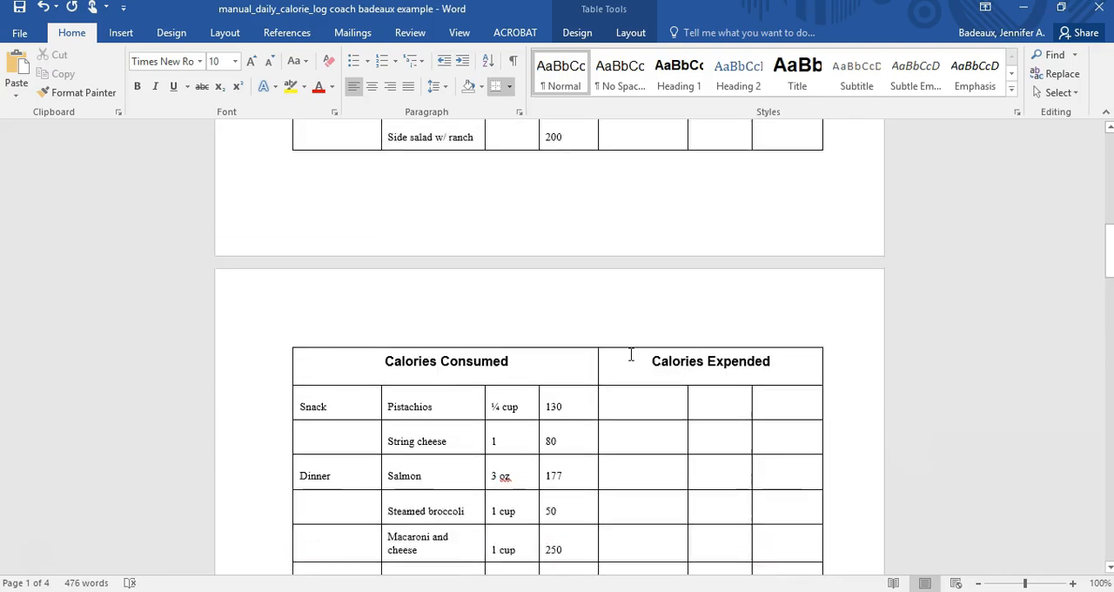
scroll("up", 3)
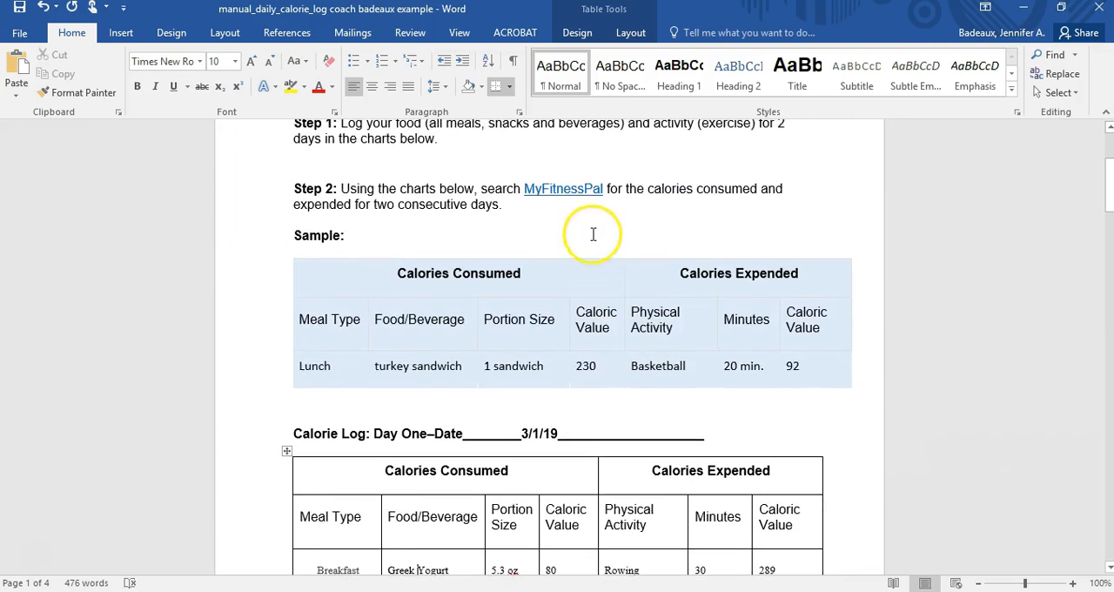
mouse_move(564, 187)
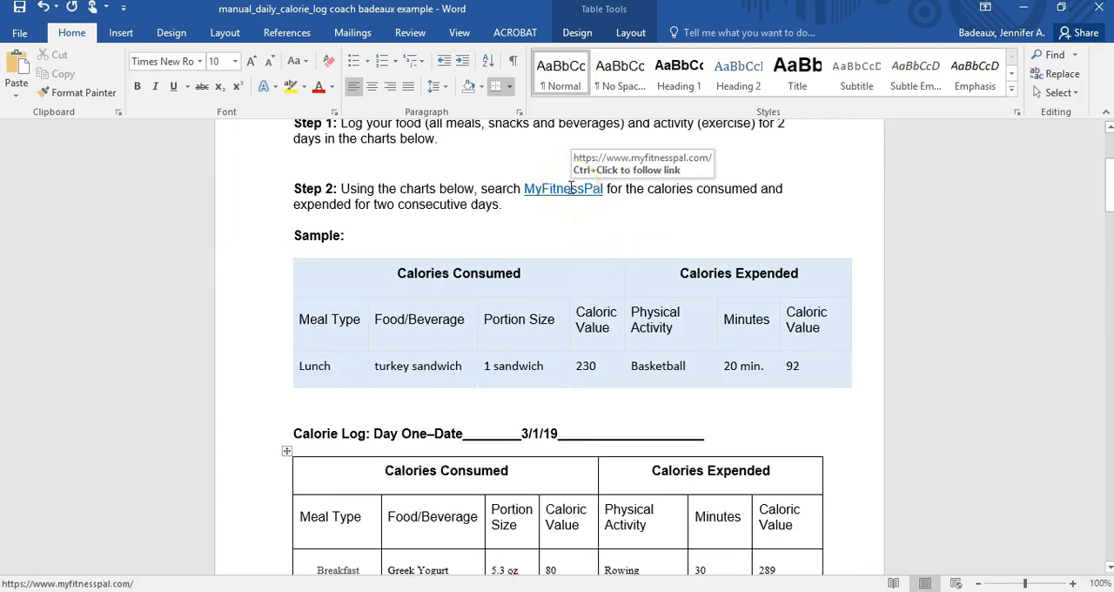
Step: From the MyFitnessPal link, search the food database for 'greek yogurt' and view the results
left_click(564, 187)
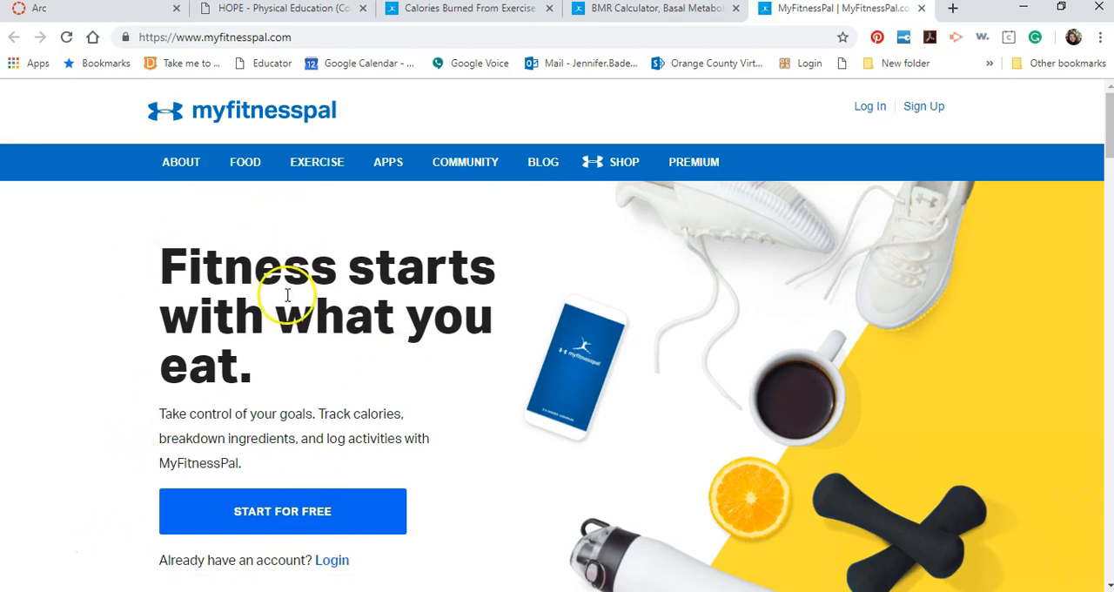
left_click(243, 162)
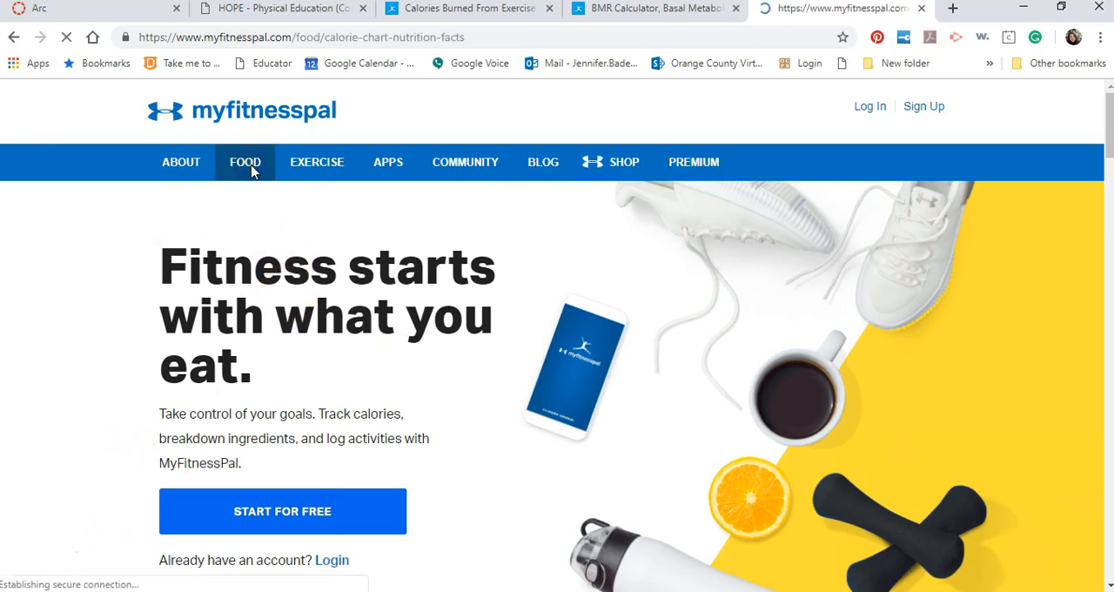
left_click(244, 161)
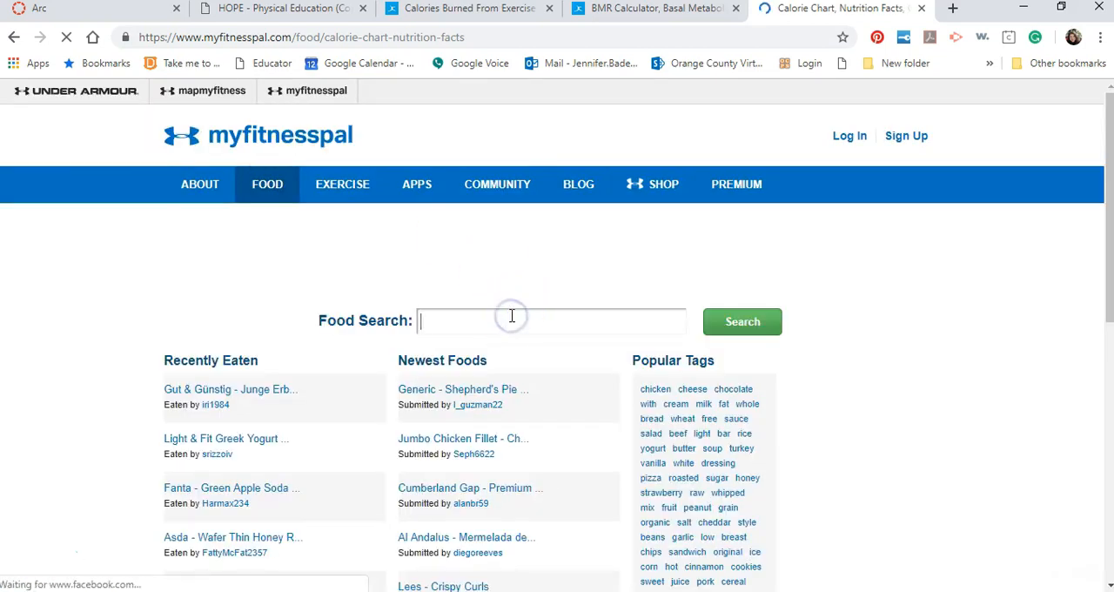
type("g")
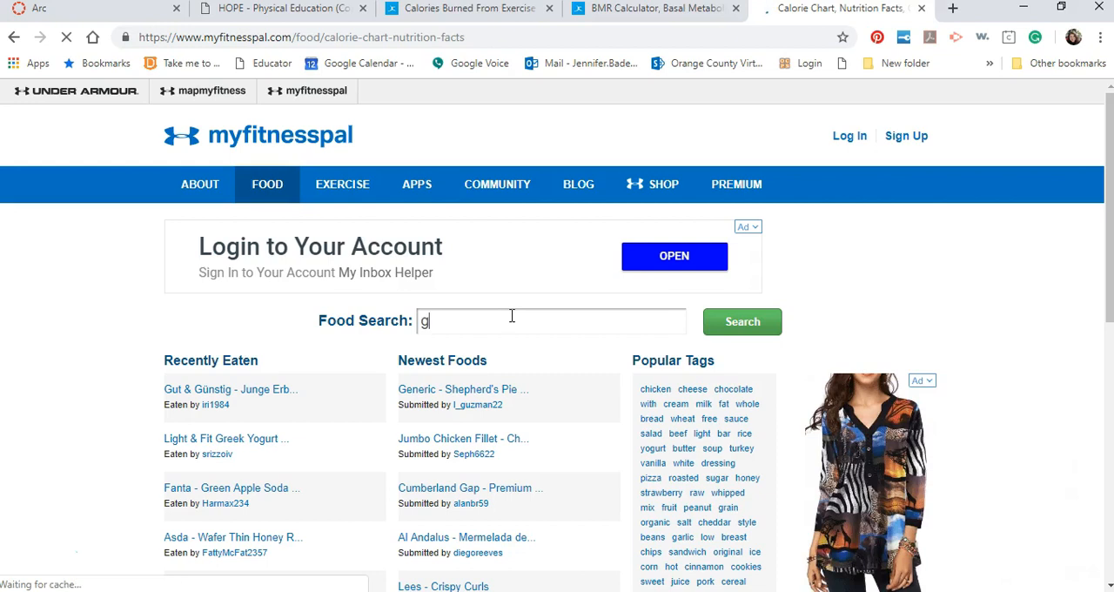
type("reek yogurt")
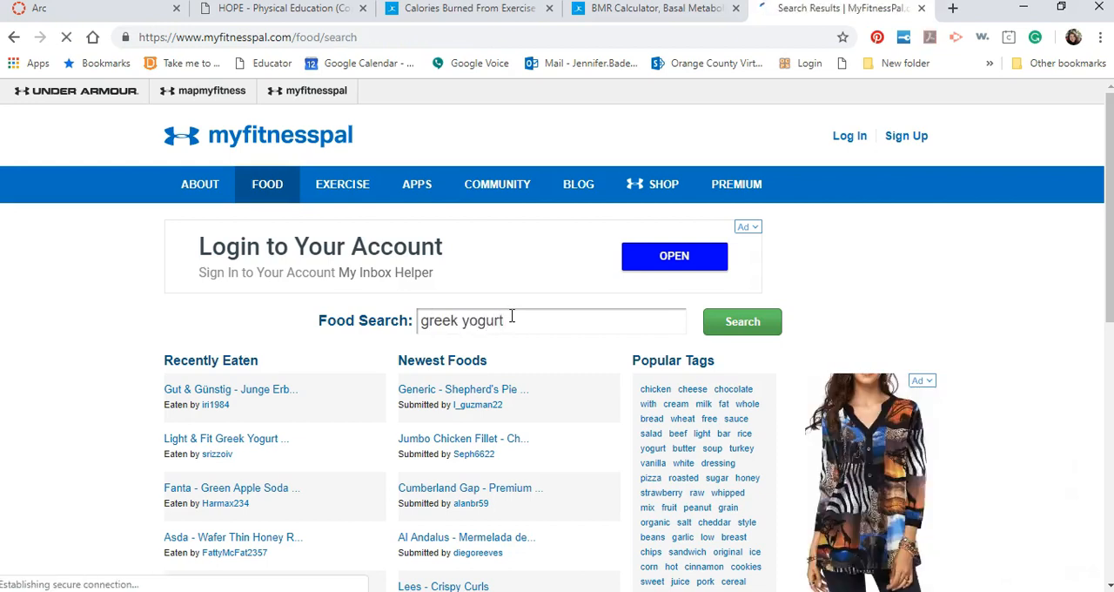
left_click(741, 320)
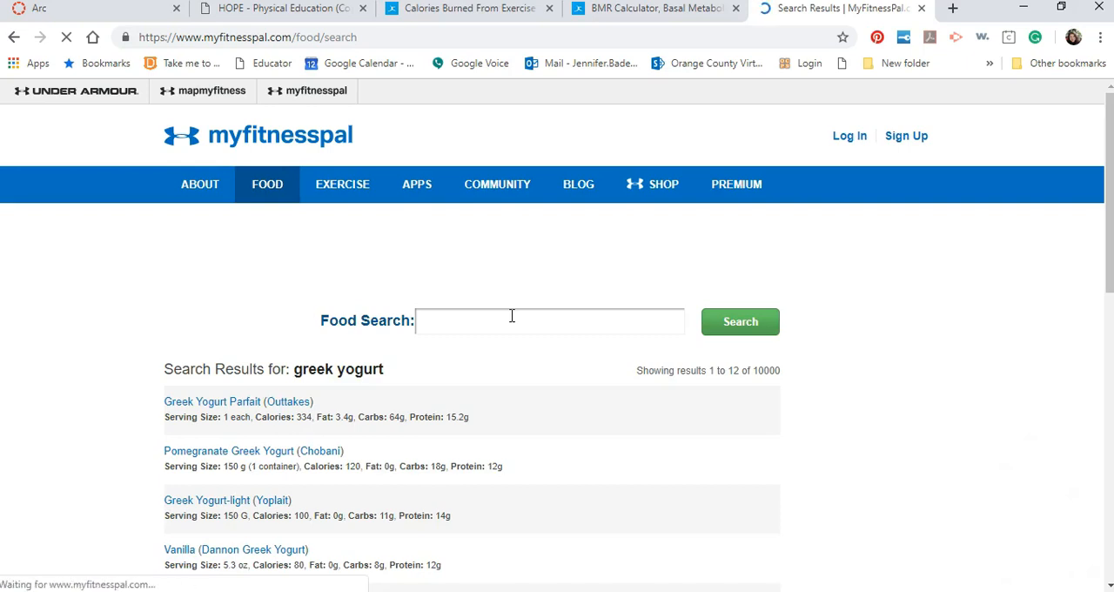
left_click(205, 500)
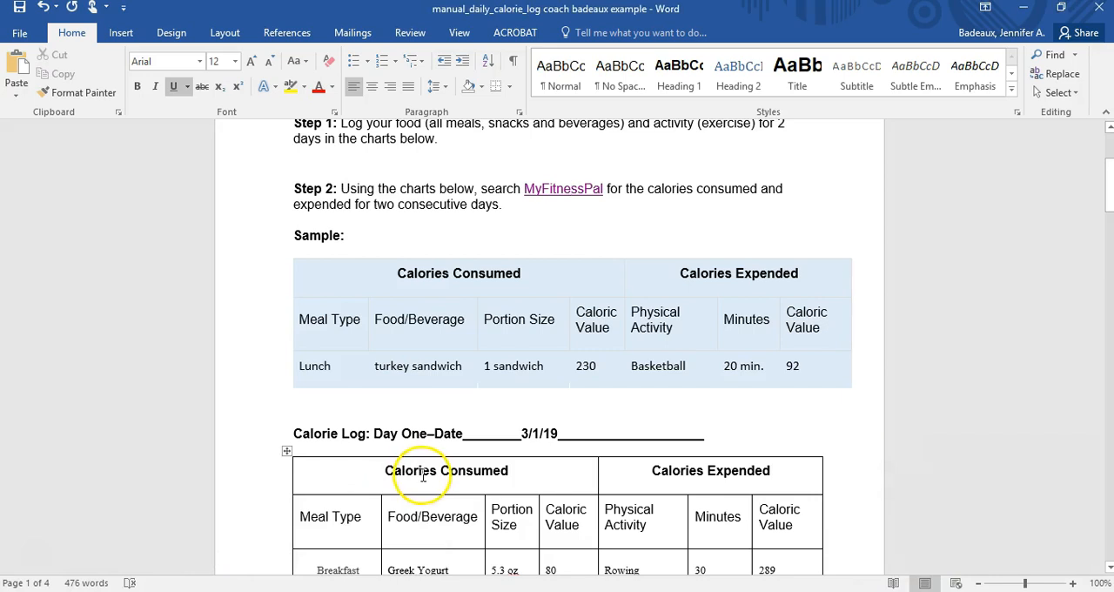
scroll("down", 3)
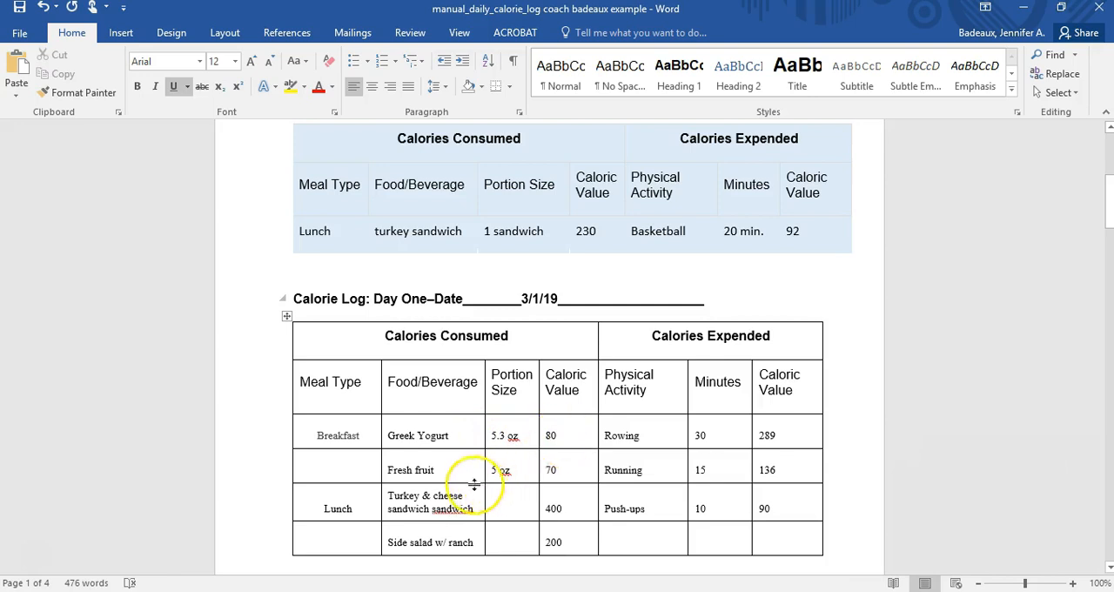
scroll("down", 3)
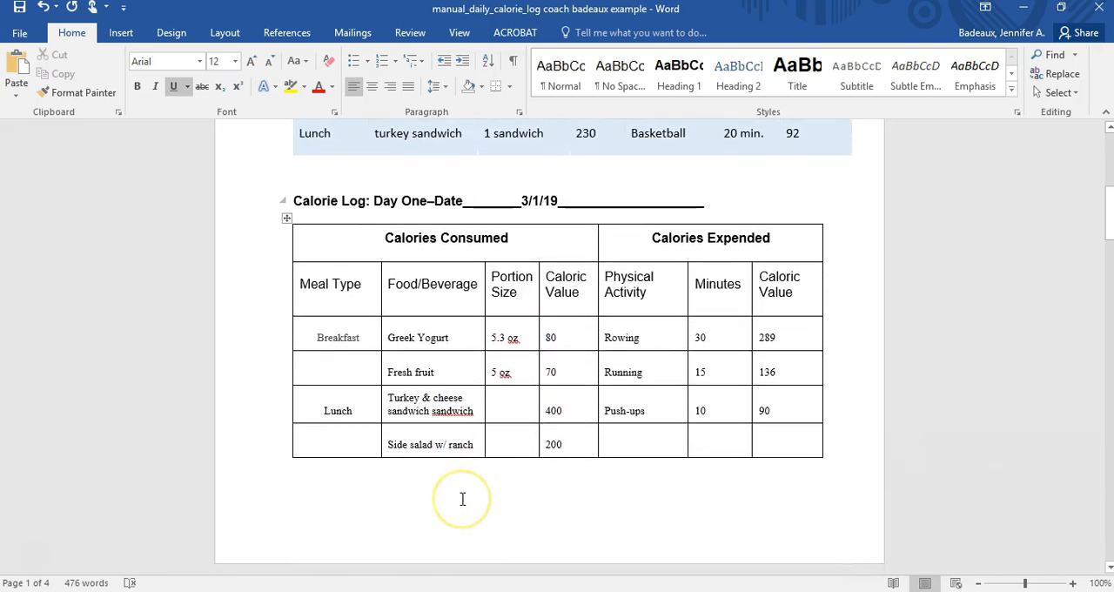
scroll("down", 3)
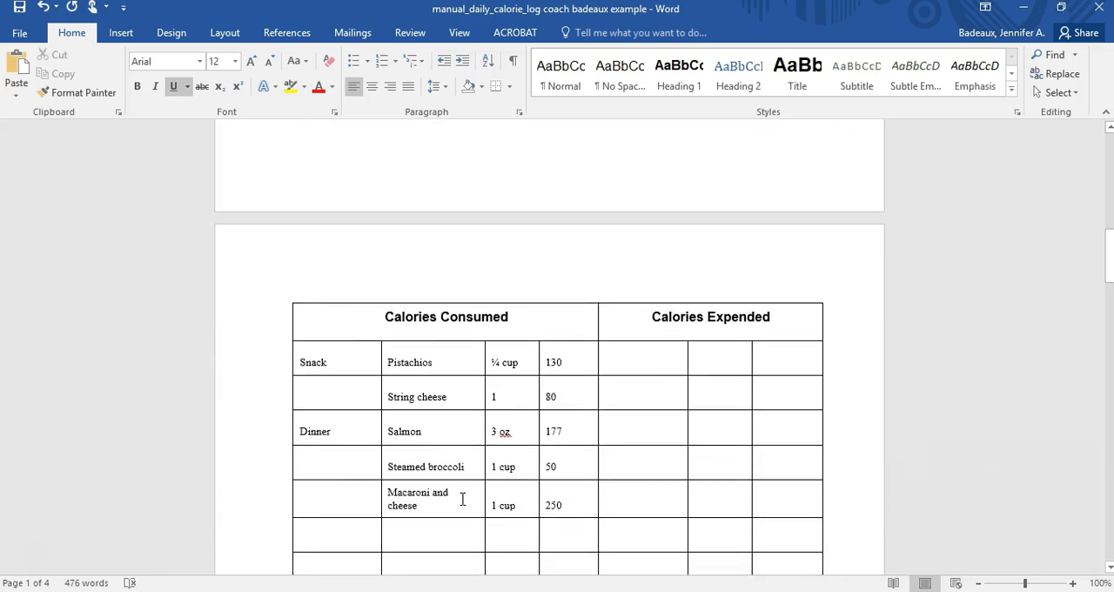
scroll("down", 3)
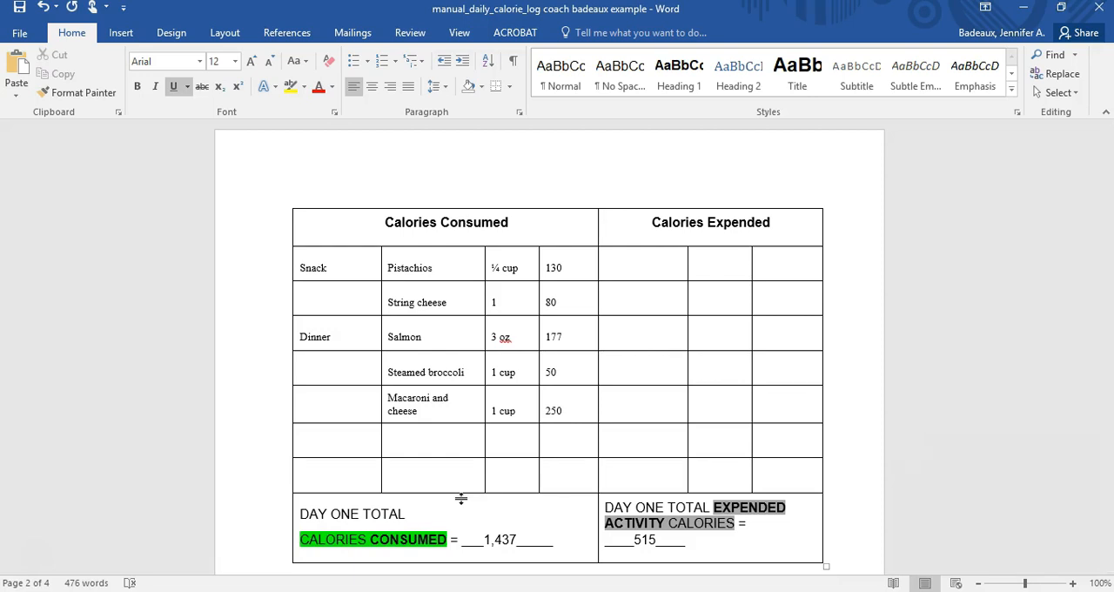
scroll("up", 3)
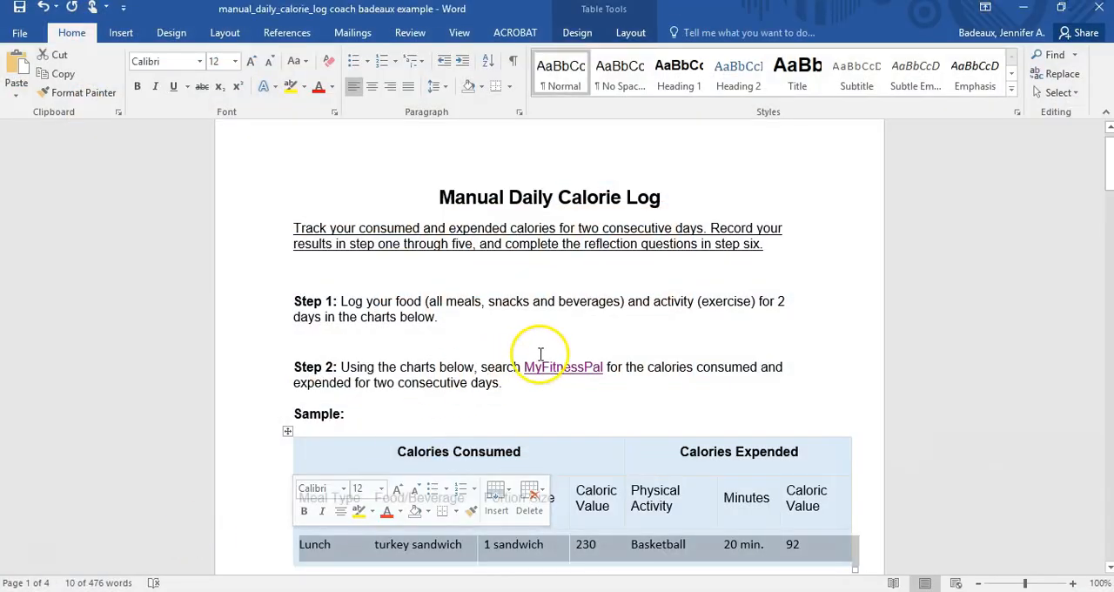
Step: Reopen MyFitnessPal and go to its exercise calorie lookup page
left_click(564, 365)
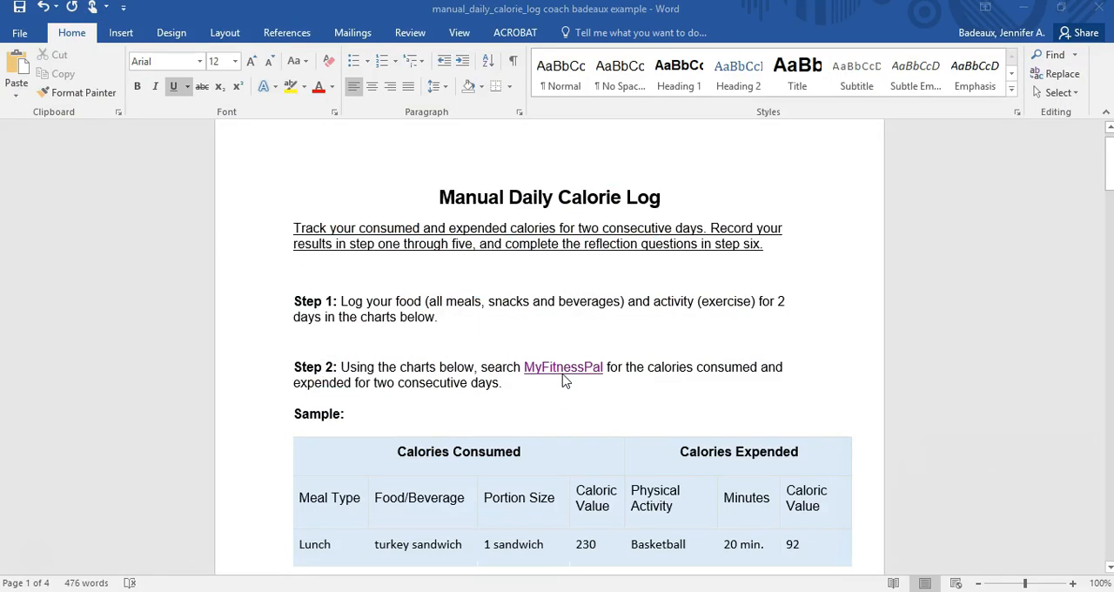
mouse_move(562, 381)
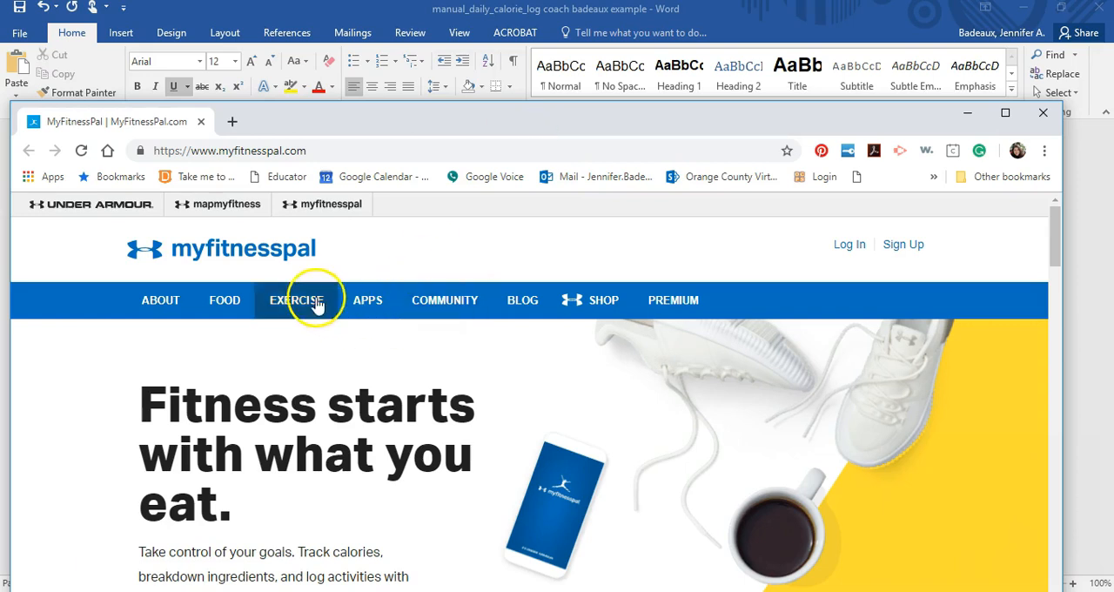
left_click(296, 299)
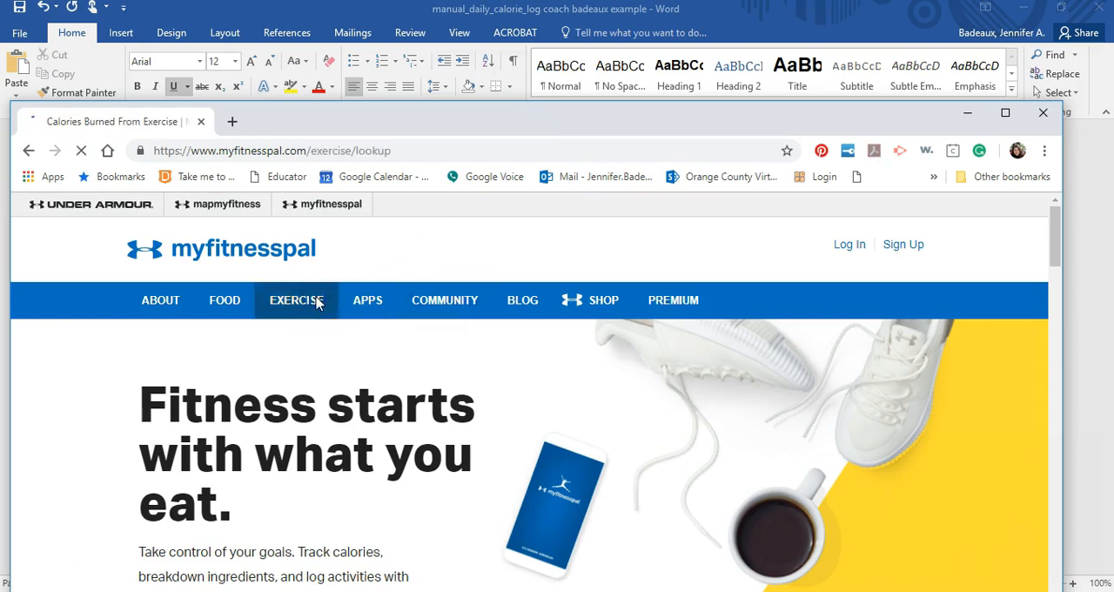
left_click(296, 299)
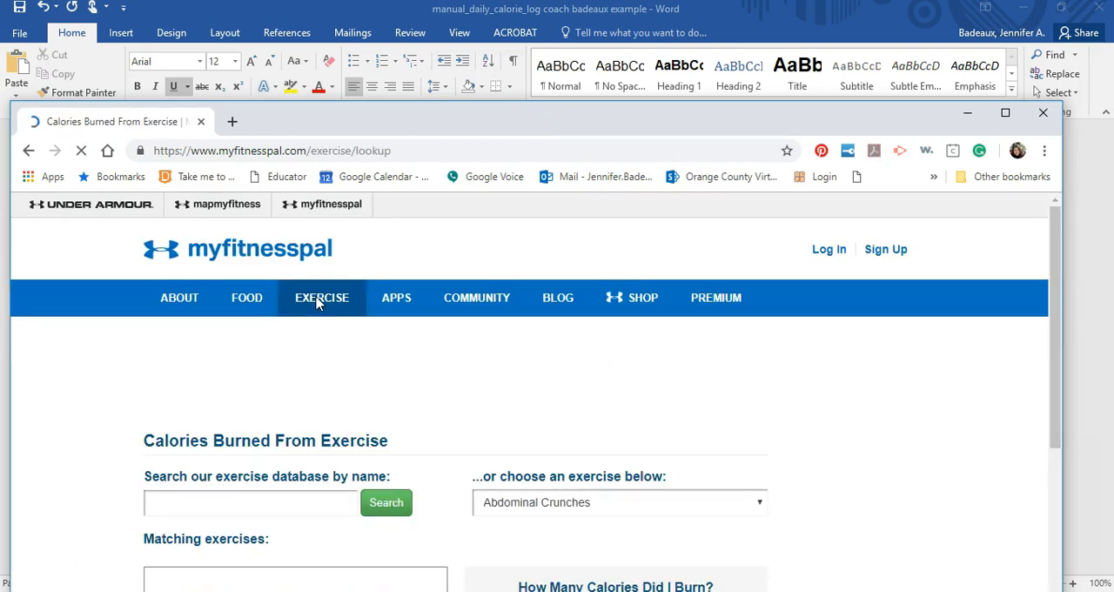
scroll("down", 3)
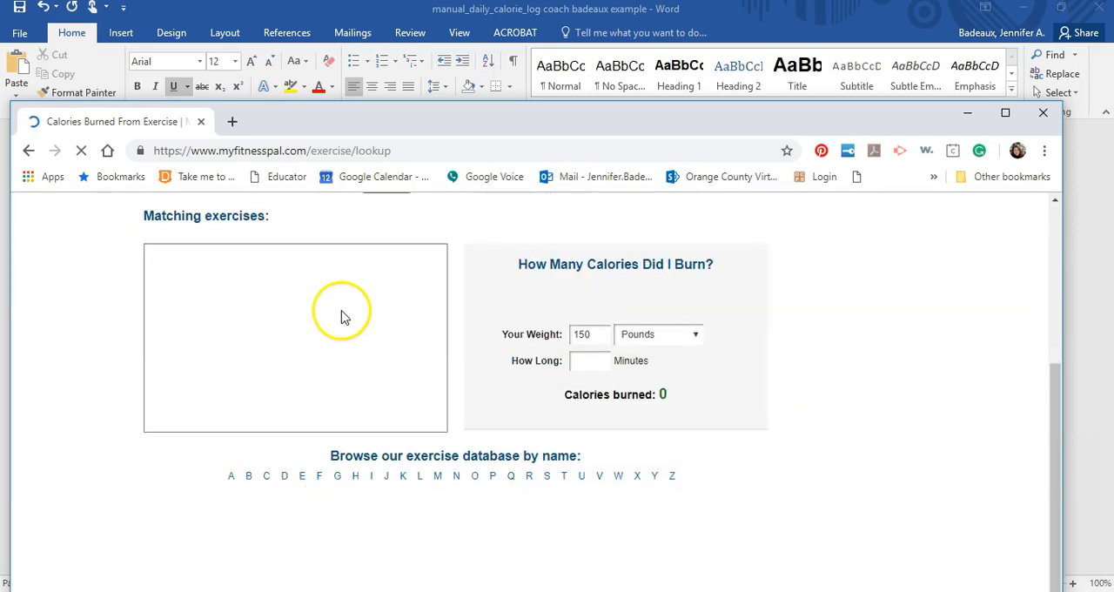
scroll("up", 3)
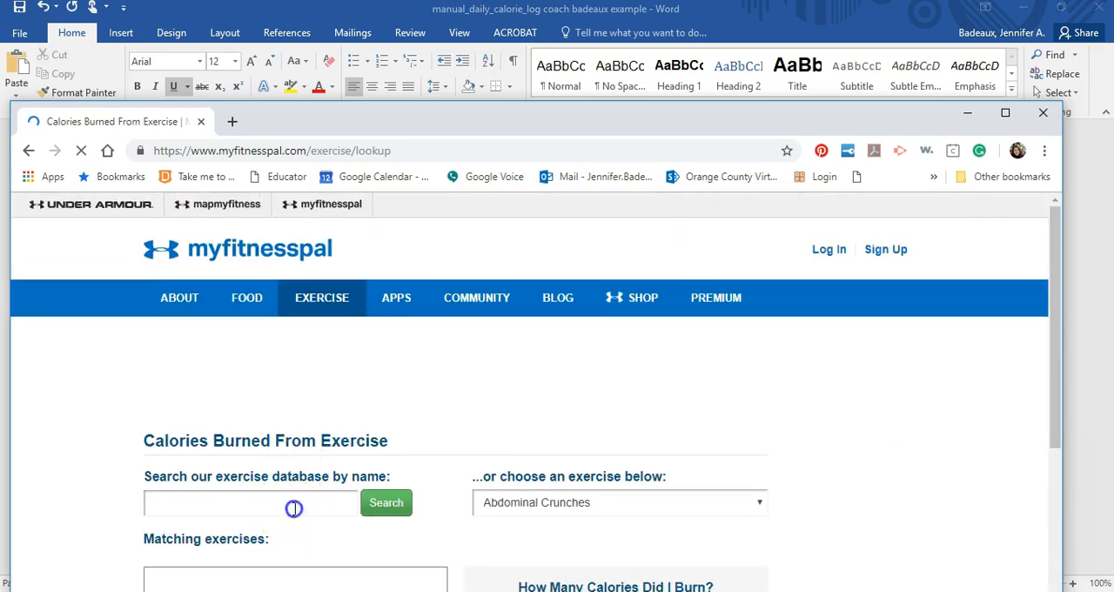
Step: Search 'rowing', choose stationary vigorous rowing and enter 30 minutes for 289 calories
type("ro")
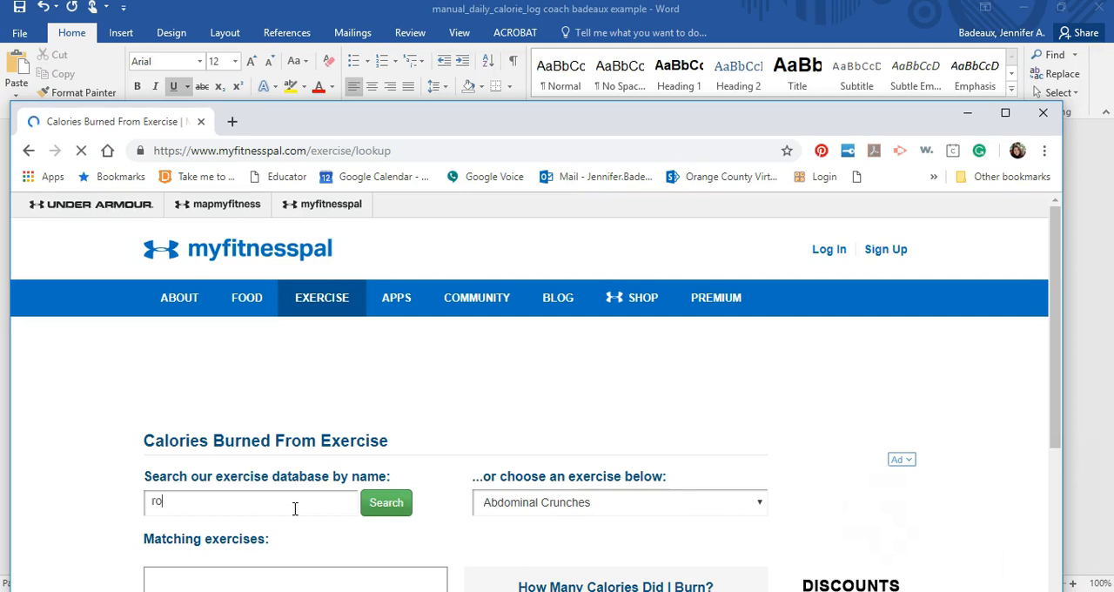
type("wing")
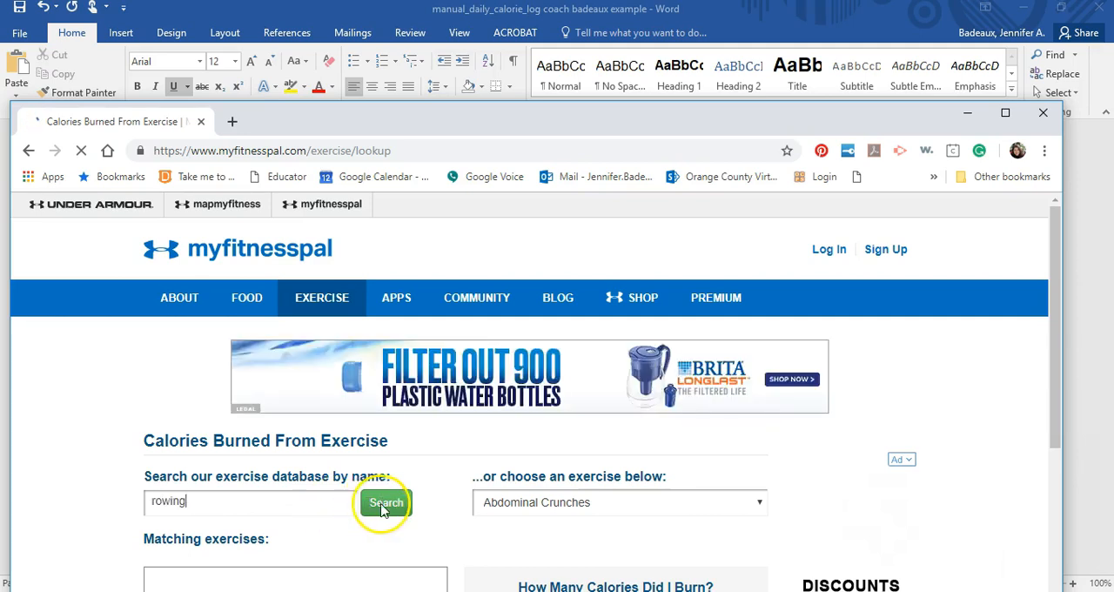
scroll("down", 3)
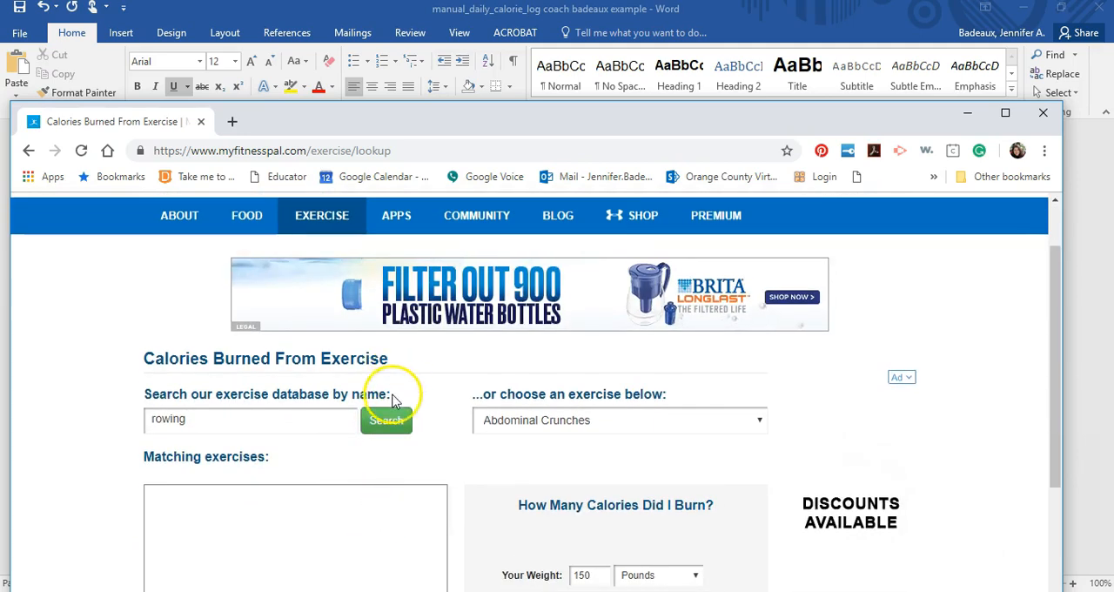
left_click(387, 419)
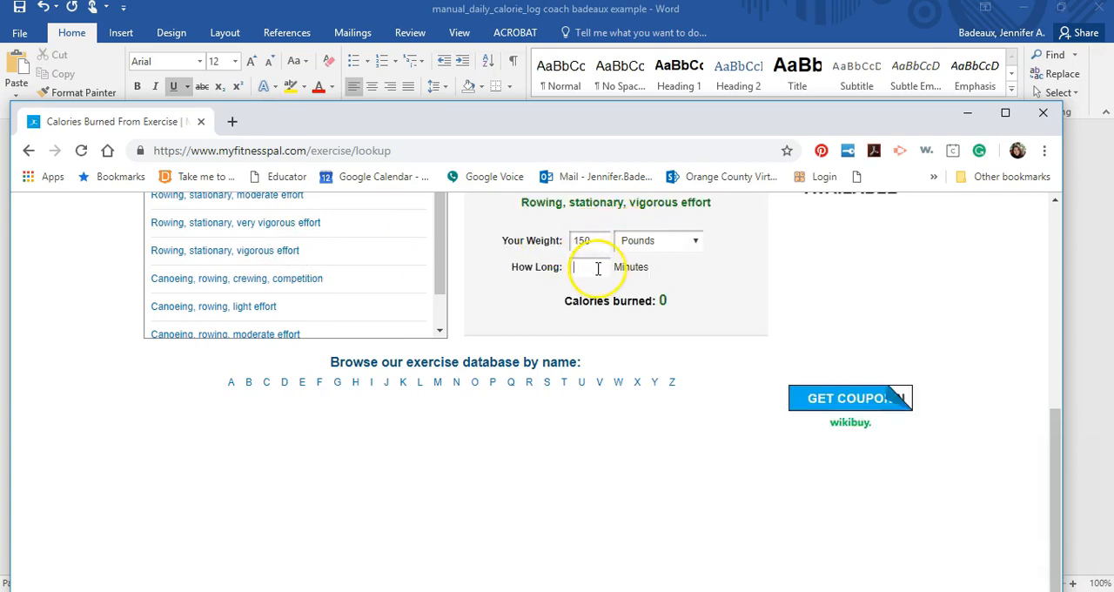
type("30")
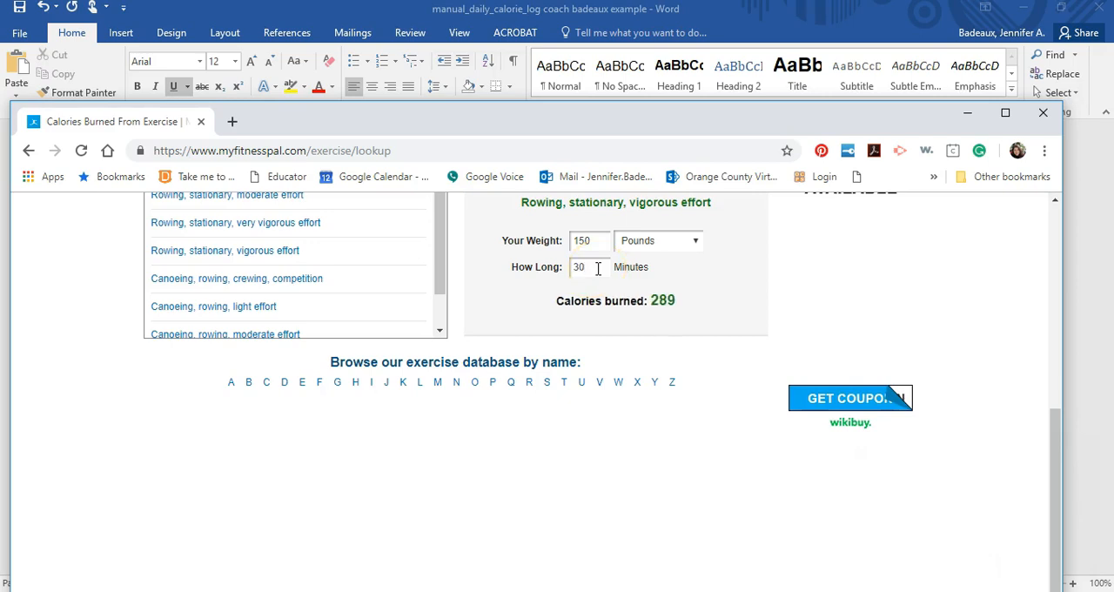
mouse_move(1041, 115)
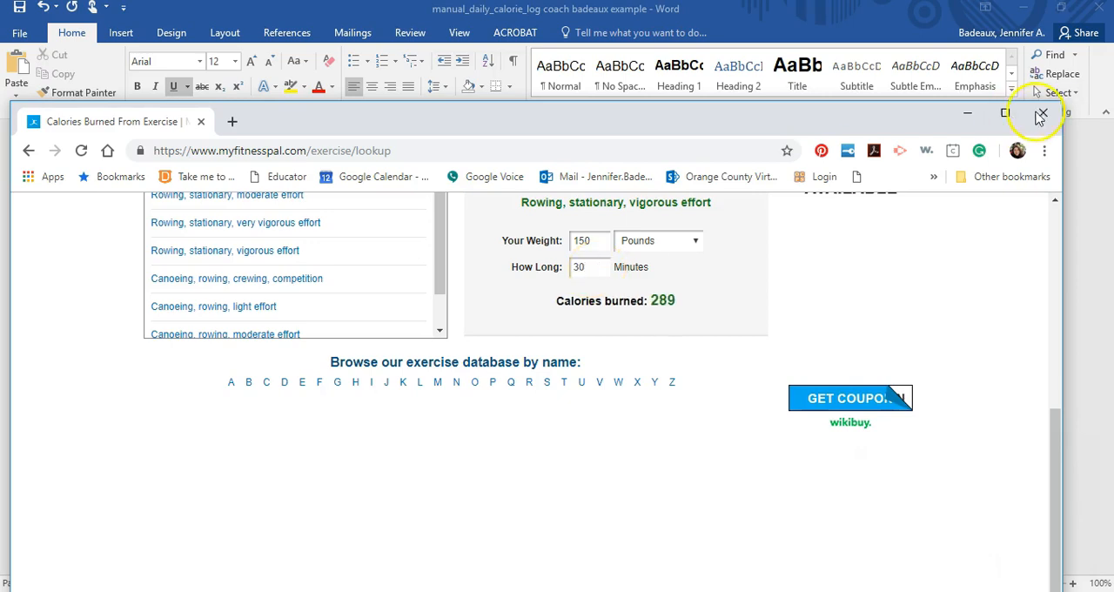
mouse_move(1044, 113)
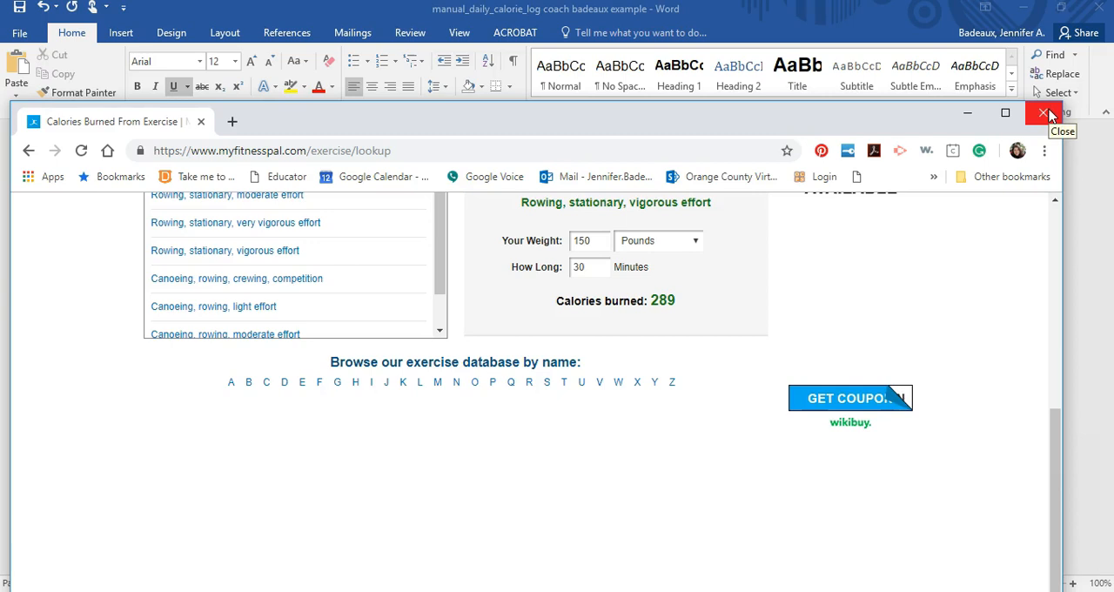
Step: Close Chrome and scroll the example log through Day Two (1,790 consumed) to the Step 4 total of 2,037
left_click(1044, 113)
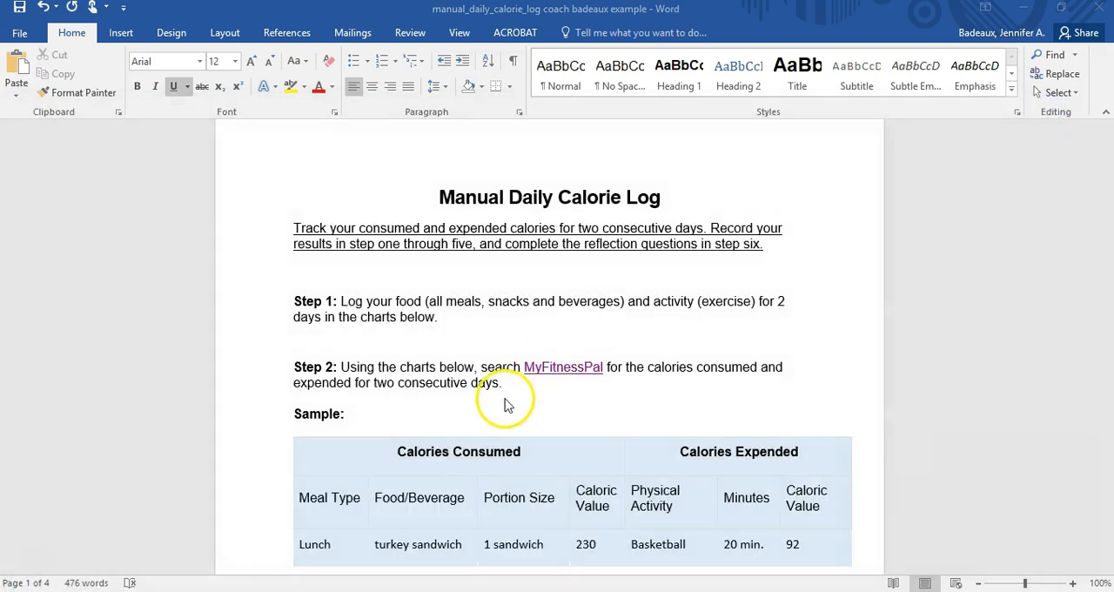
scroll("down", 3)
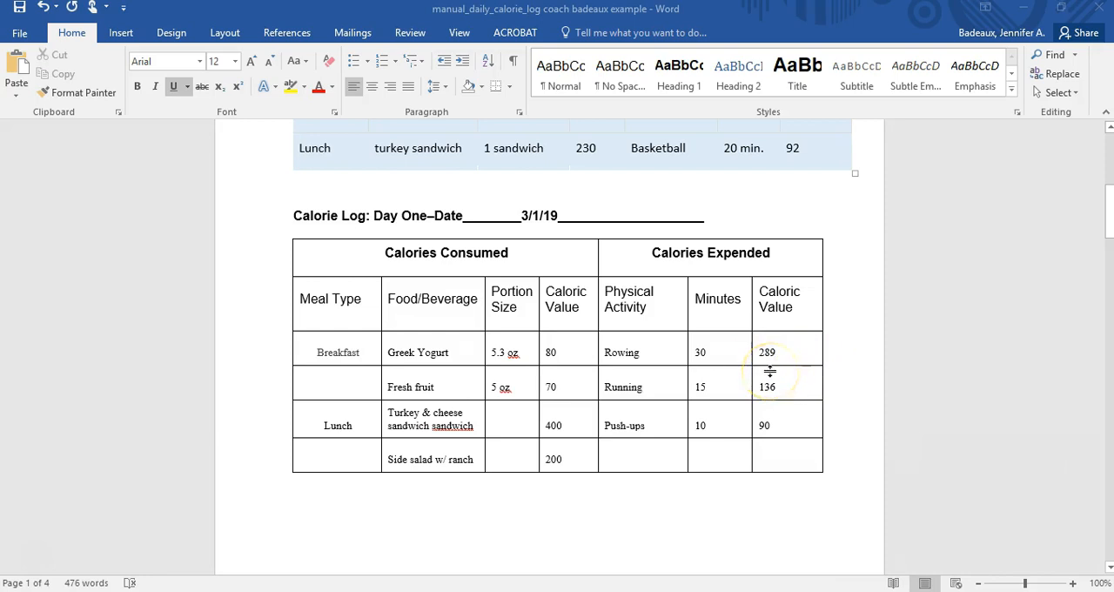
mouse_move(703, 403)
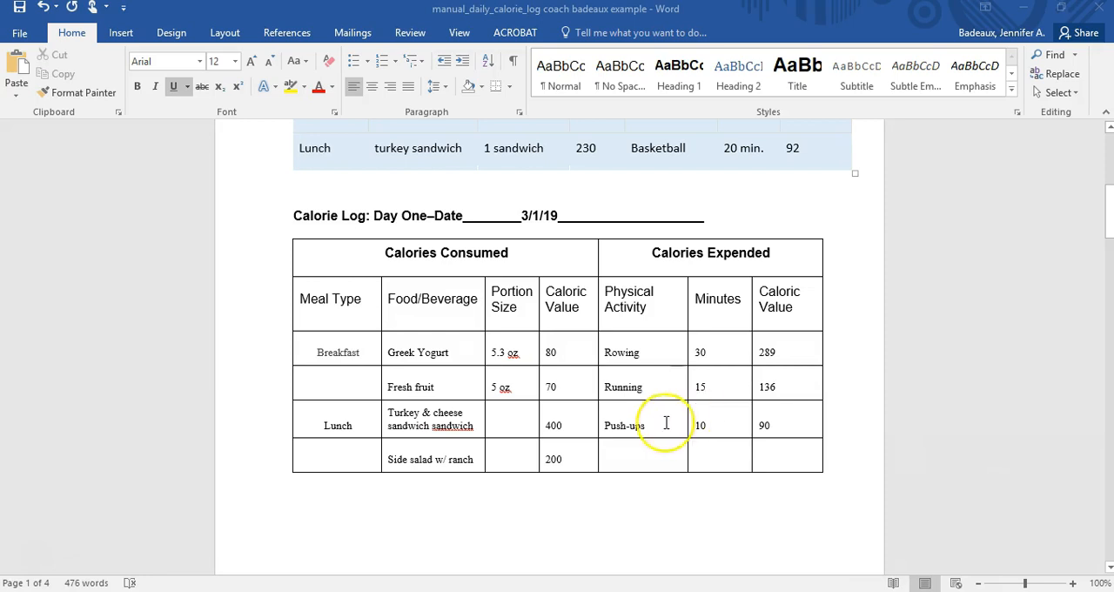
scroll("down", 3)
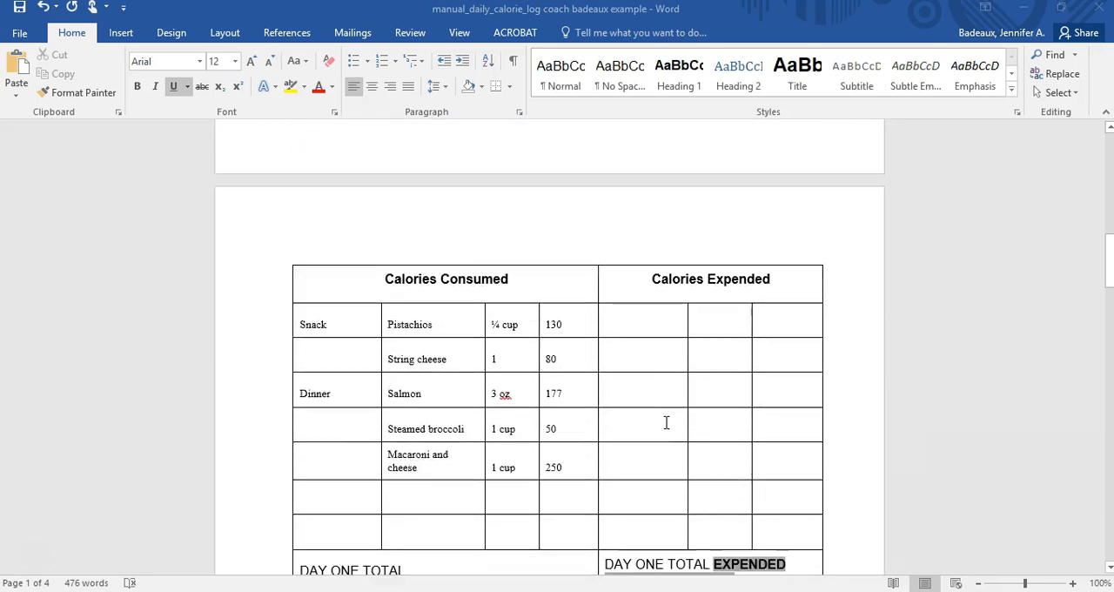
scroll("down", 3)
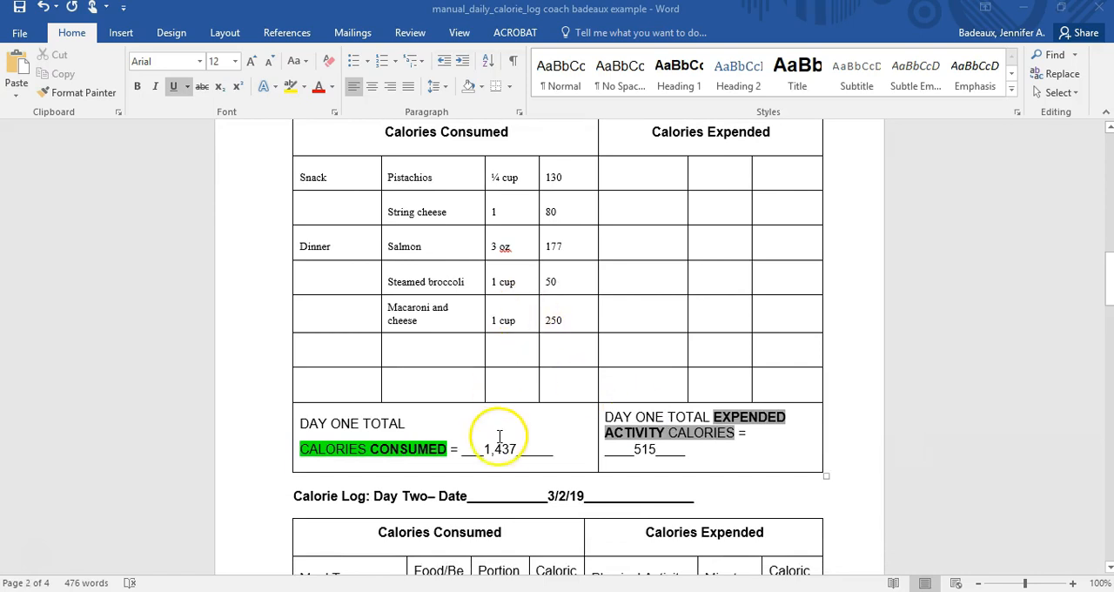
scroll("down", 3)
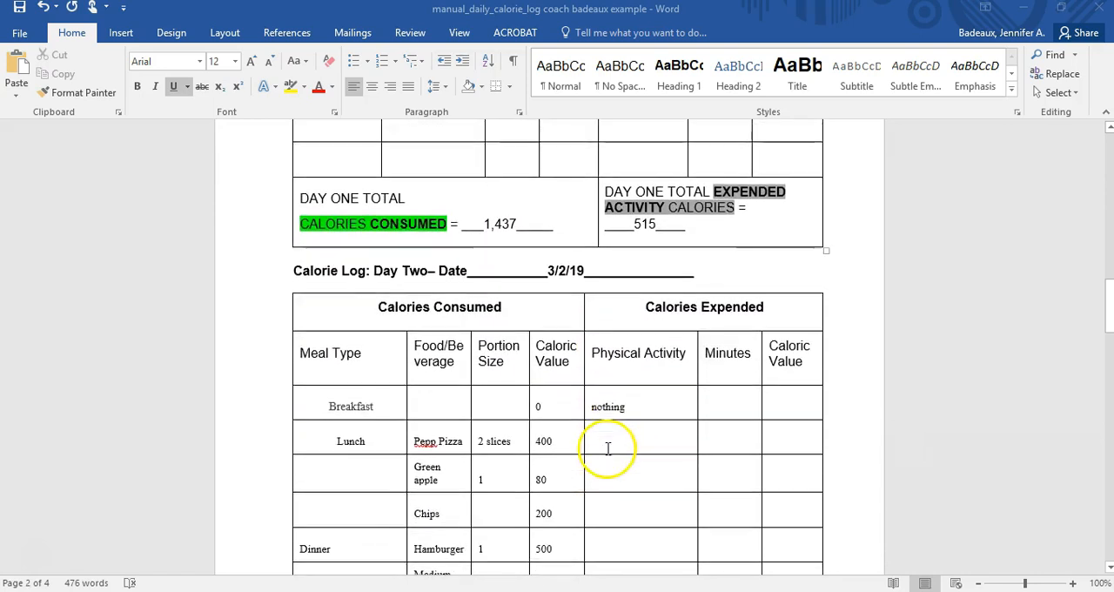
scroll("down", 3)
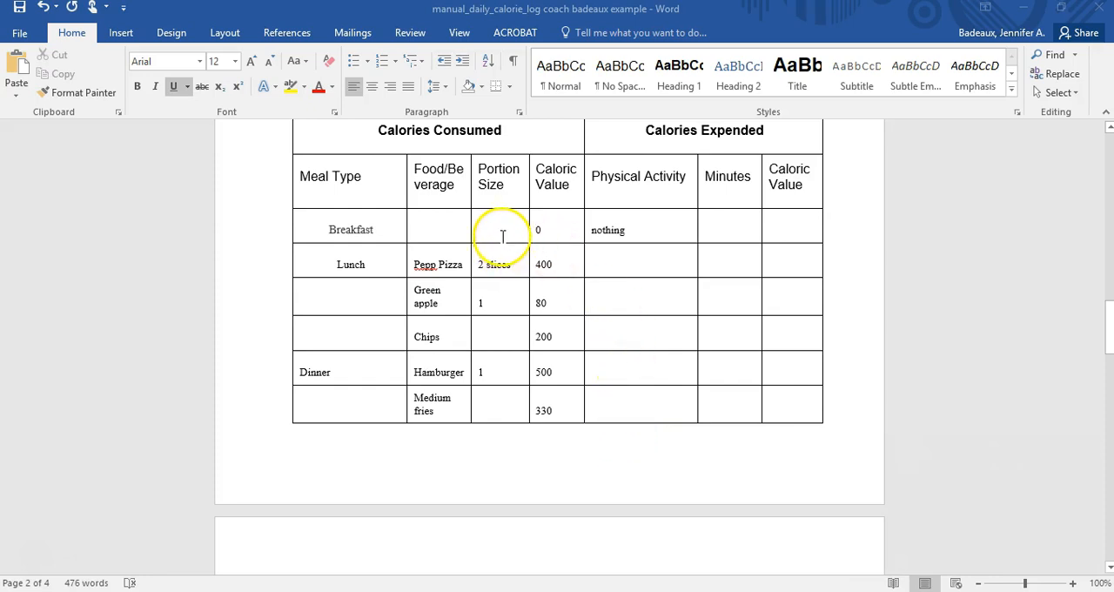
mouse_move(452, 282)
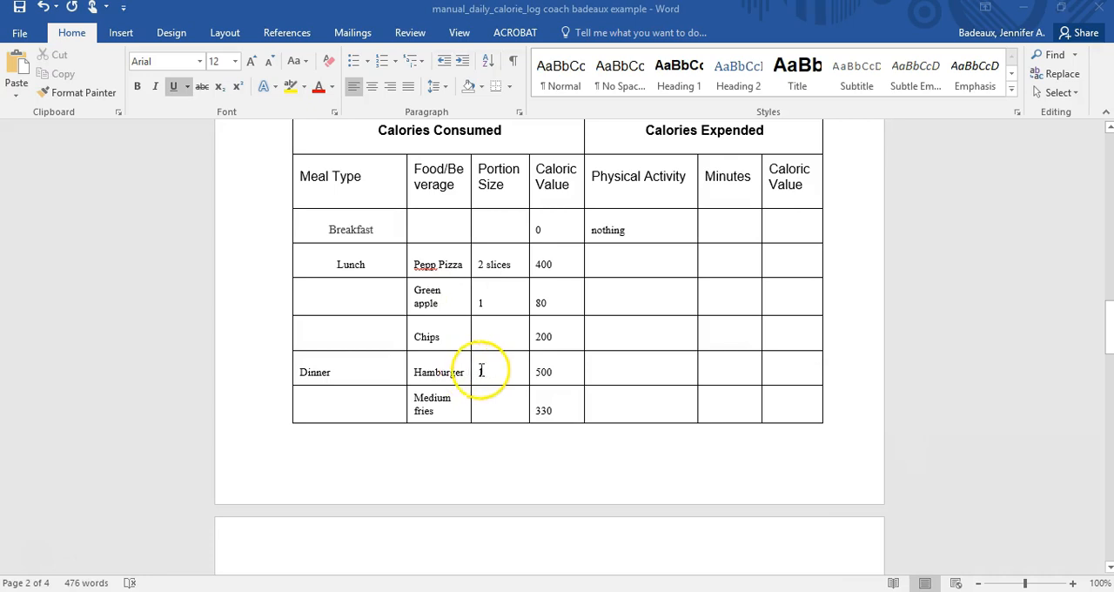
scroll("down", 3)
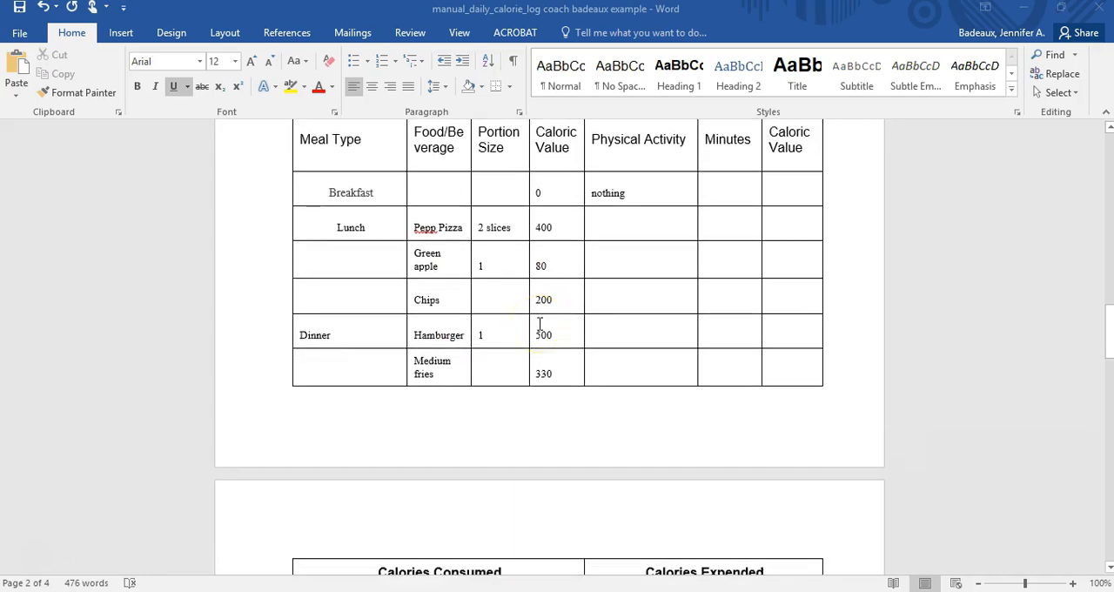
scroll("down", 3)
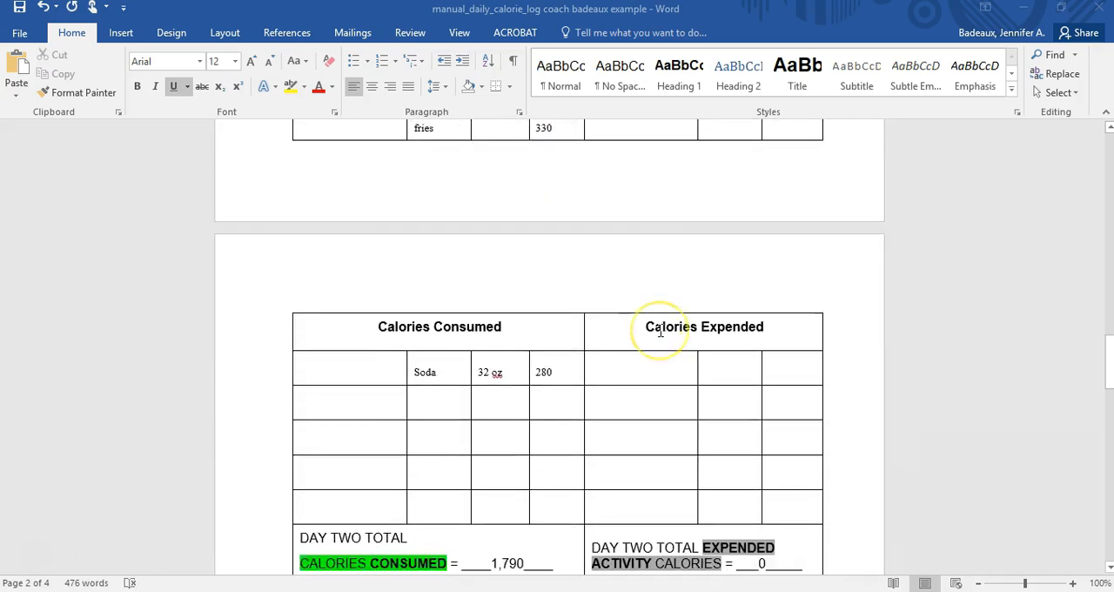
scroll("down", 3)
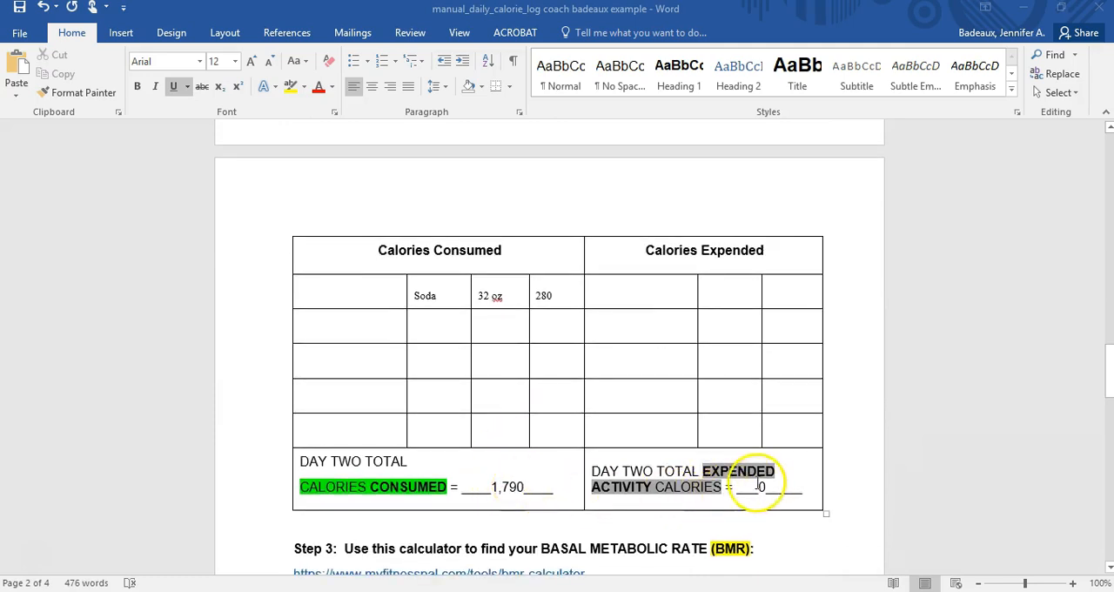
scroll("down", 3)
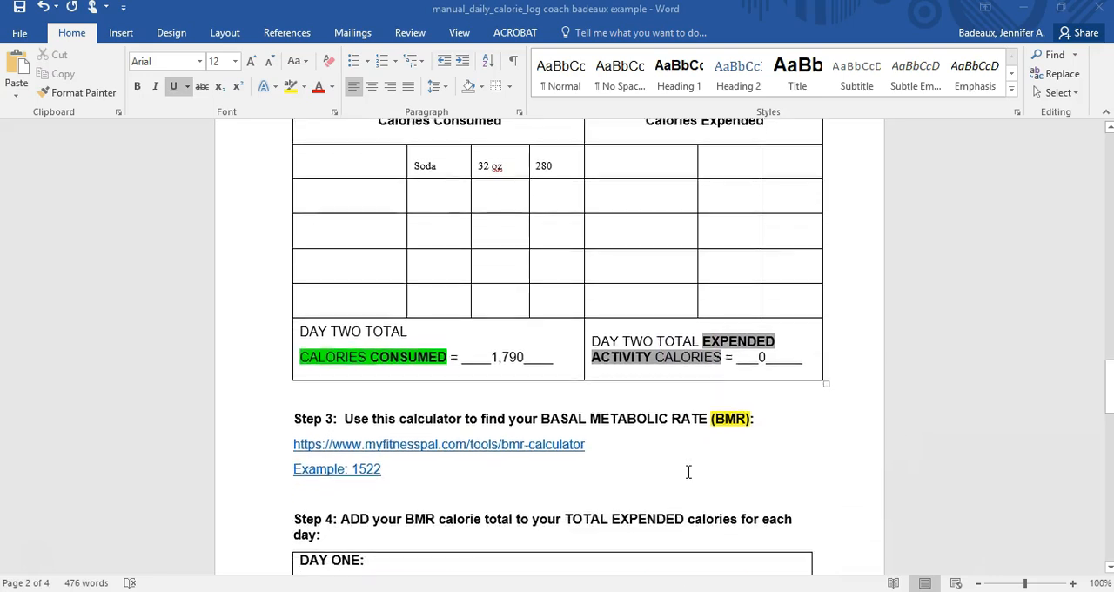
scroll("down", 3)
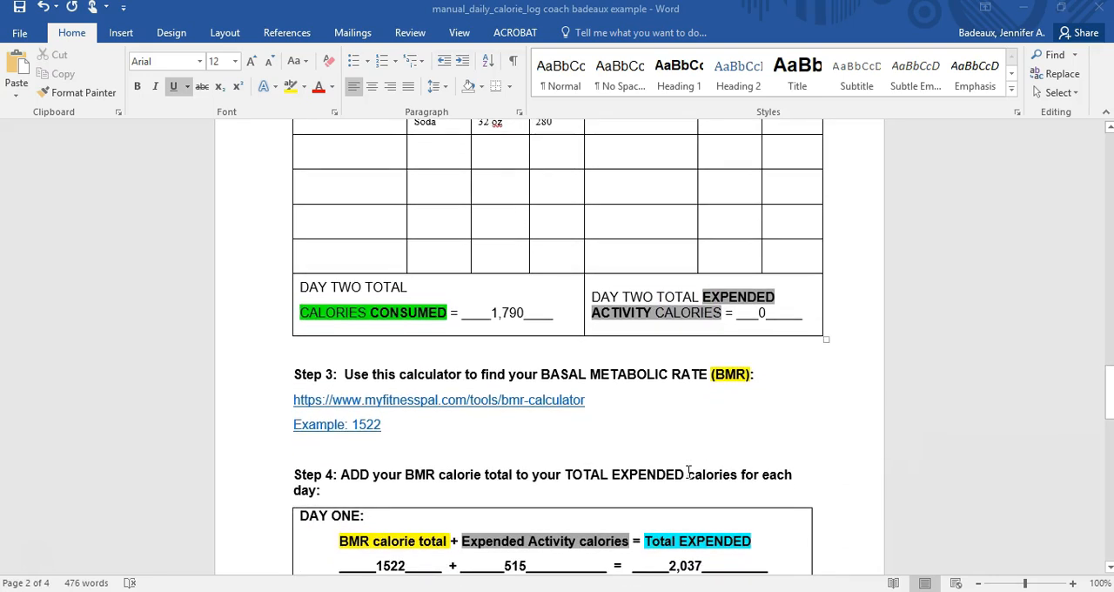
mouse_move(536, 431)
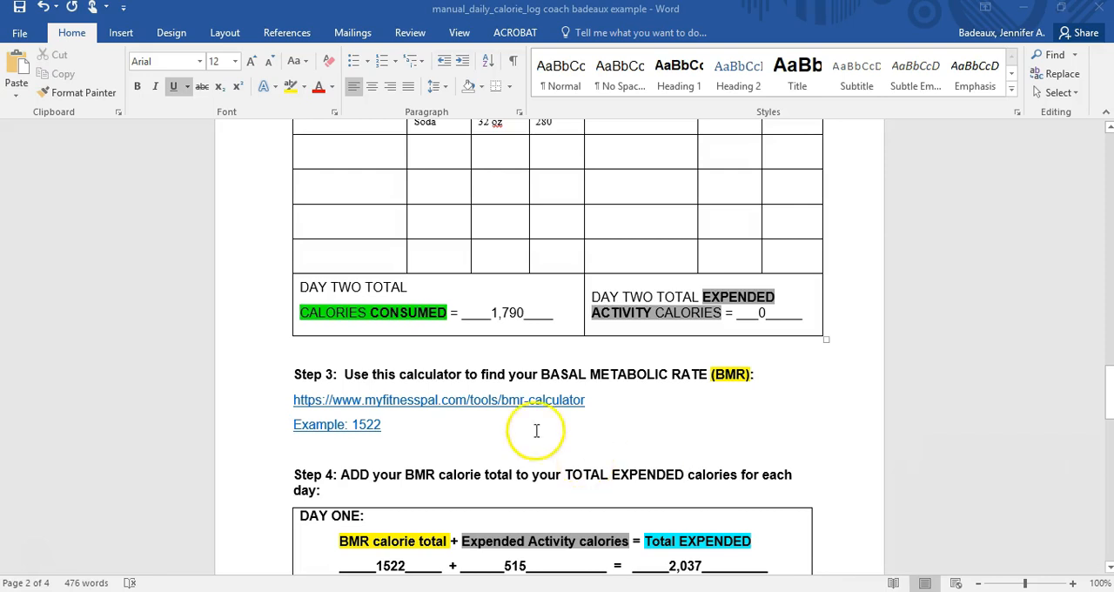
mouse_move(451, 408)
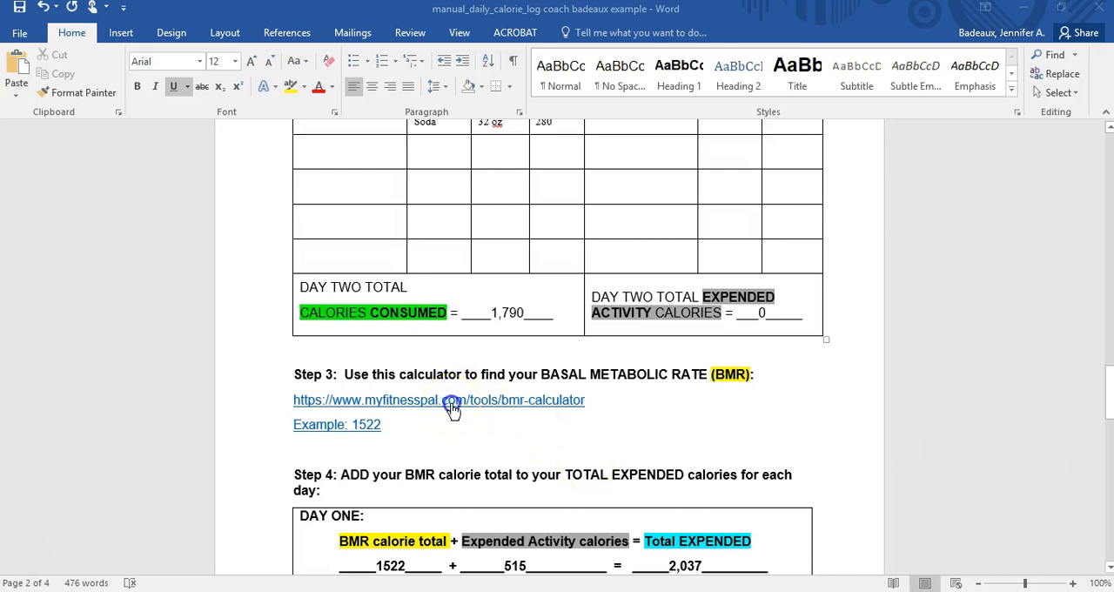
mouse_move(452, 404)
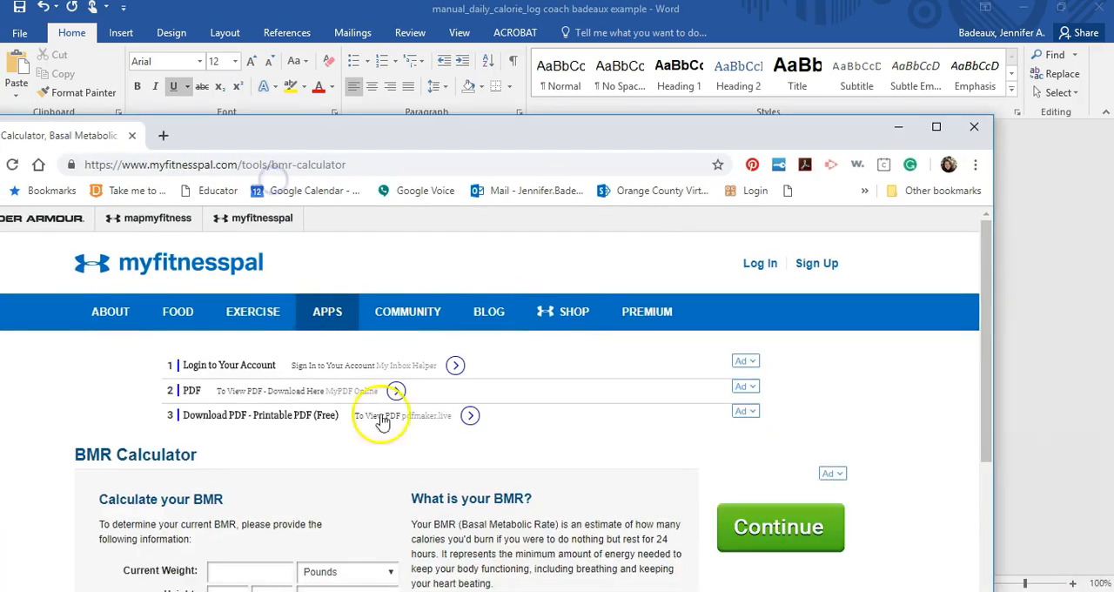
Step: Enter 5 ft 5 in, age 16, female in the BMR calculator and calculate 1,517 calories/day
scroll("down", 3)
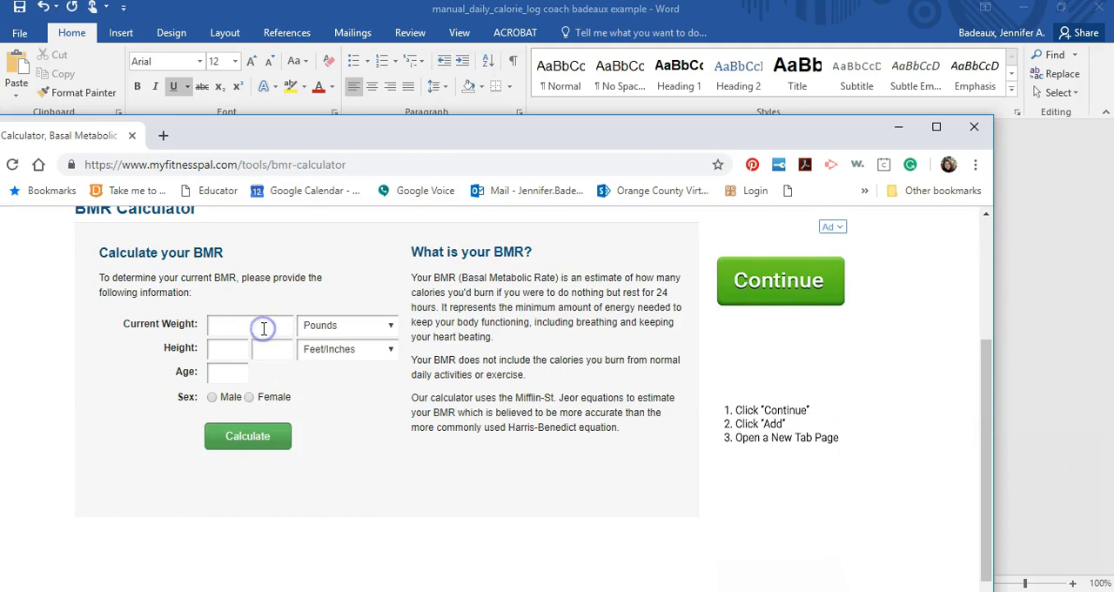
type("160")
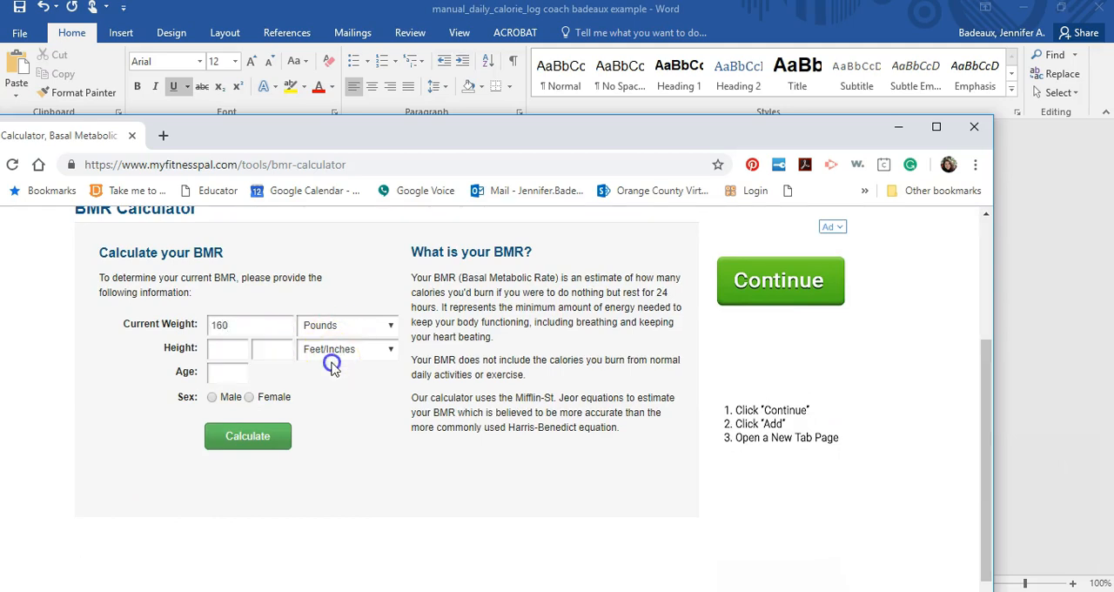
type("5")
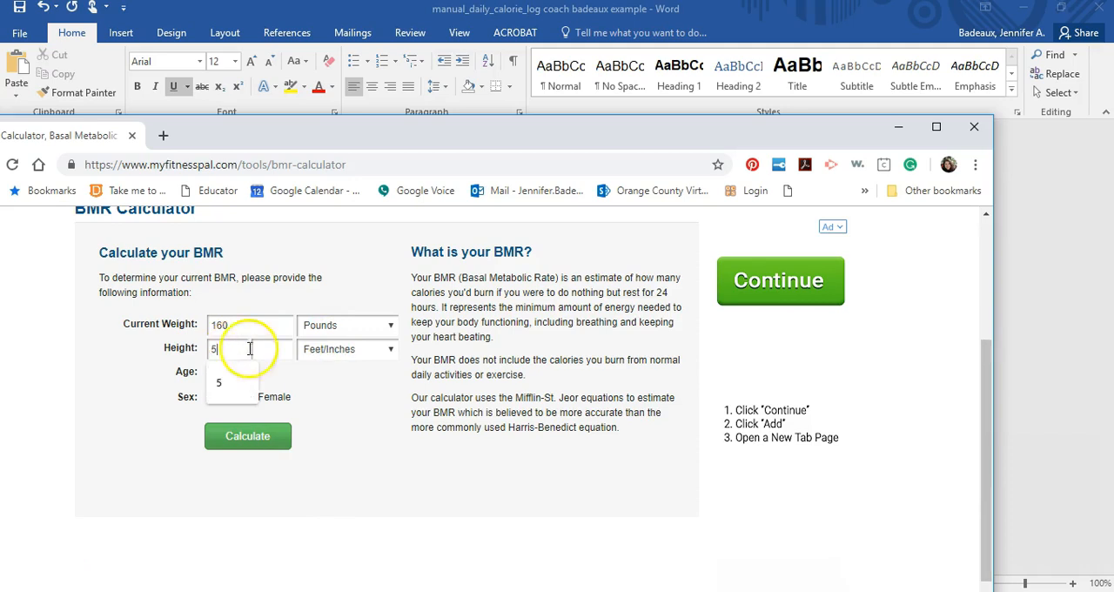
type("5")
left_click(228, 373)
type("16")
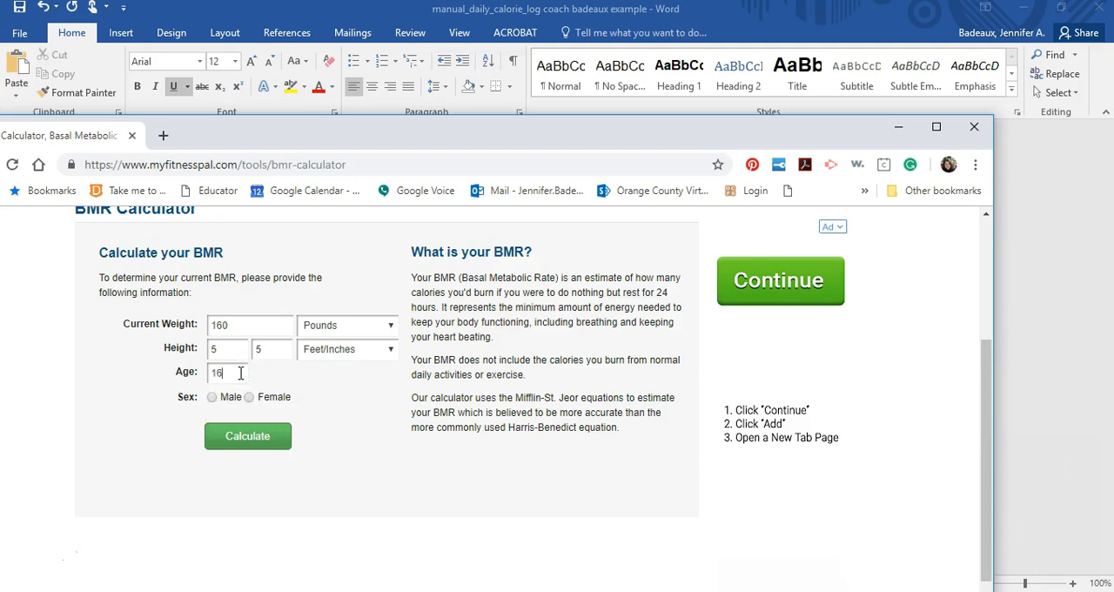
type("1")
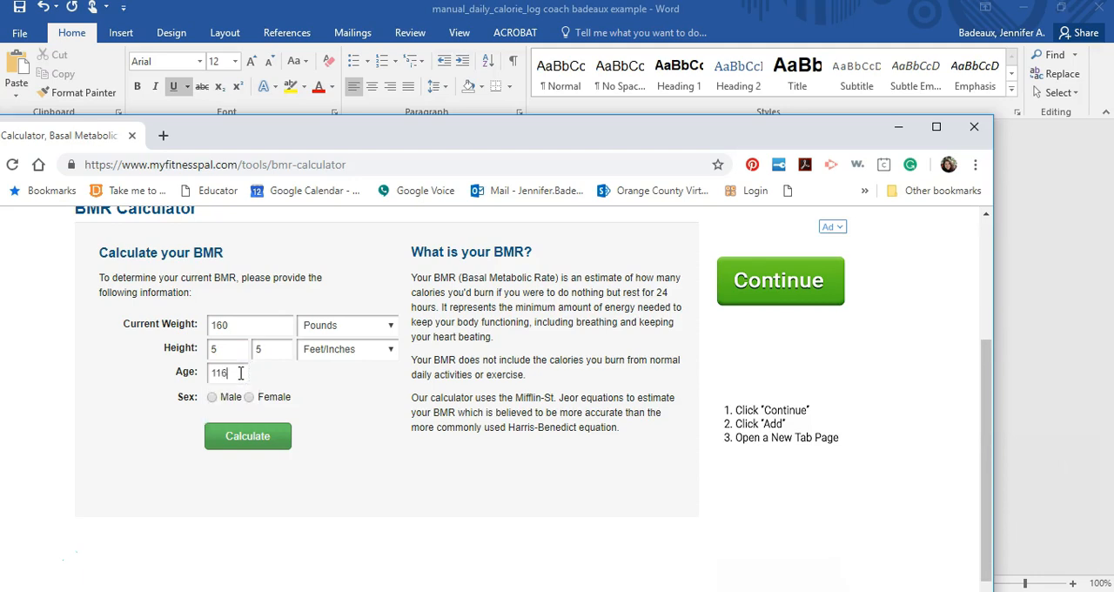
key("Backspace")
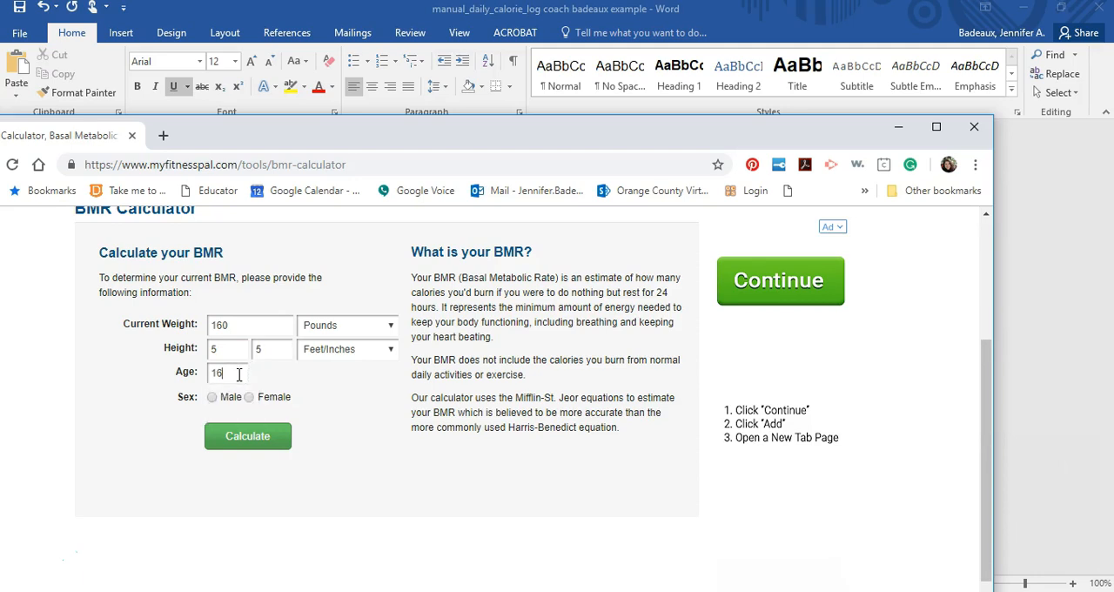
left_click(248, 397)
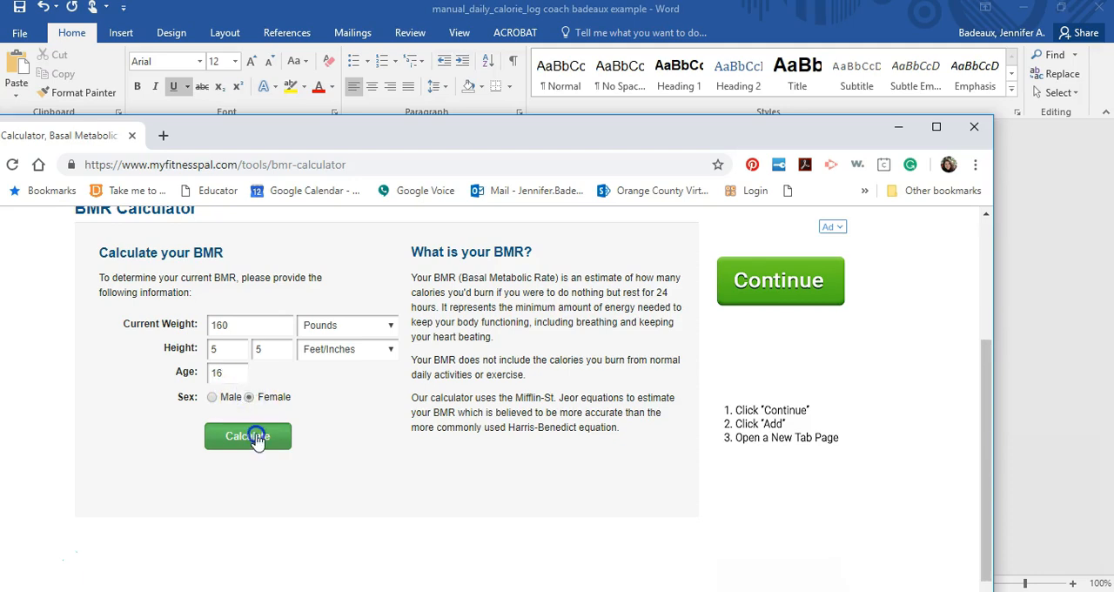
left_click(248, 435)
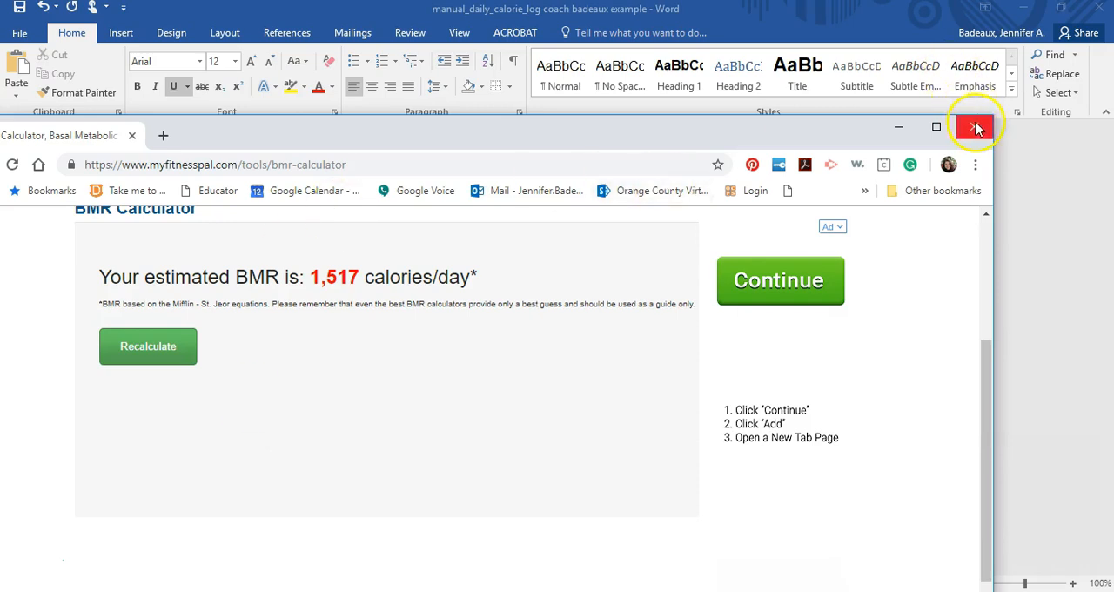
Step: Close the BMR browser window and return to the log's Step 3 BMR (1522) and Step 4 totals
left_click(975, 127)
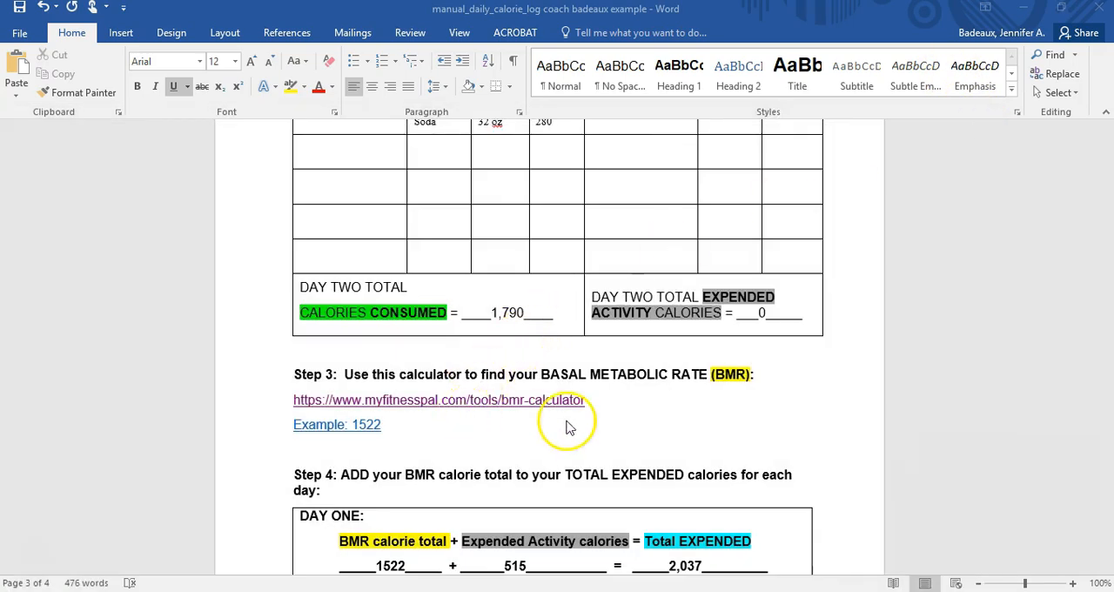
mouse_move(445, 430)
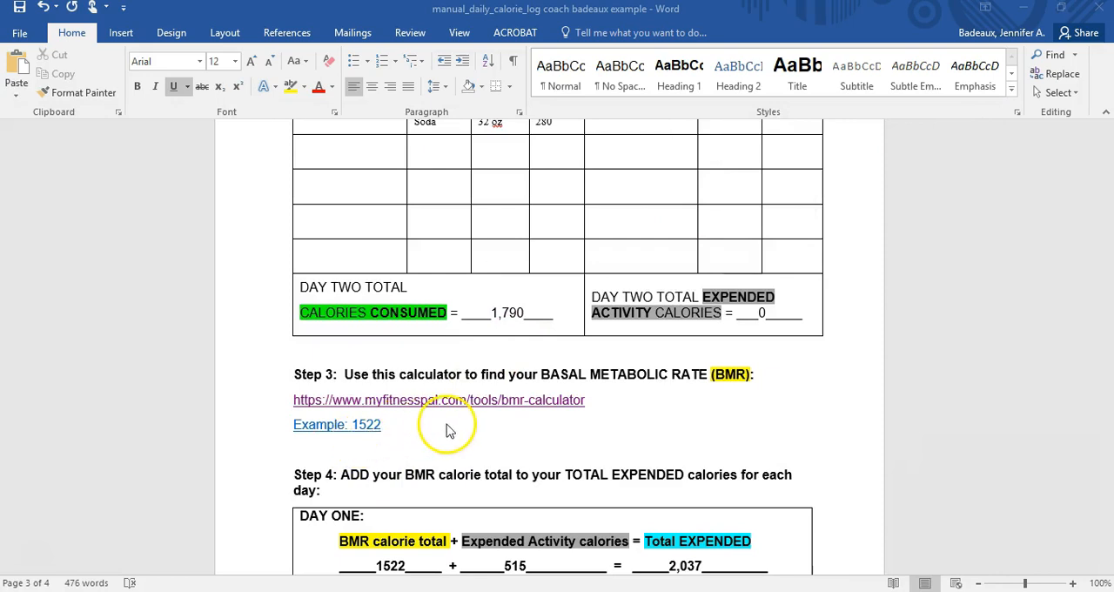
scroll("down", 3)
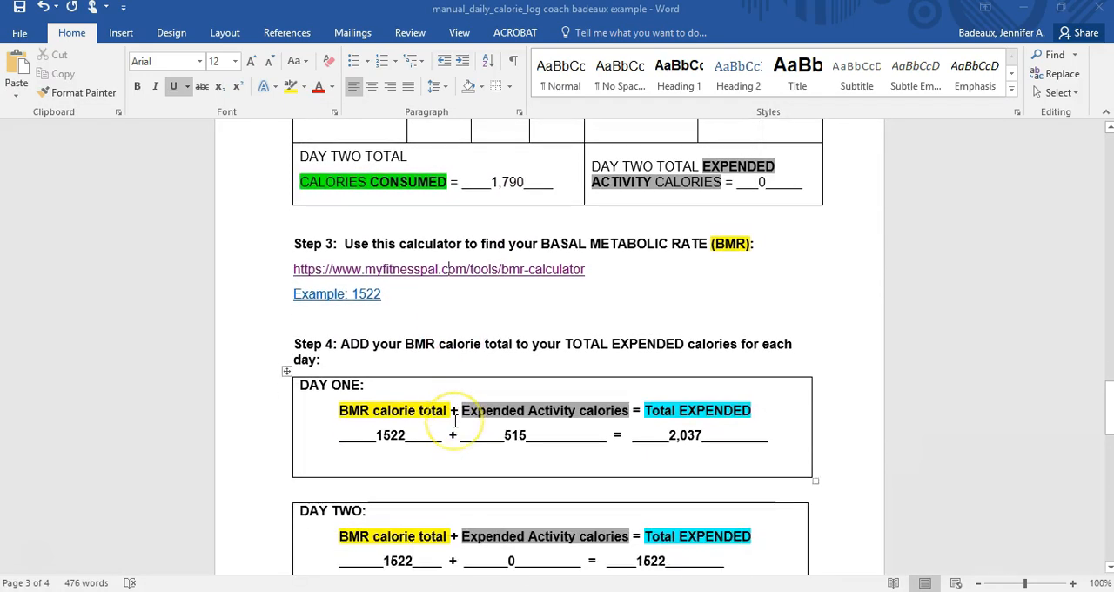
scroll("down", 3)
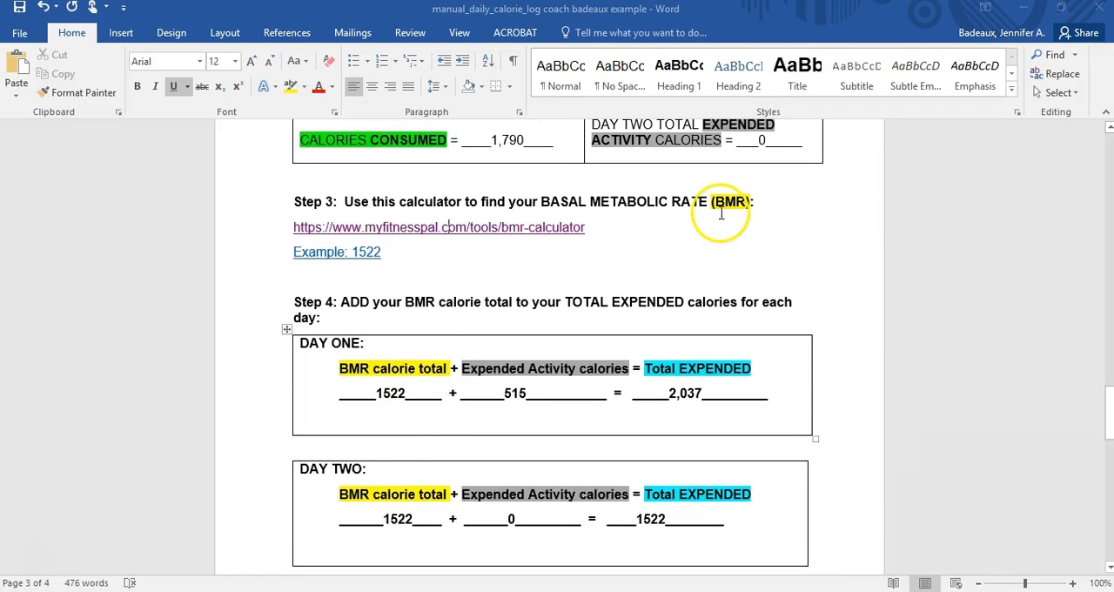
mouse_move(720, 212)
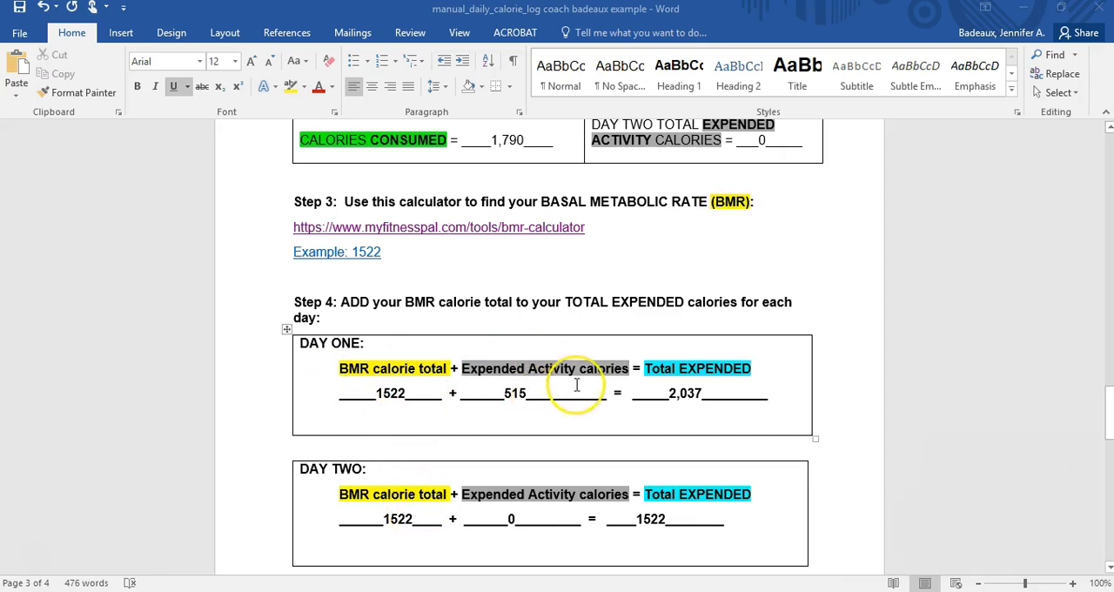
scroll("up", 3)
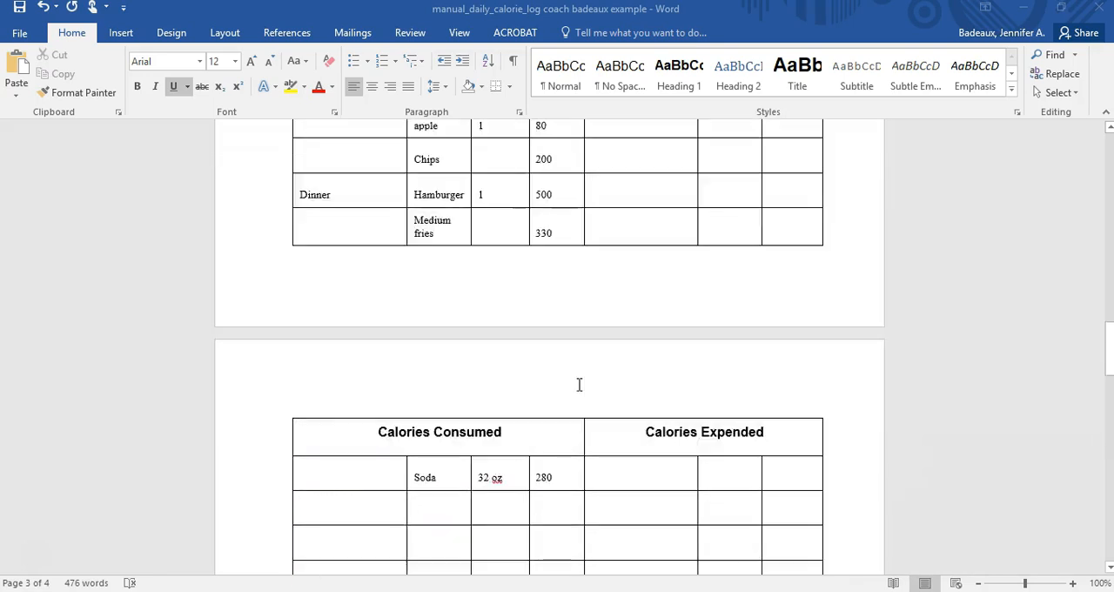
scroll("down", 3)
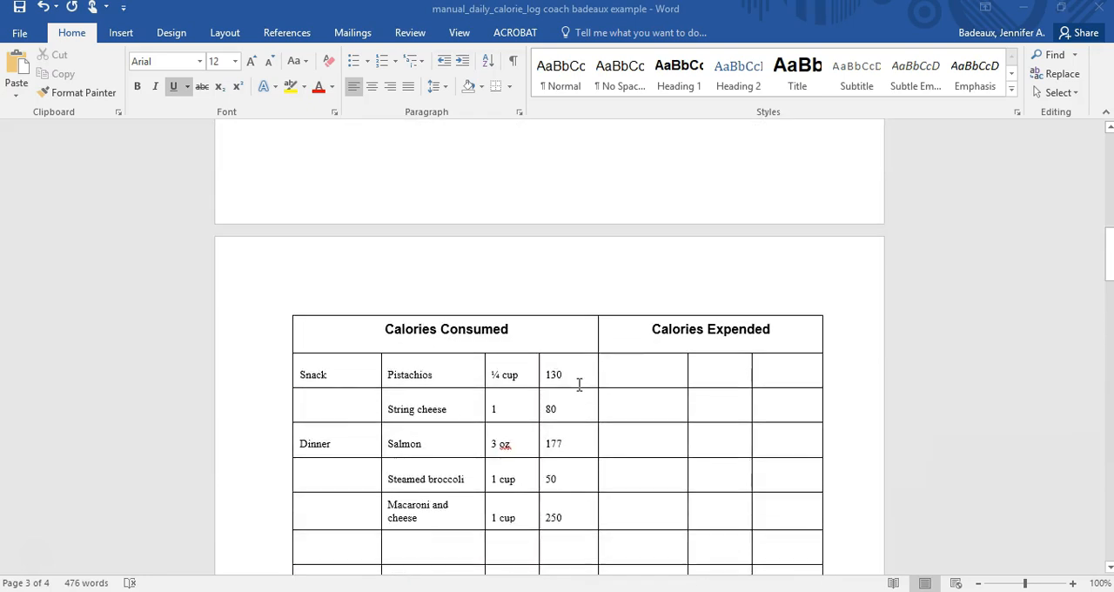
scroll("up", 3)
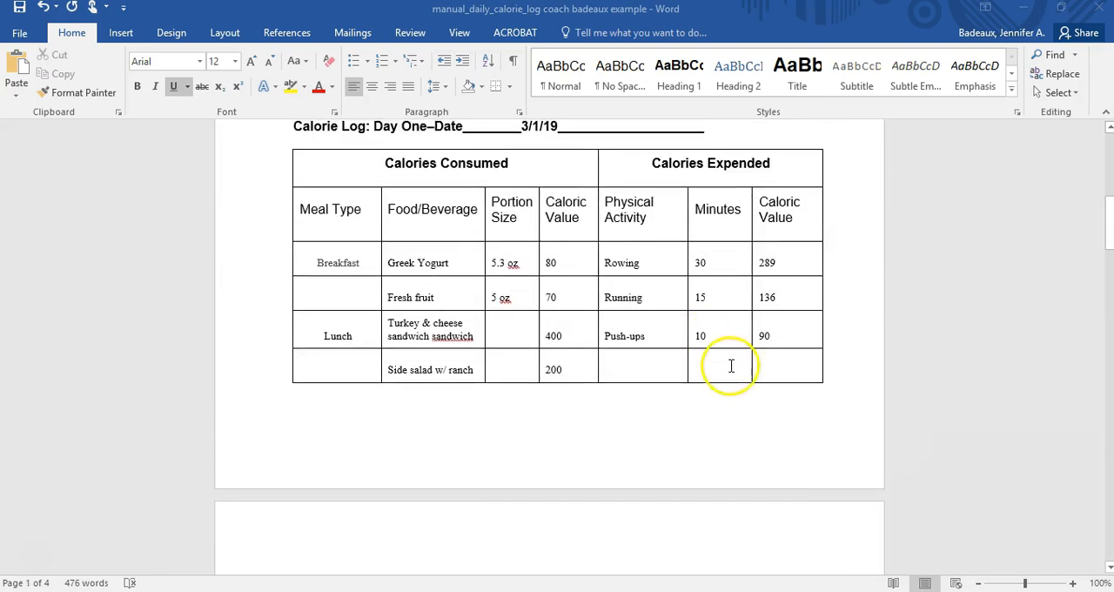
scroll("down", 3)
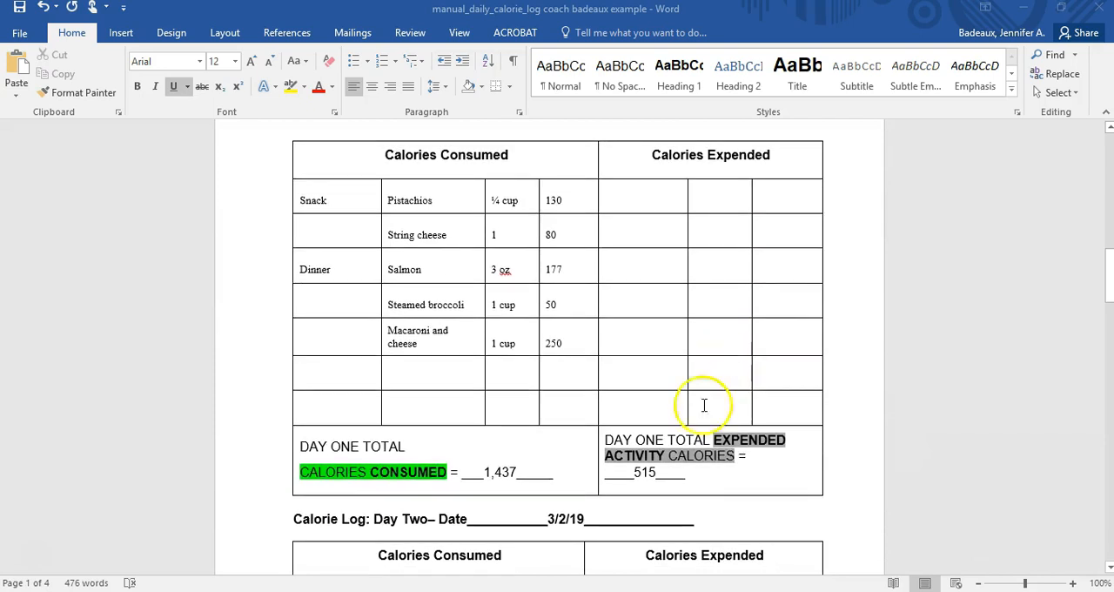
scroll("down", 3)
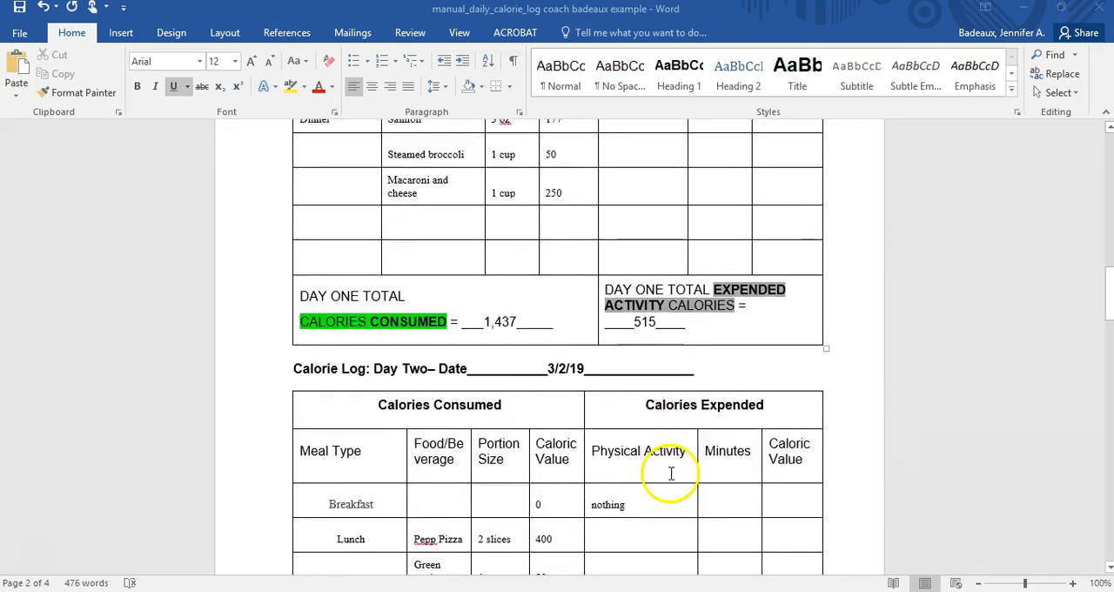
scroll("down", 3)
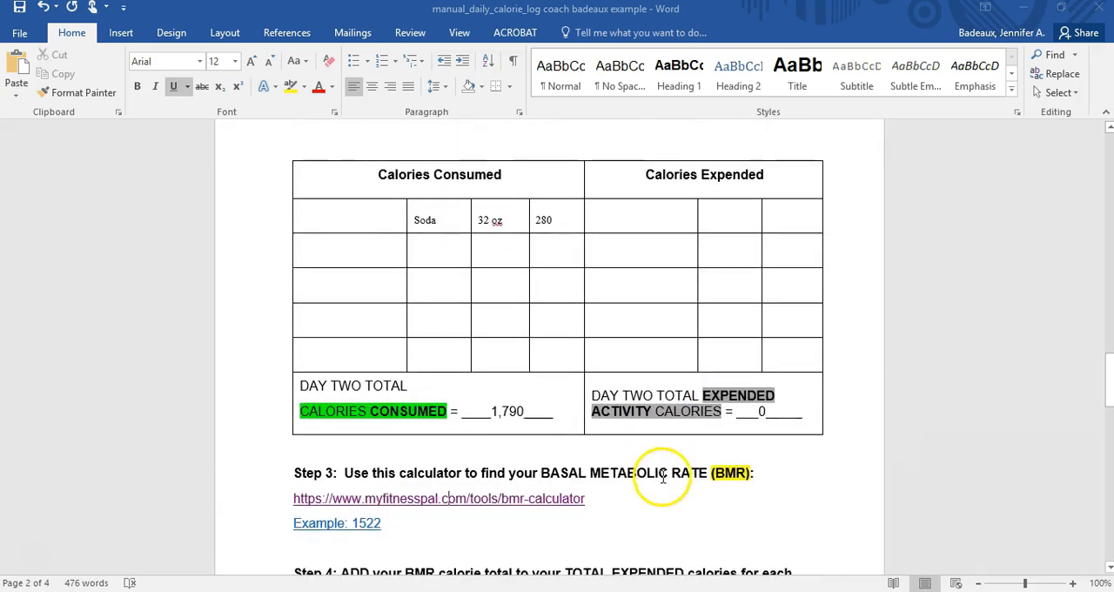
scroll("down", 3)
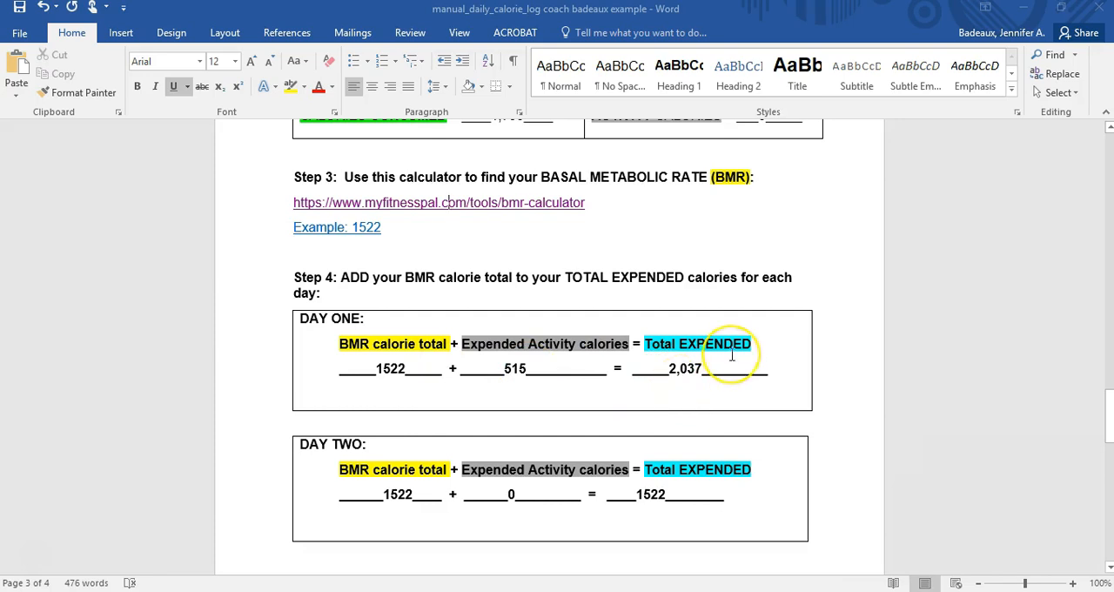
scroll("up", 3)
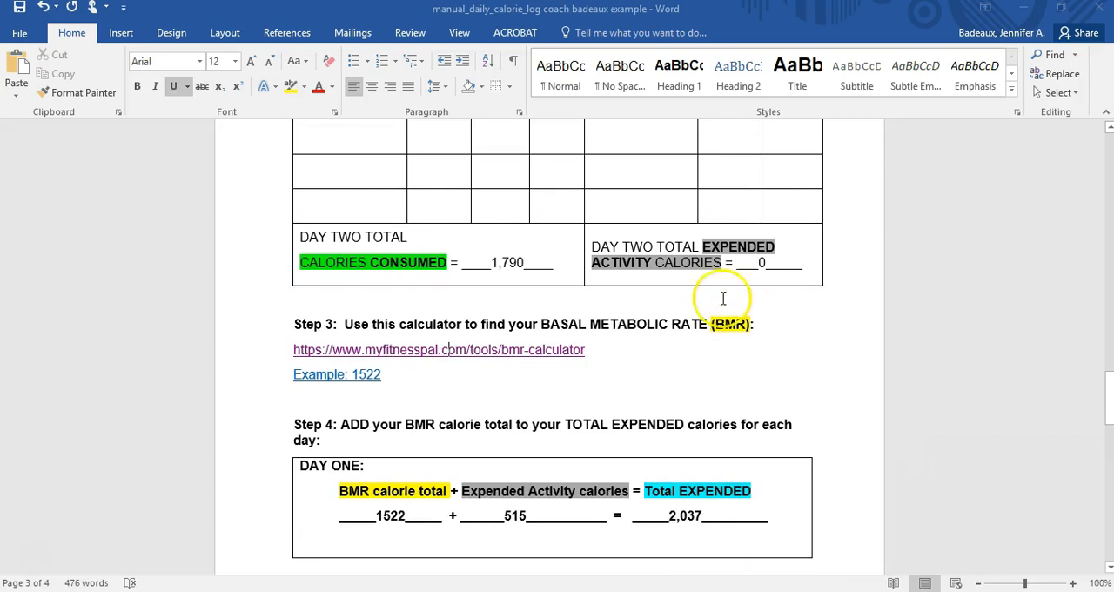
mouse_move(685, 332)
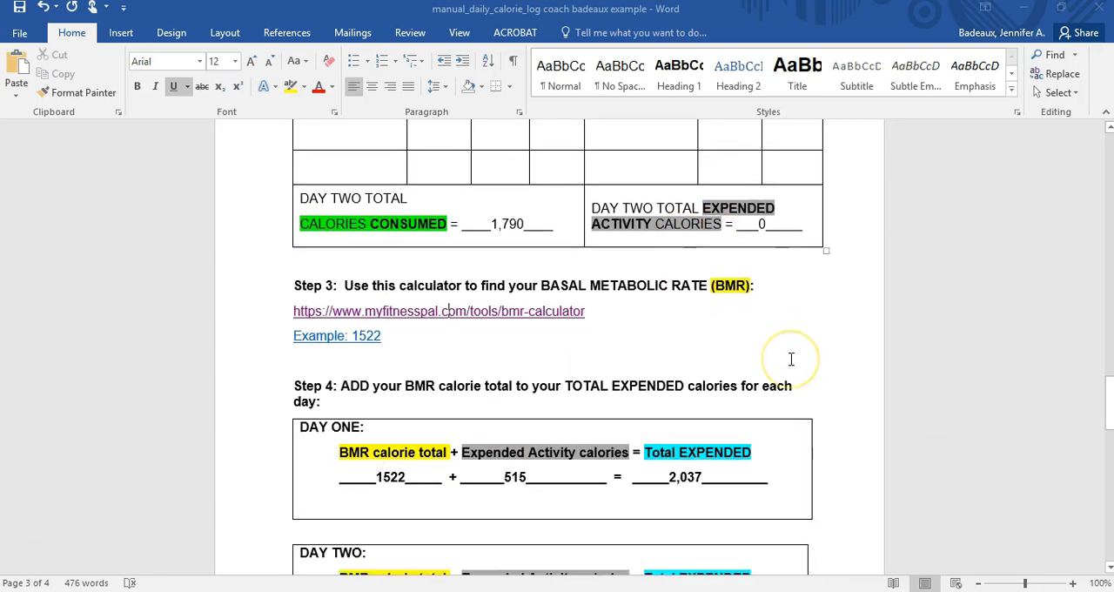
scroll("down", 3)
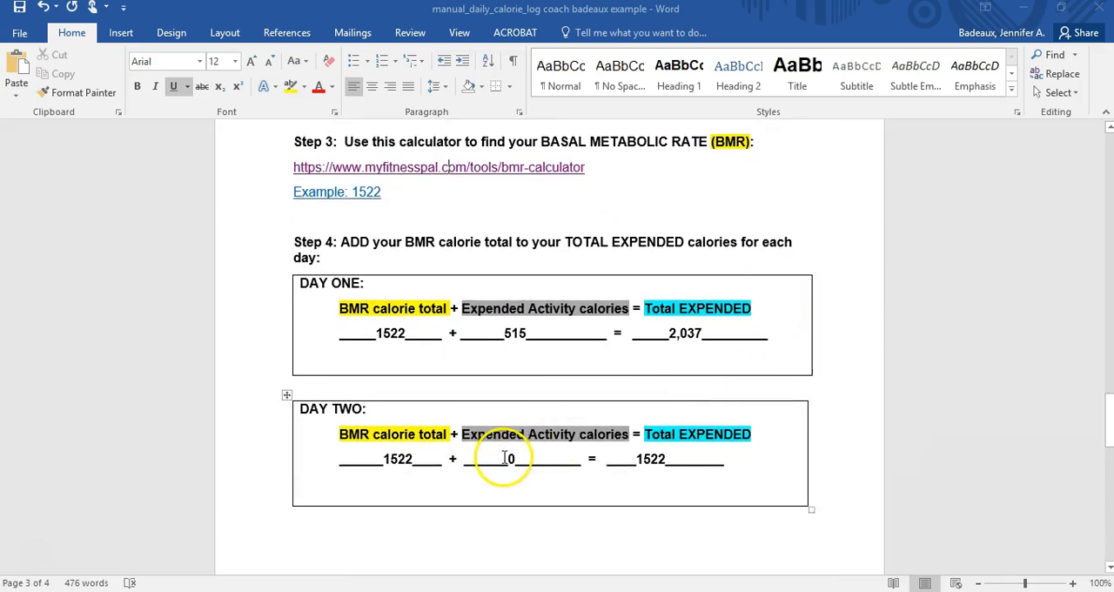
mouse_move(696, 466)
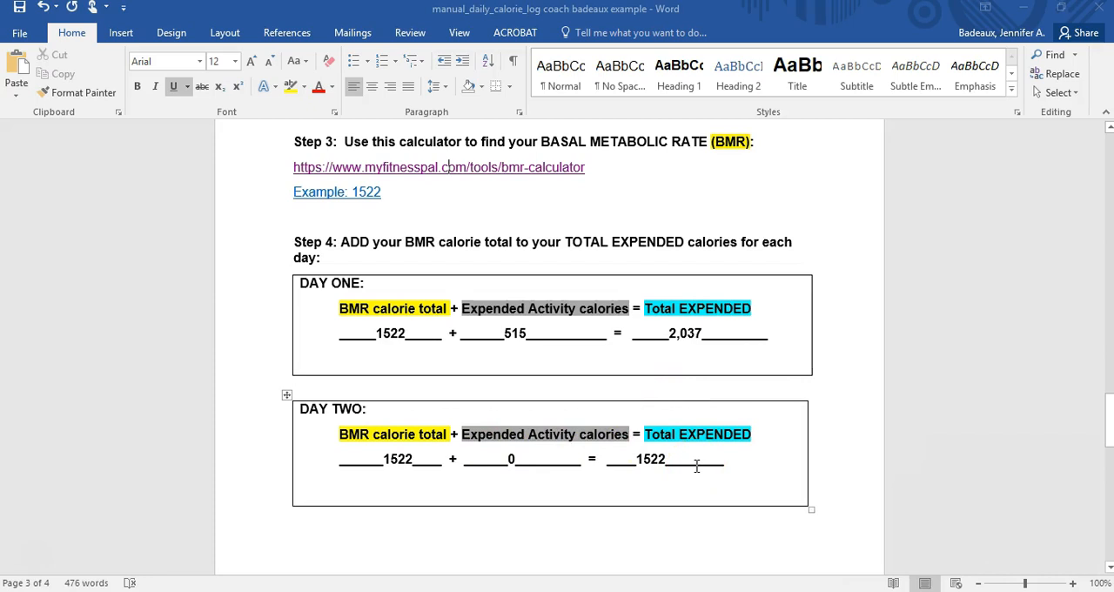
scroll("down", 3)
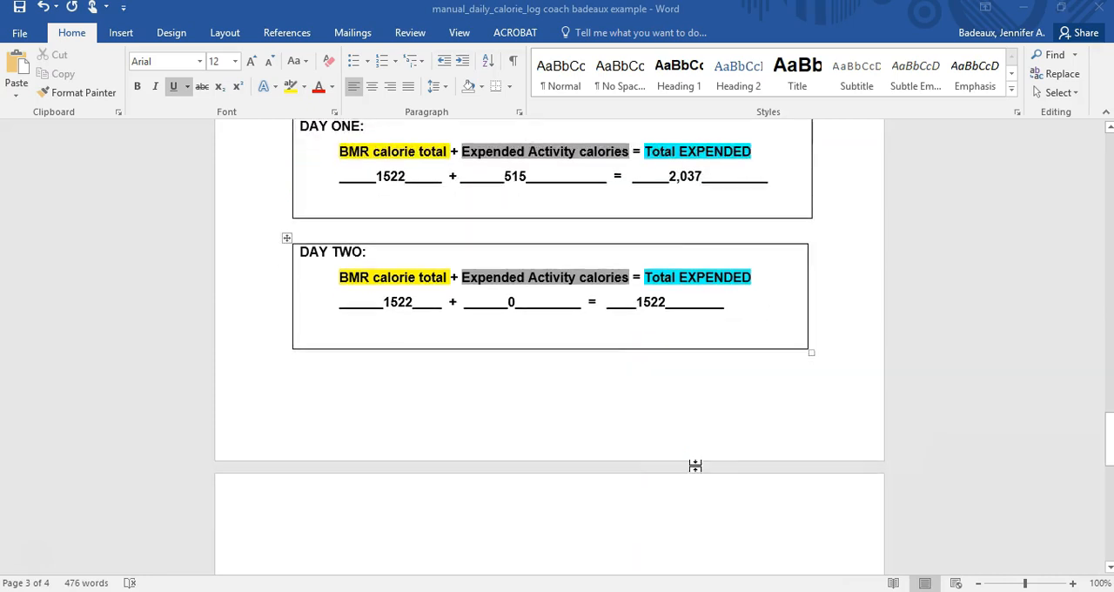
scroll("down", 3)
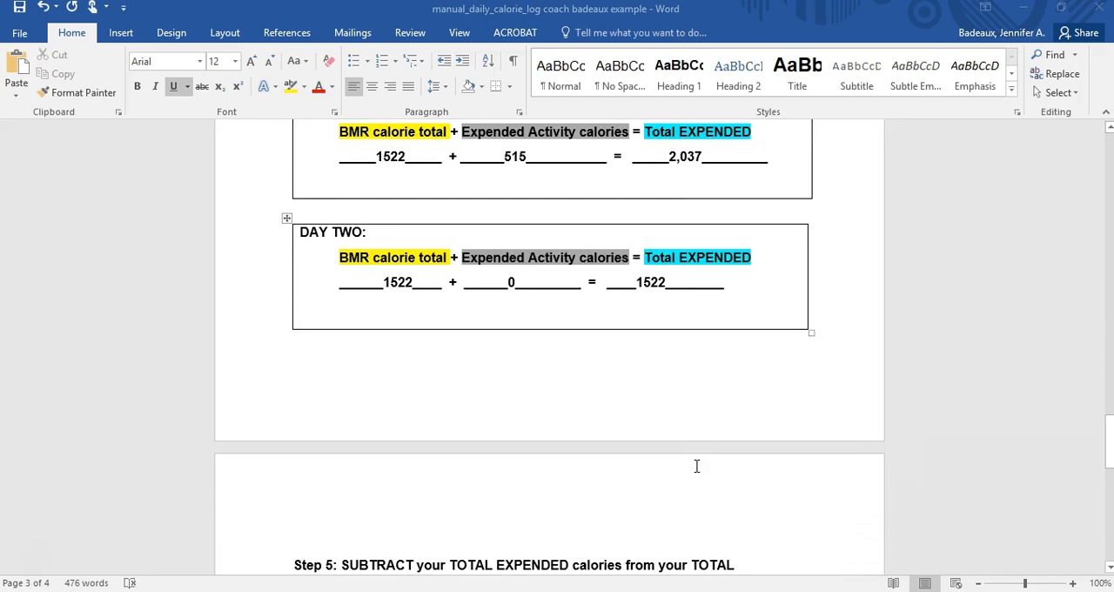
scroll("down", 3)
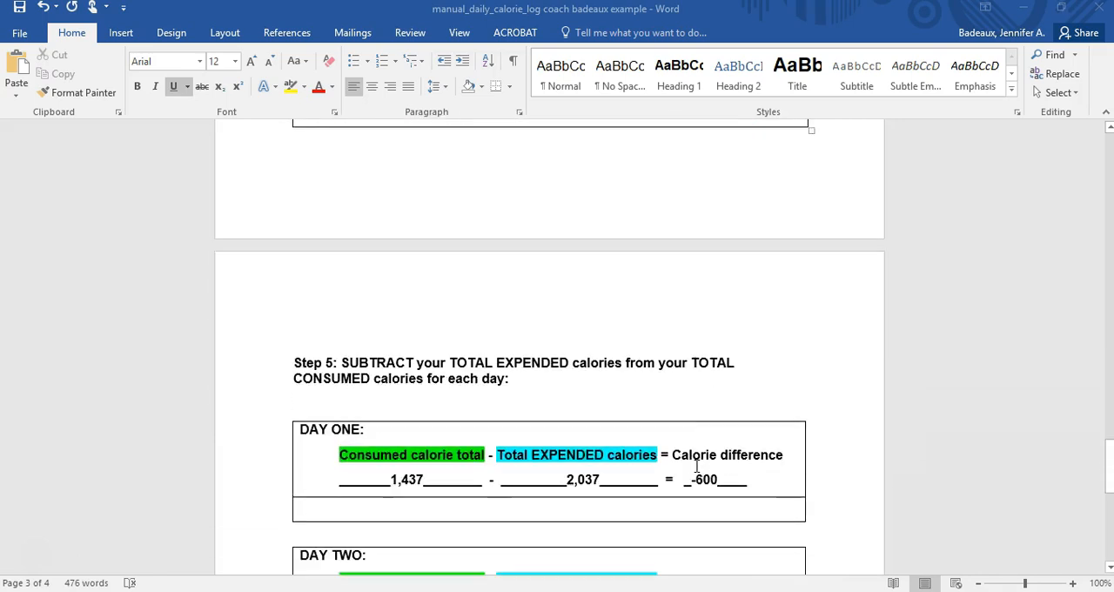
scroll("down", 3)
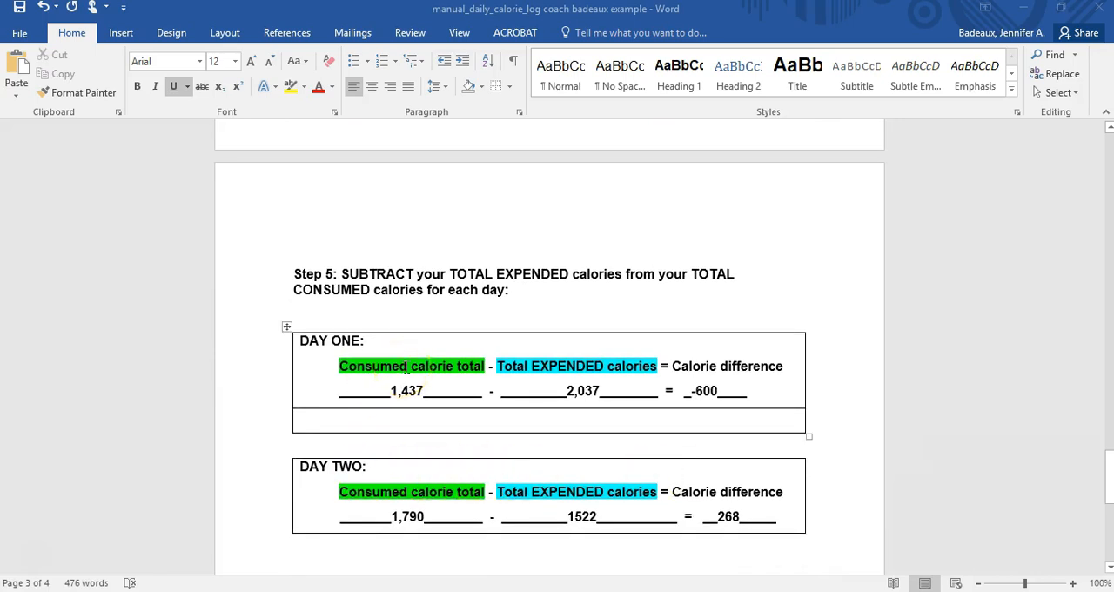
scroll("up", 3)
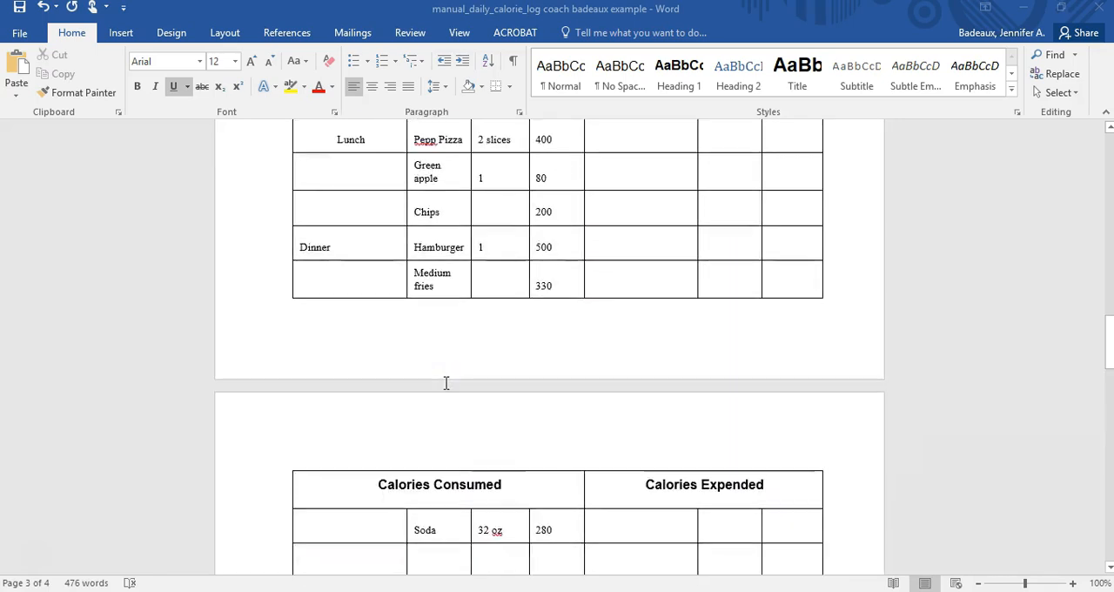
scroll("down", 3)
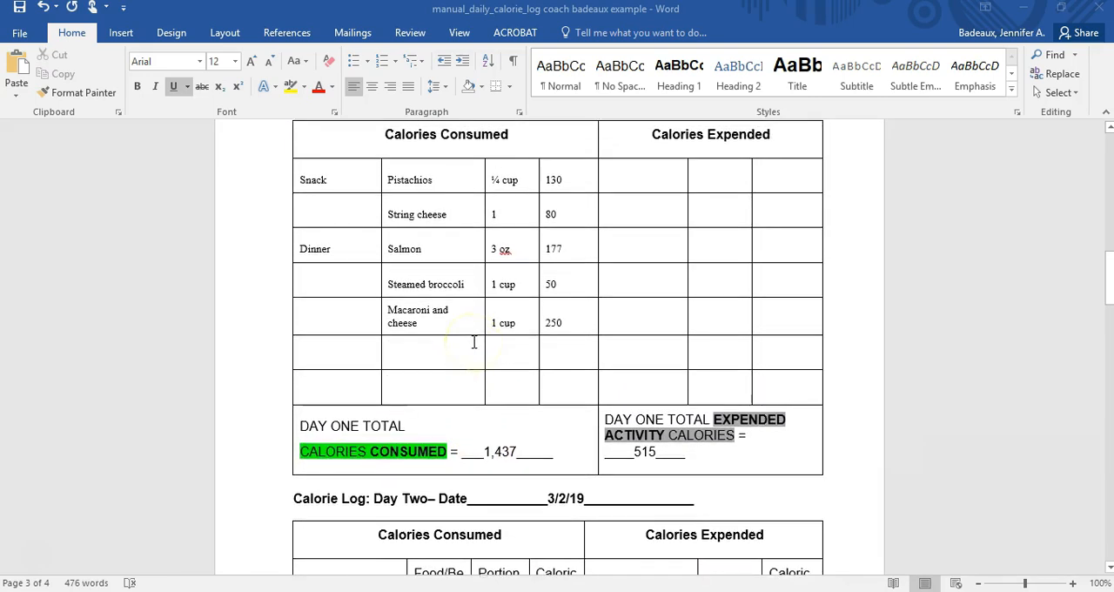
scroll("up", 3)
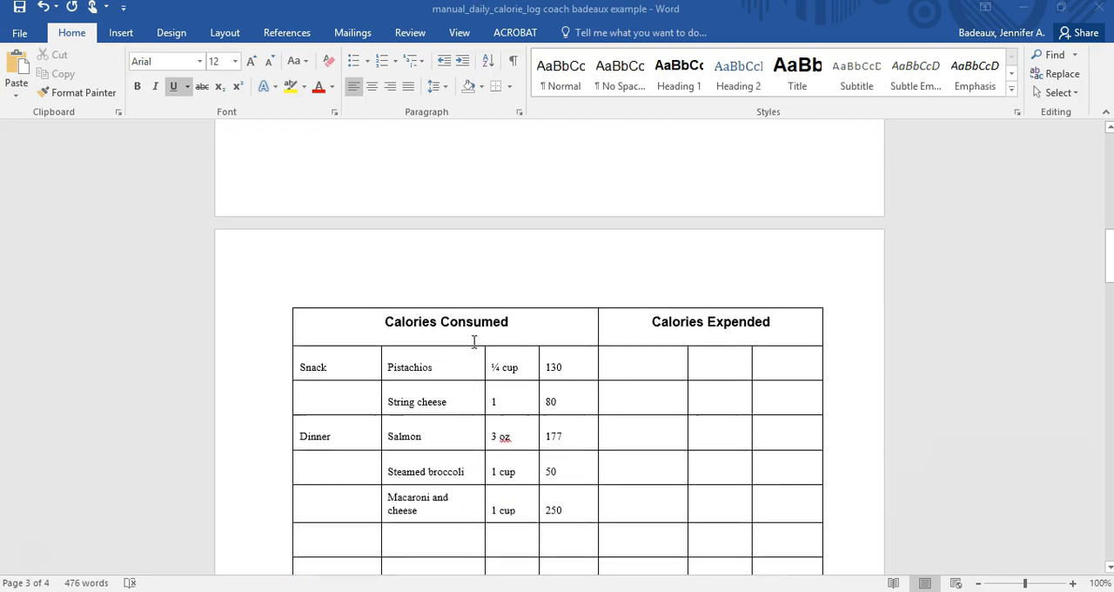
scroll("up", 3)
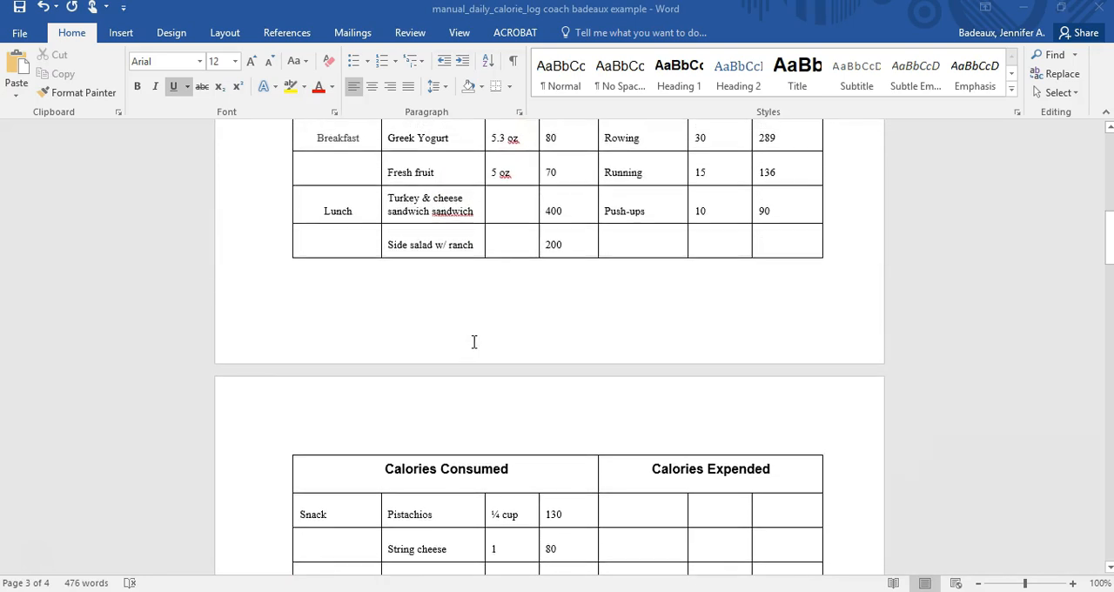
scroll("down", 3)
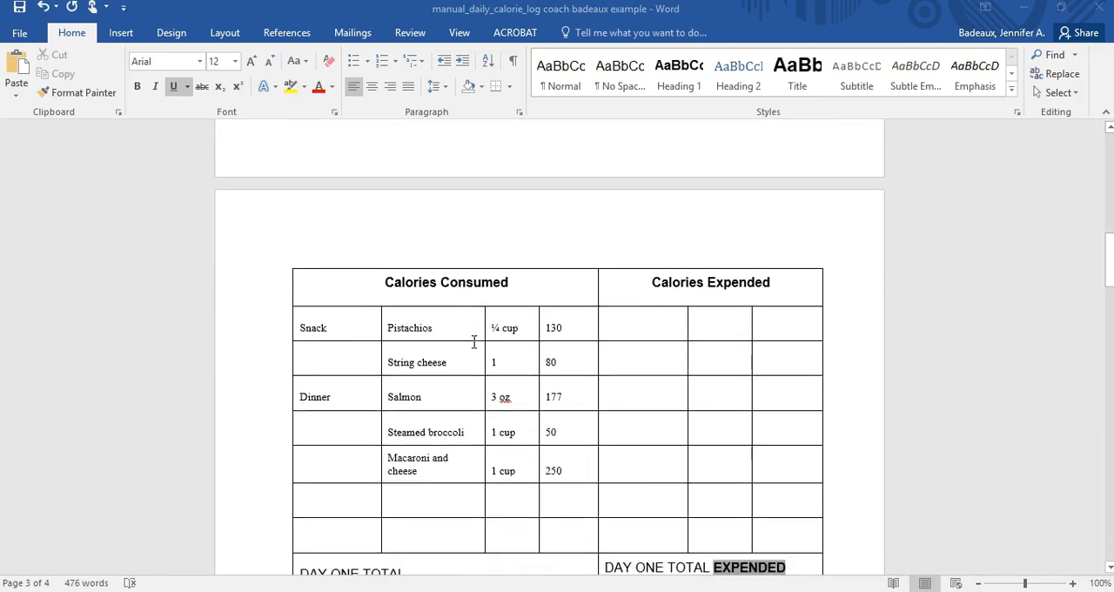
scroll("down", 3)
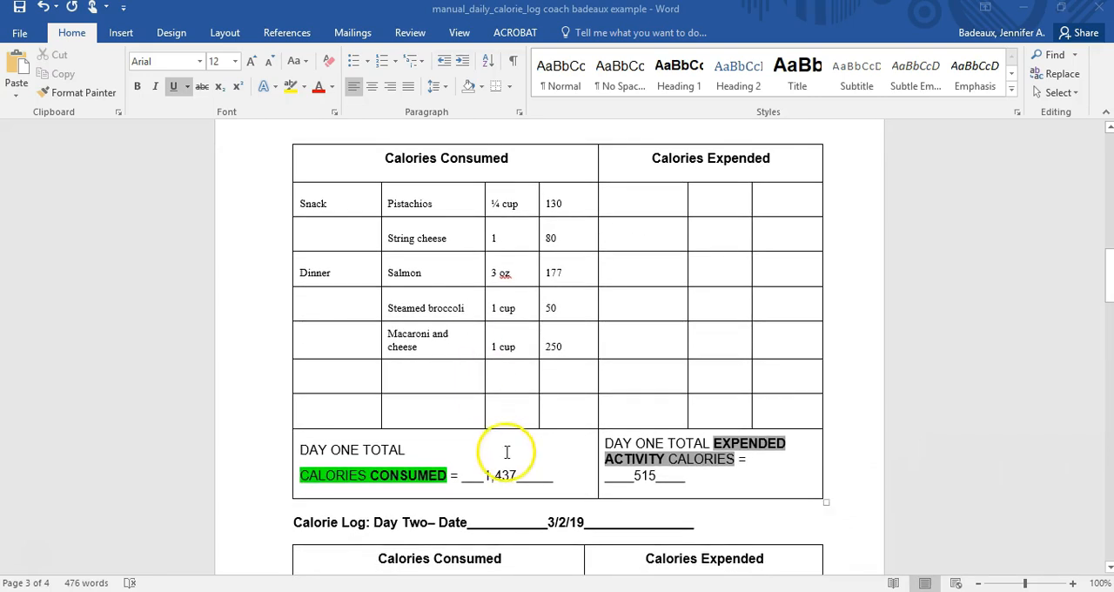
scroll("down", 3)
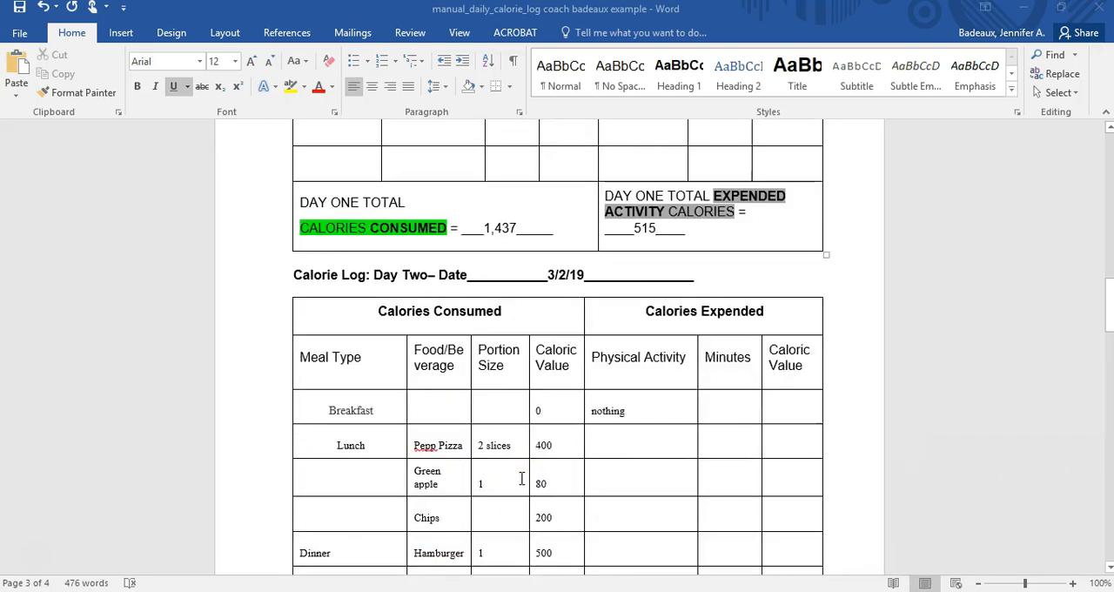
scroll("down", 3)
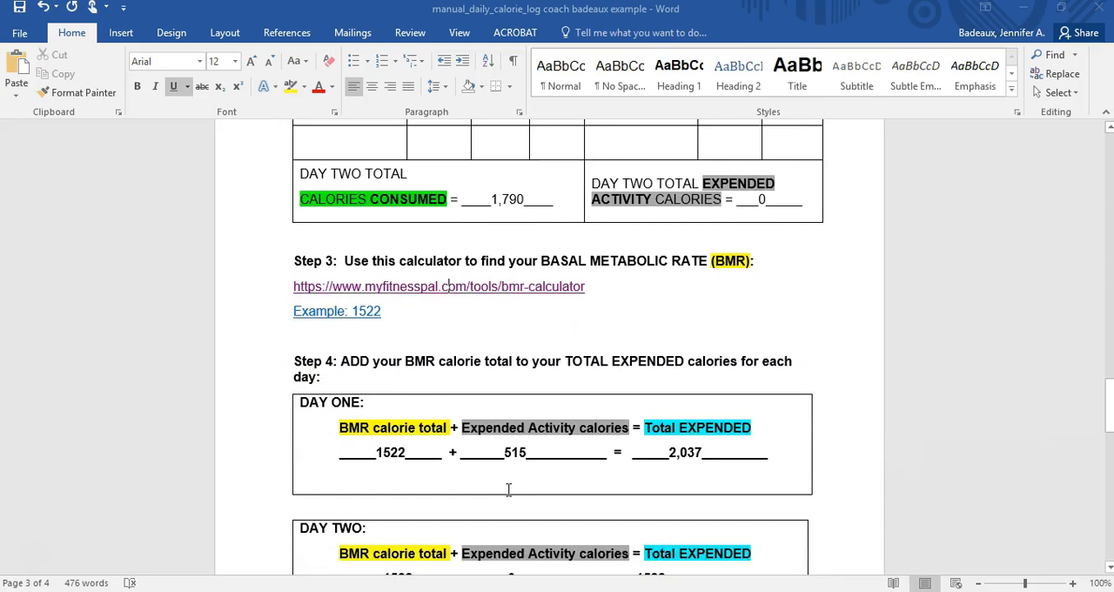
scroll("down", 3)
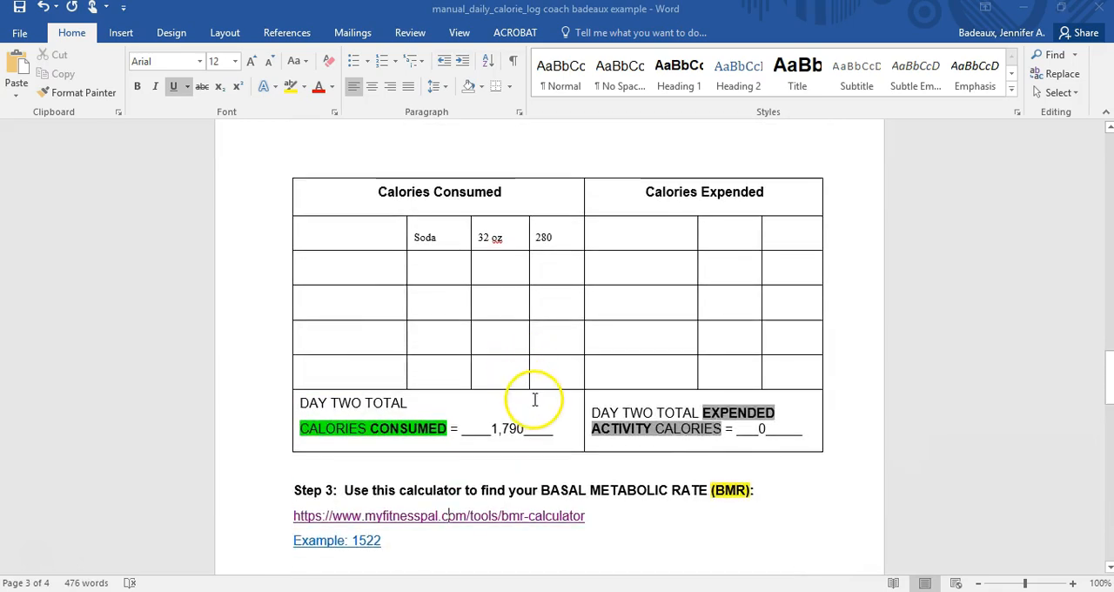
mouse_move(543, 414)
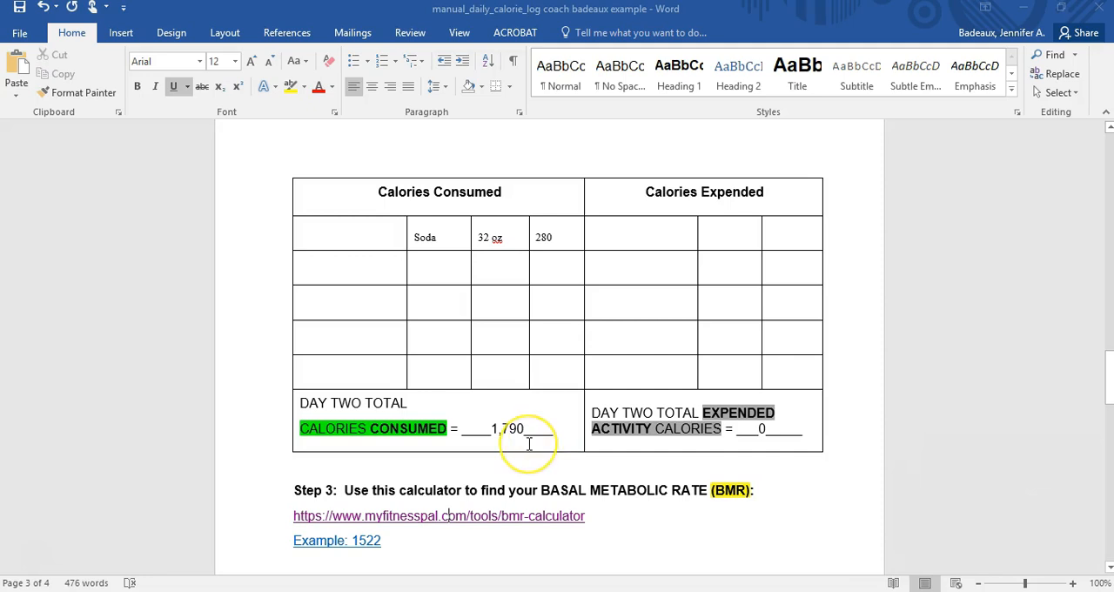
scroll("down", 3)
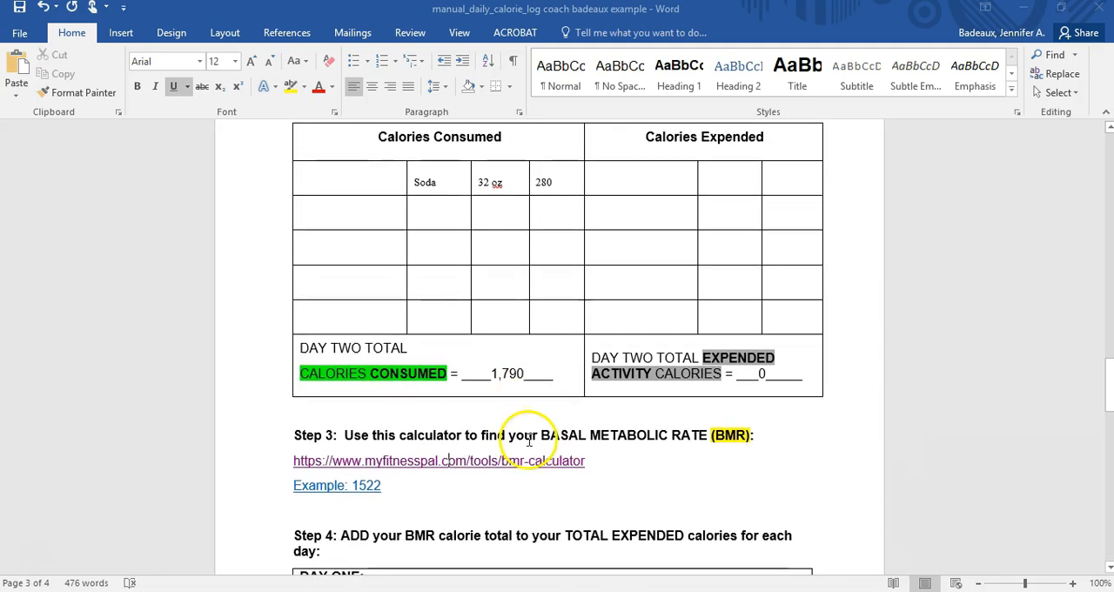
scroll("down", 3)
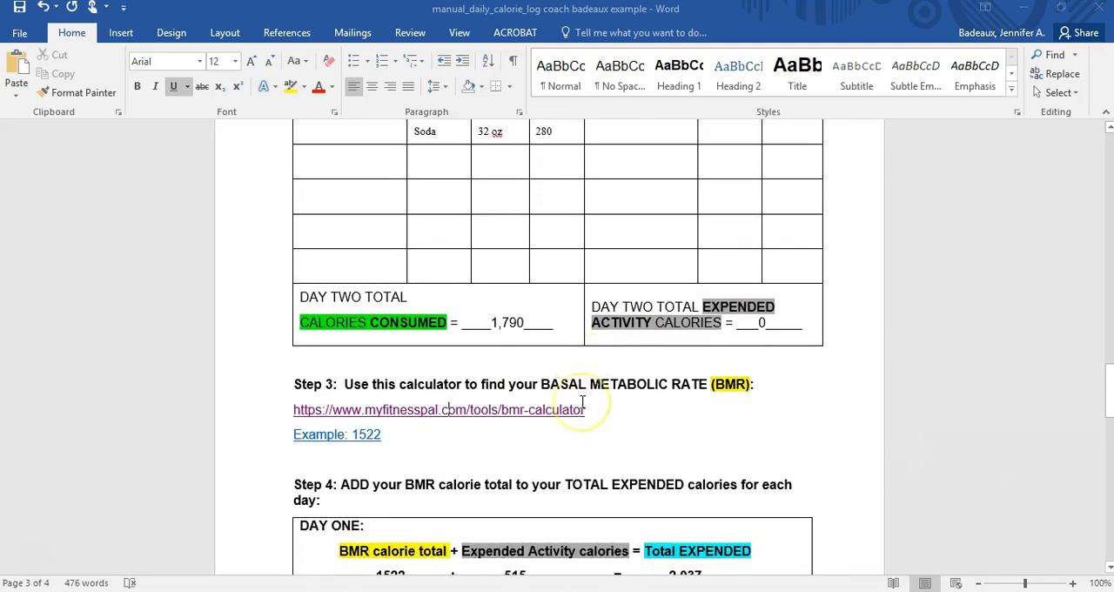
scroll("down", 3)
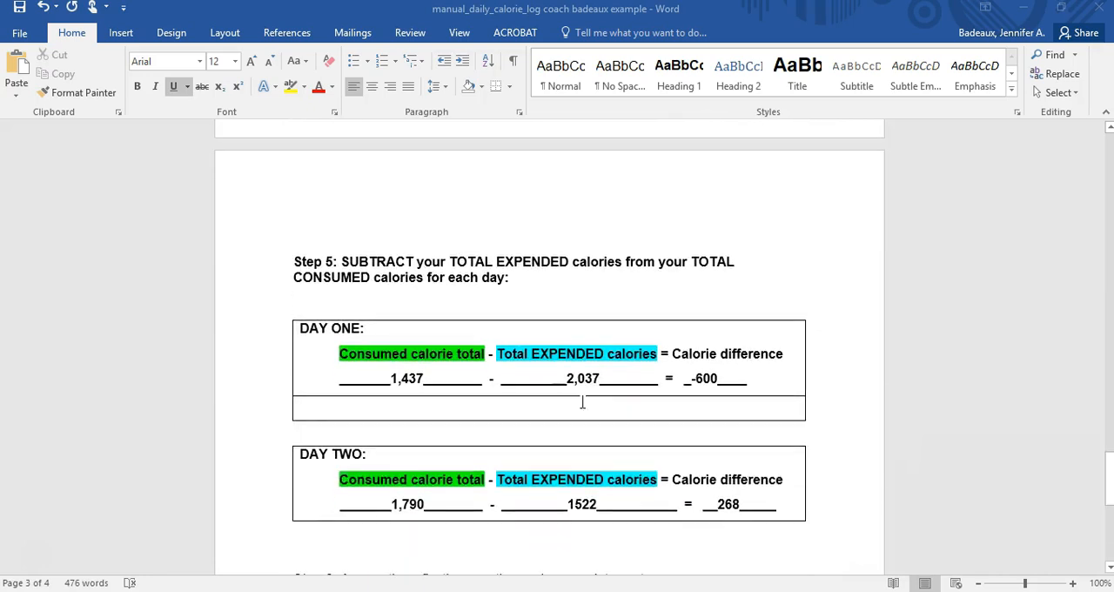
scroll("down", 3)
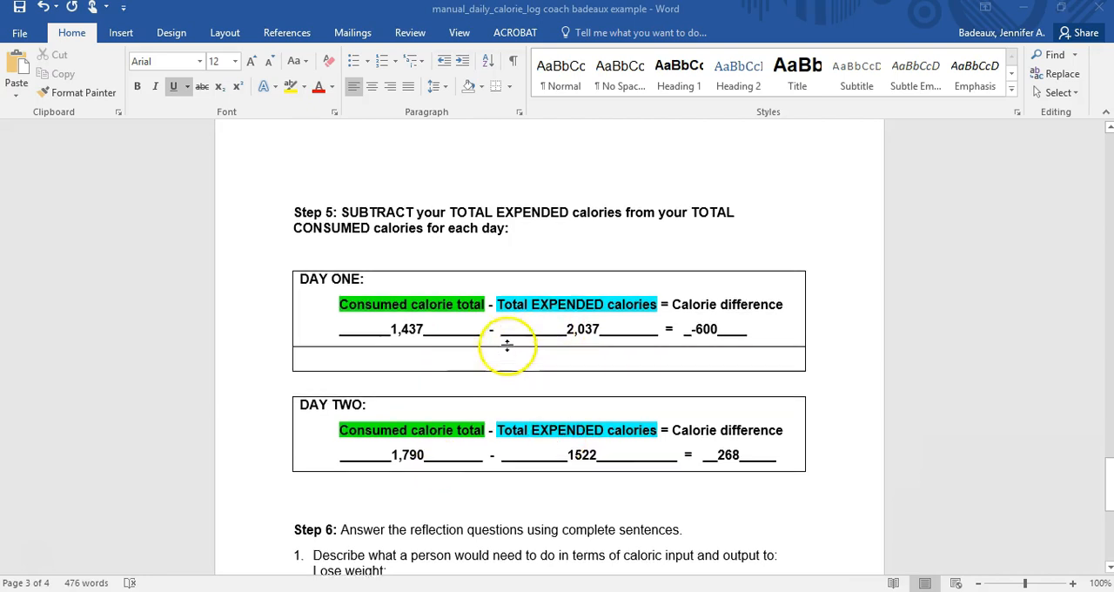
scroll("up", 3)
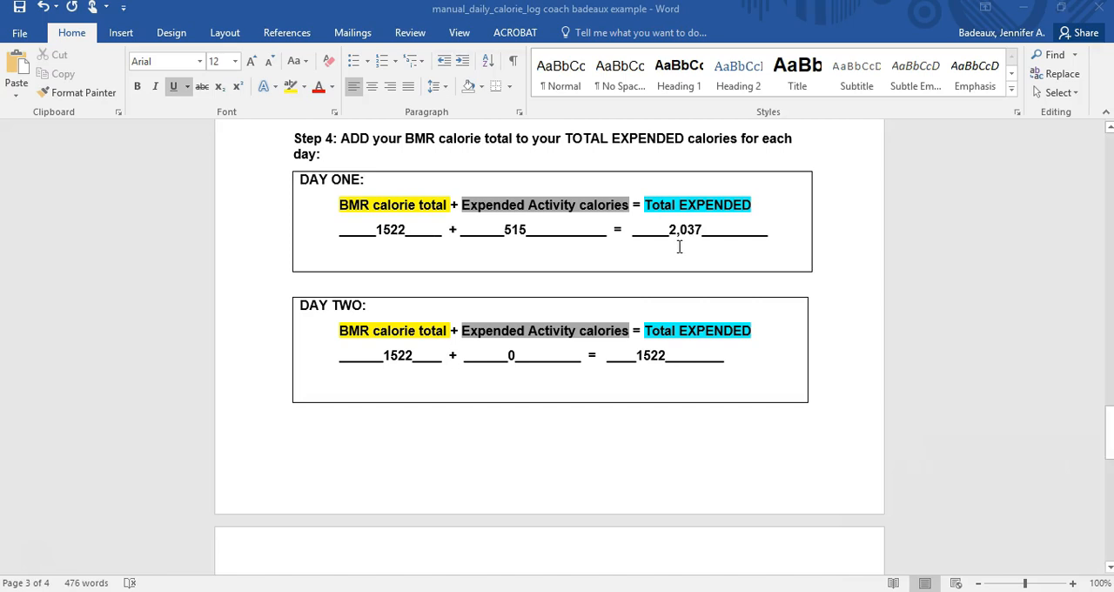
scroll("down", 3)
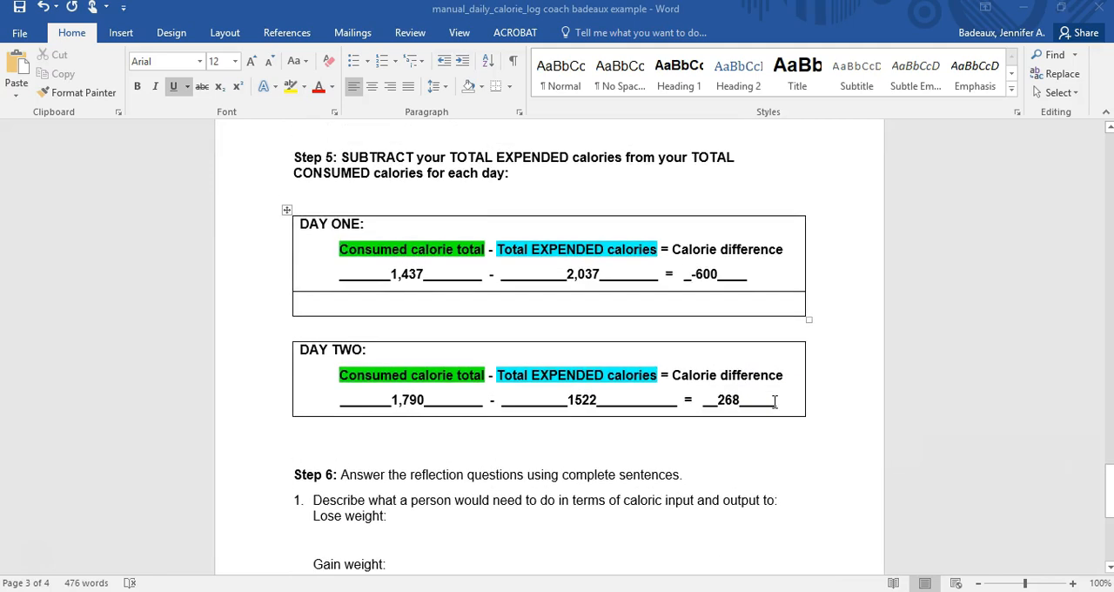
mouse_move(410, 289)
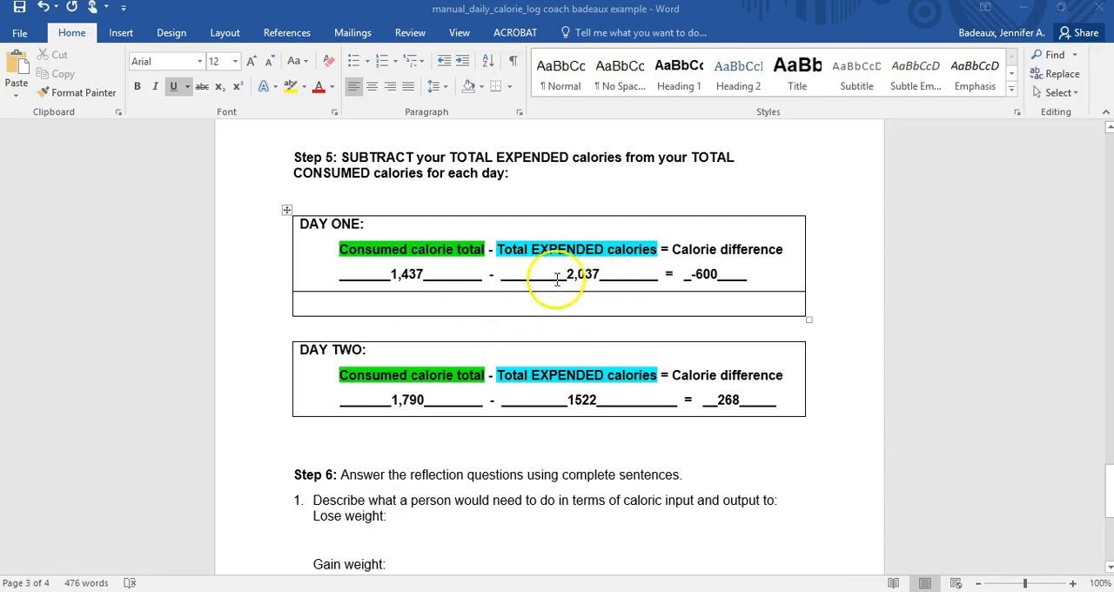
mouse_move(616, 305)
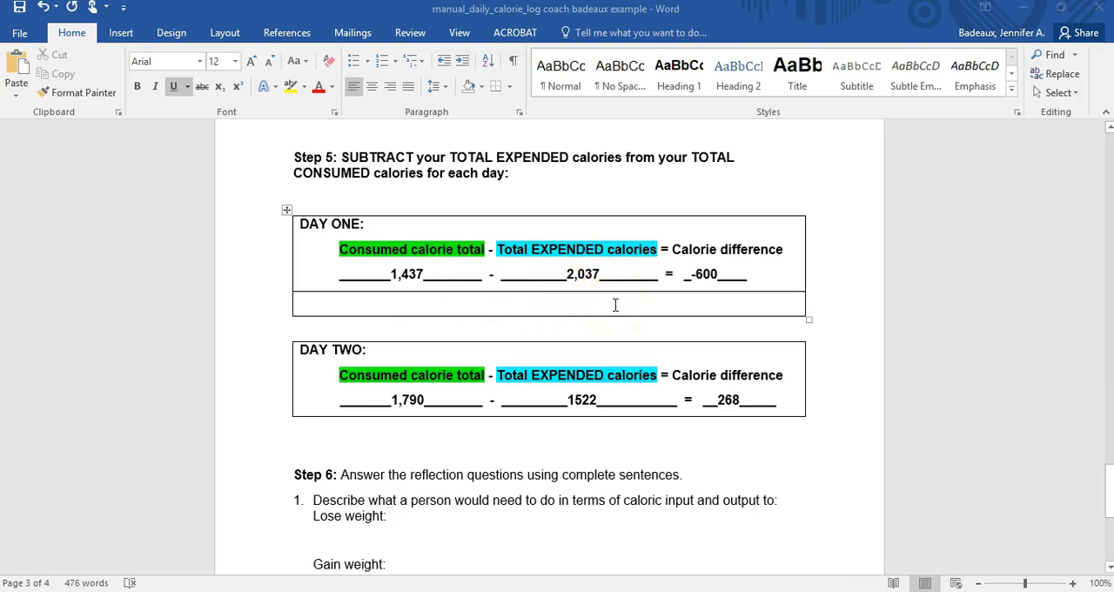
mouse_move(613, 390)
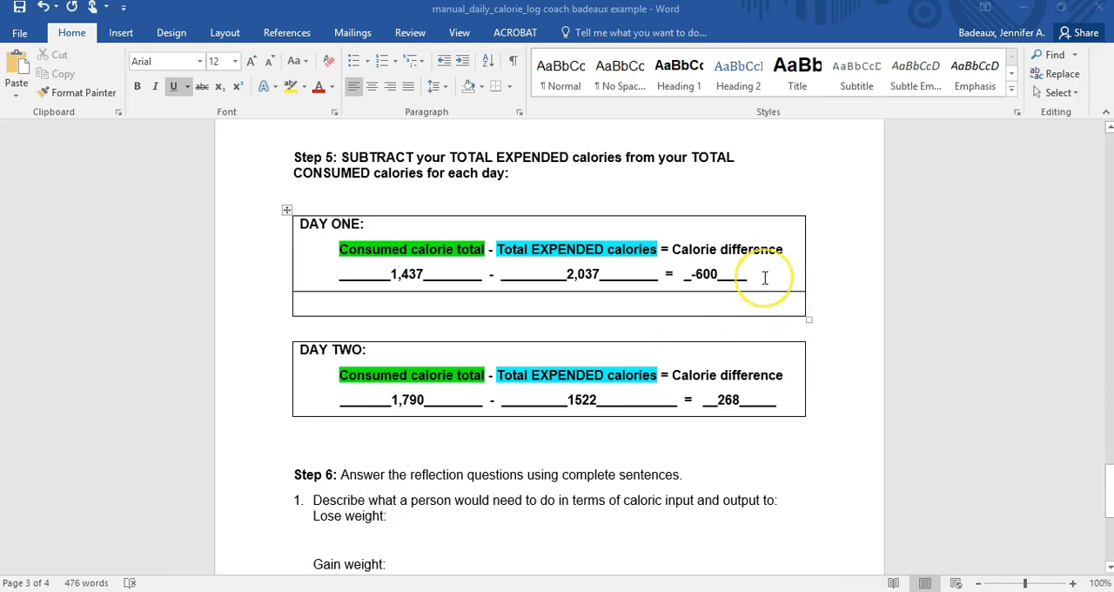
mouse_move(764, 277)
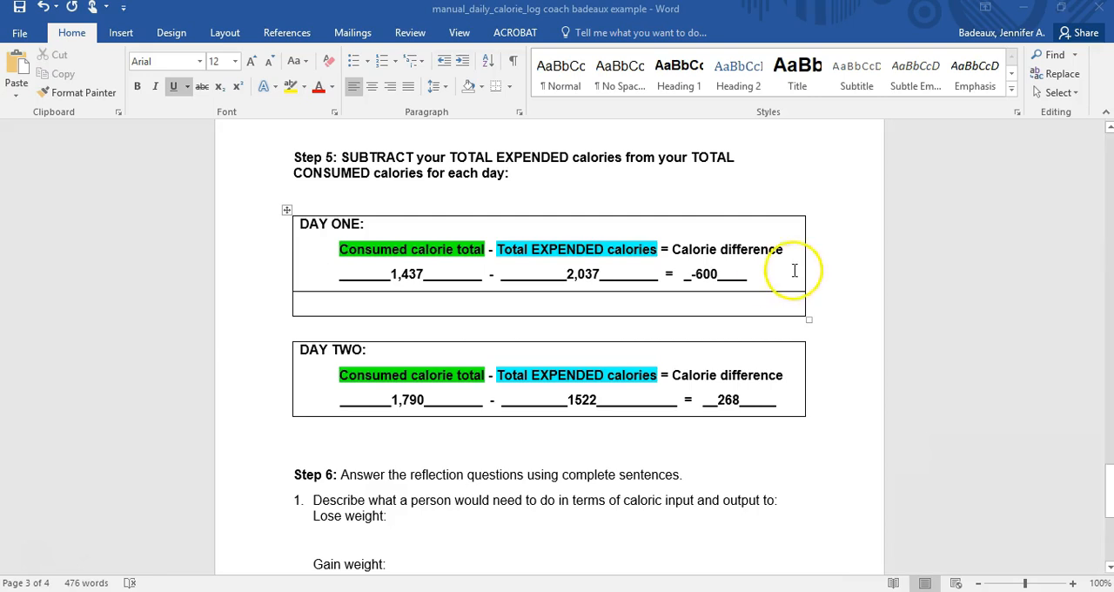
scroll("down", 3)
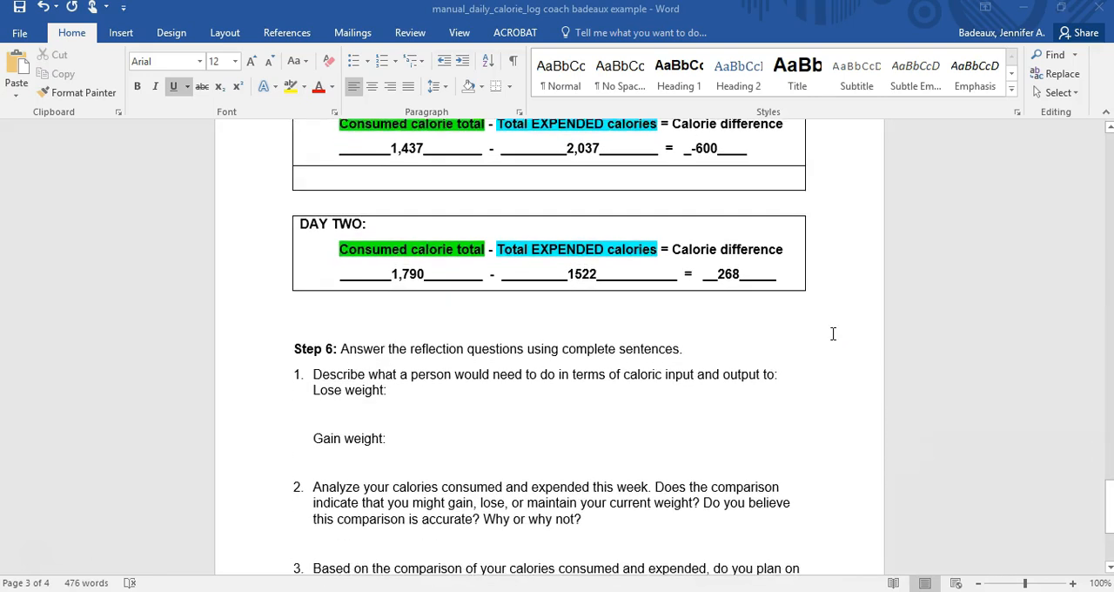
scroll("down", 3)
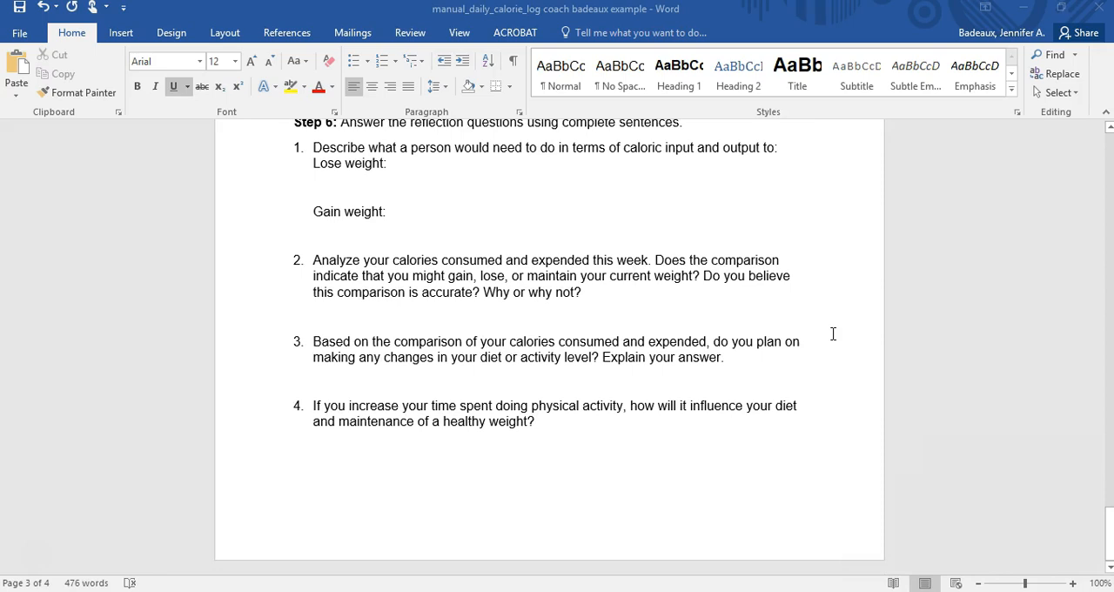
mouse_move(835, 289)
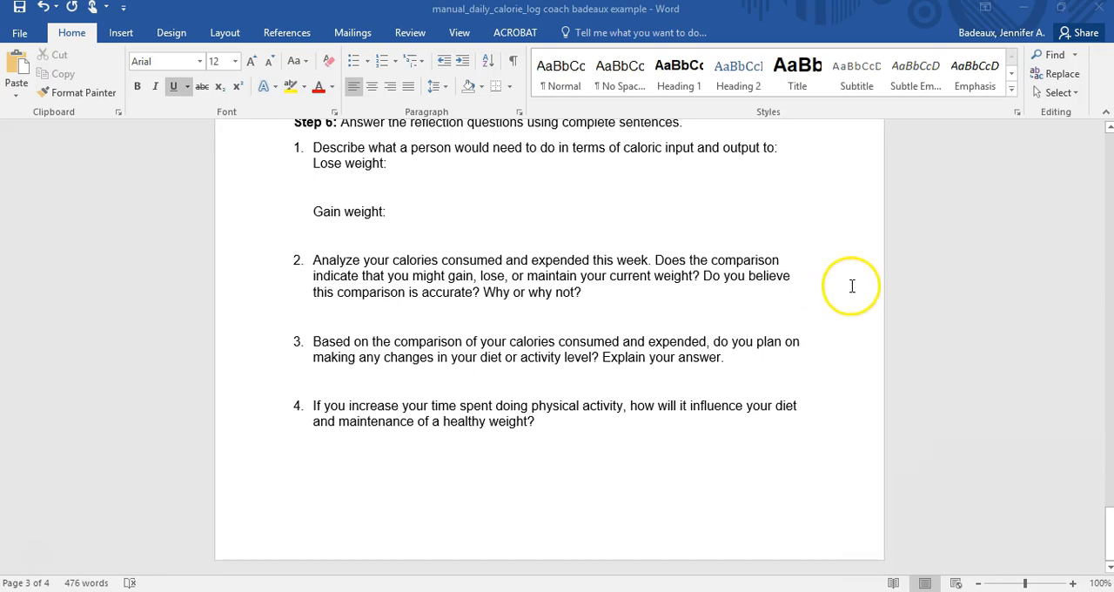
scroll("up", 3)
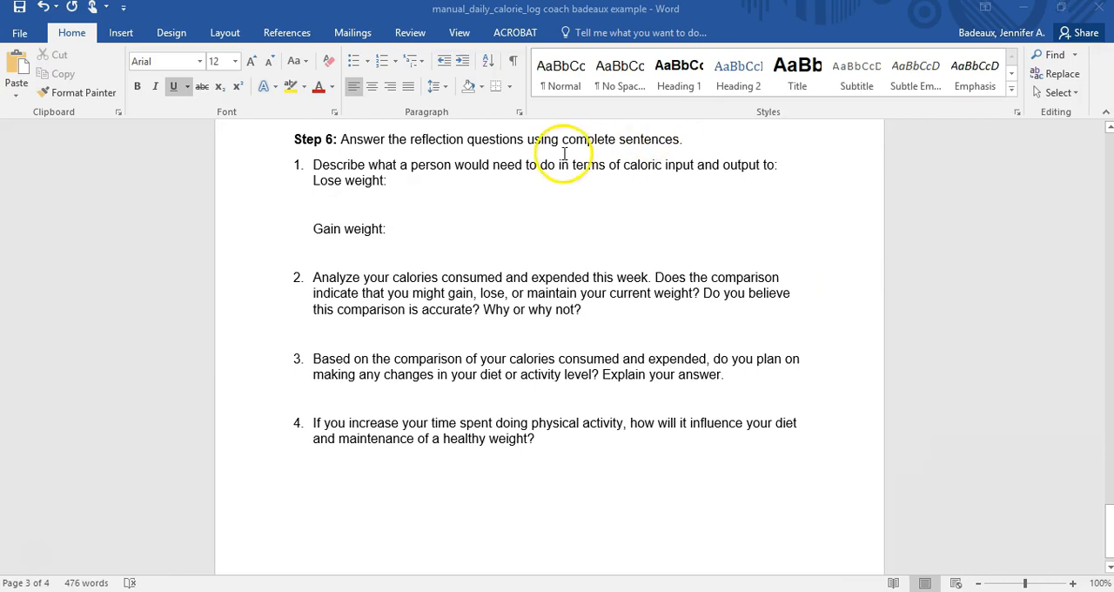
mouse_move(616, 217)
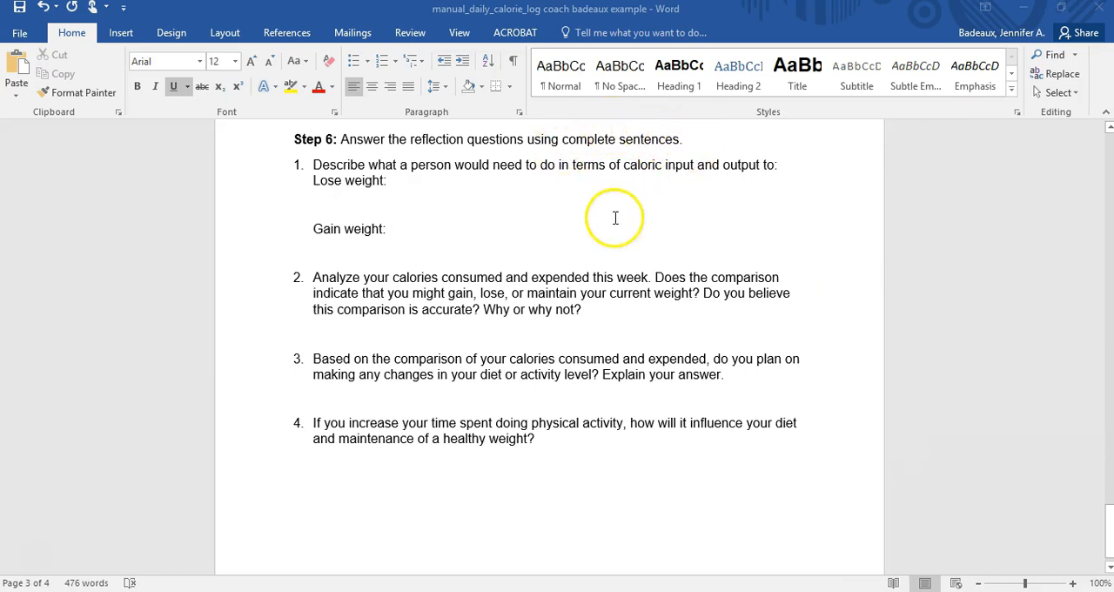
mouse_move(825, 177)
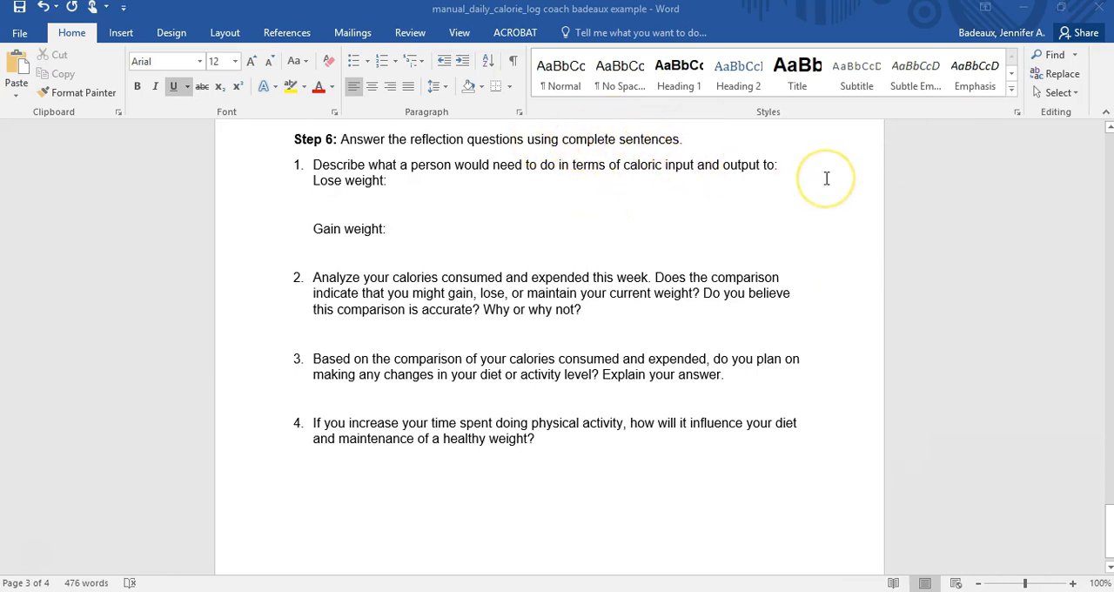